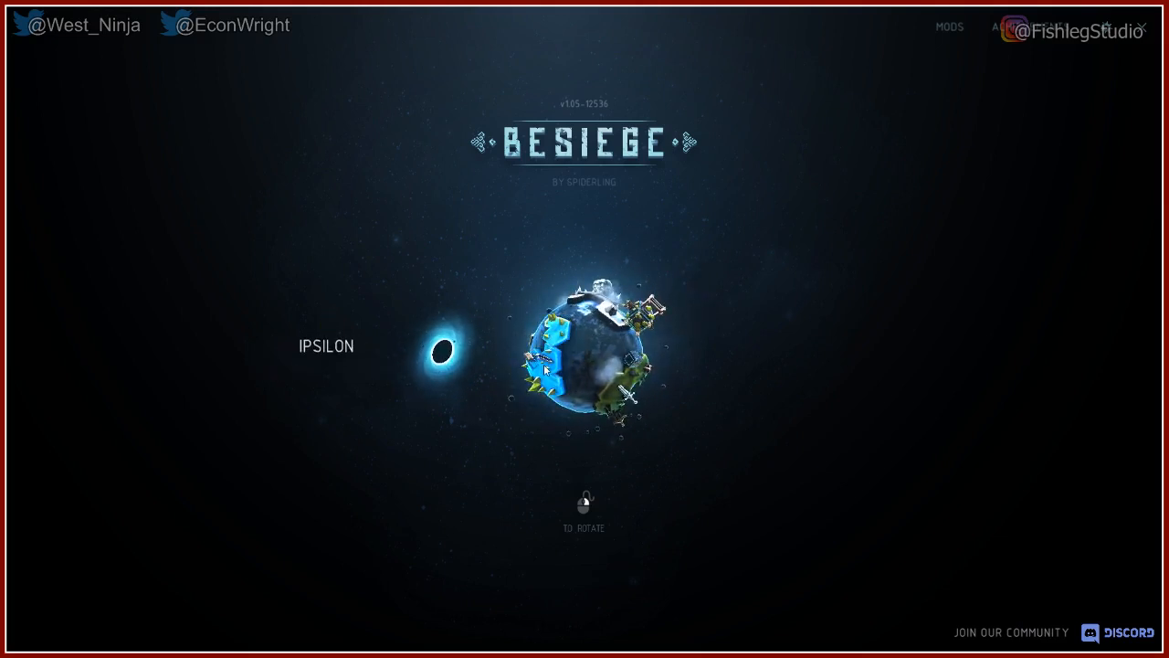
Start a level from the title screen and let it load.
click(599, 351)
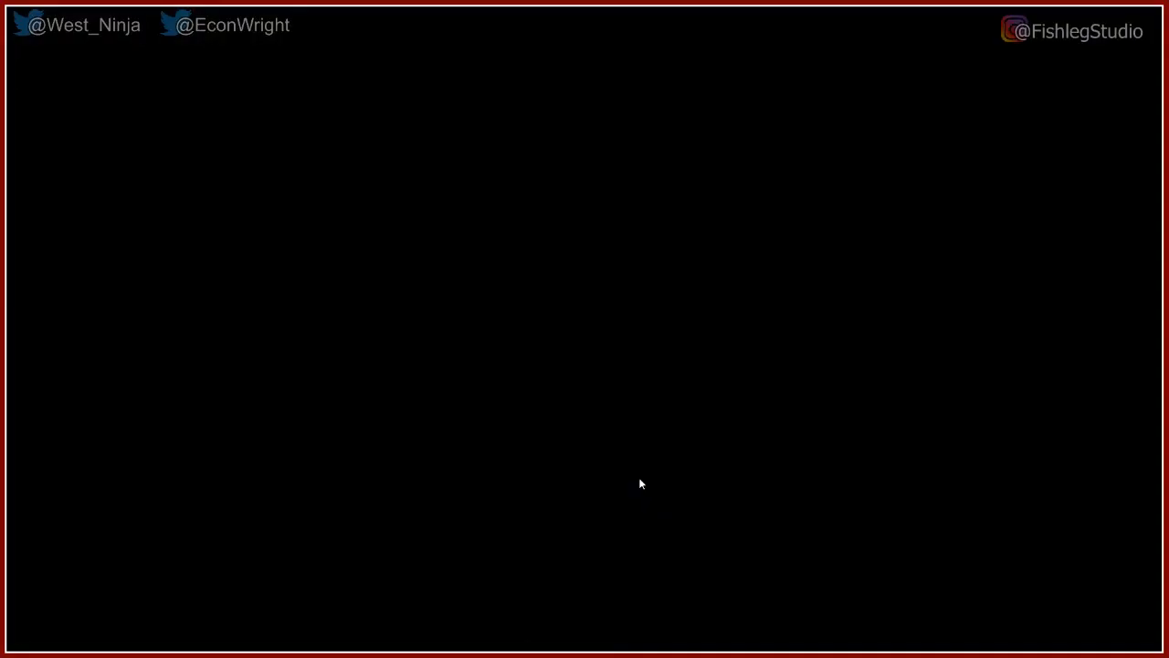
mouse_move(629, 398)
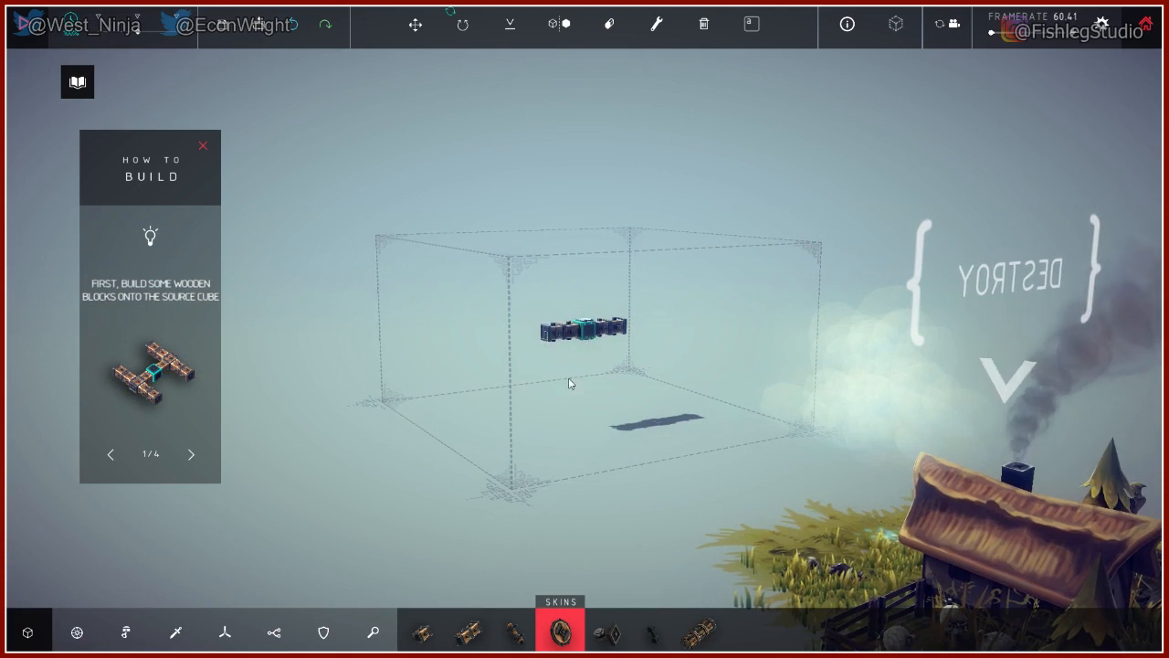
mouse_move(274, 588)
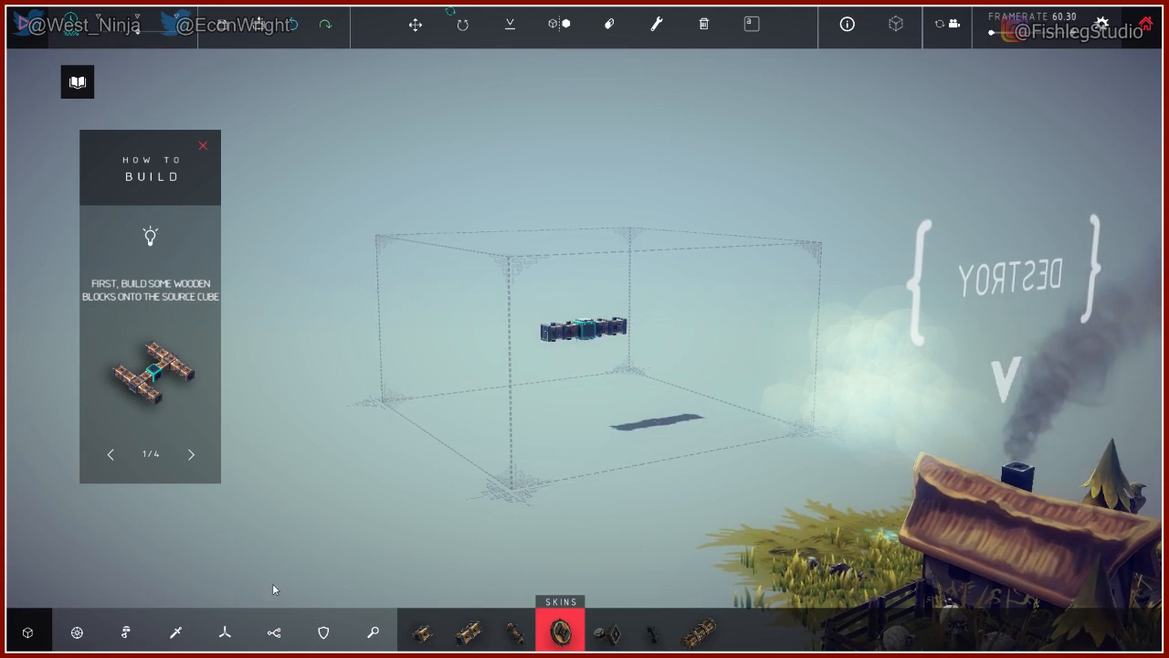
mouse_move(687, 52)
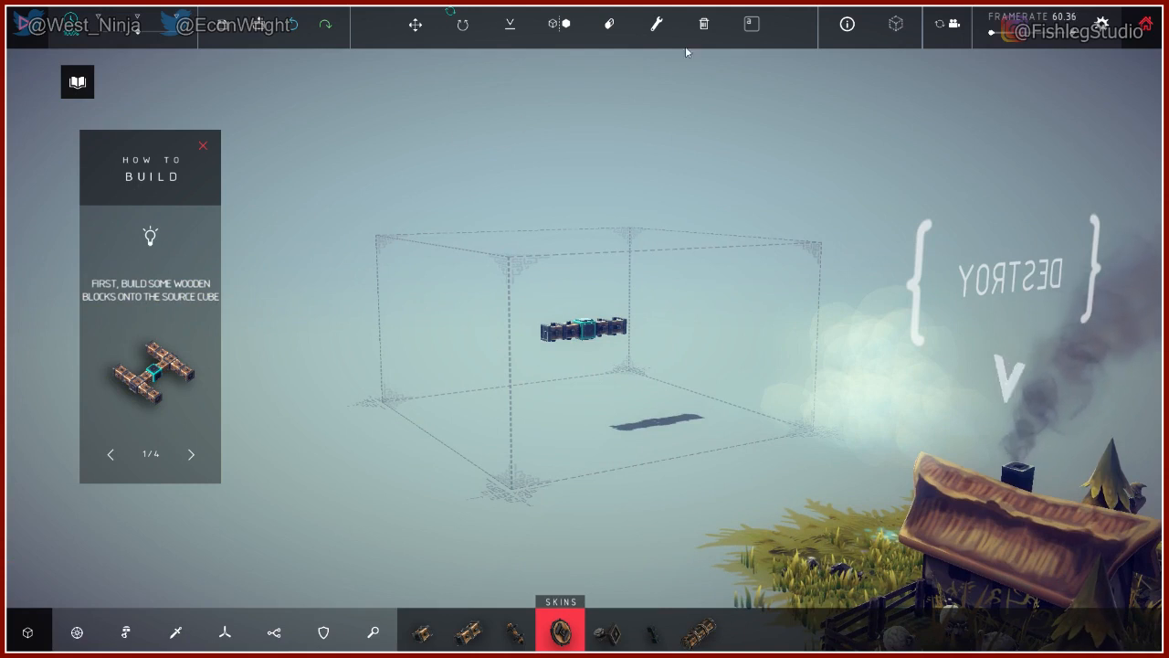
mouse_move(414, 25)
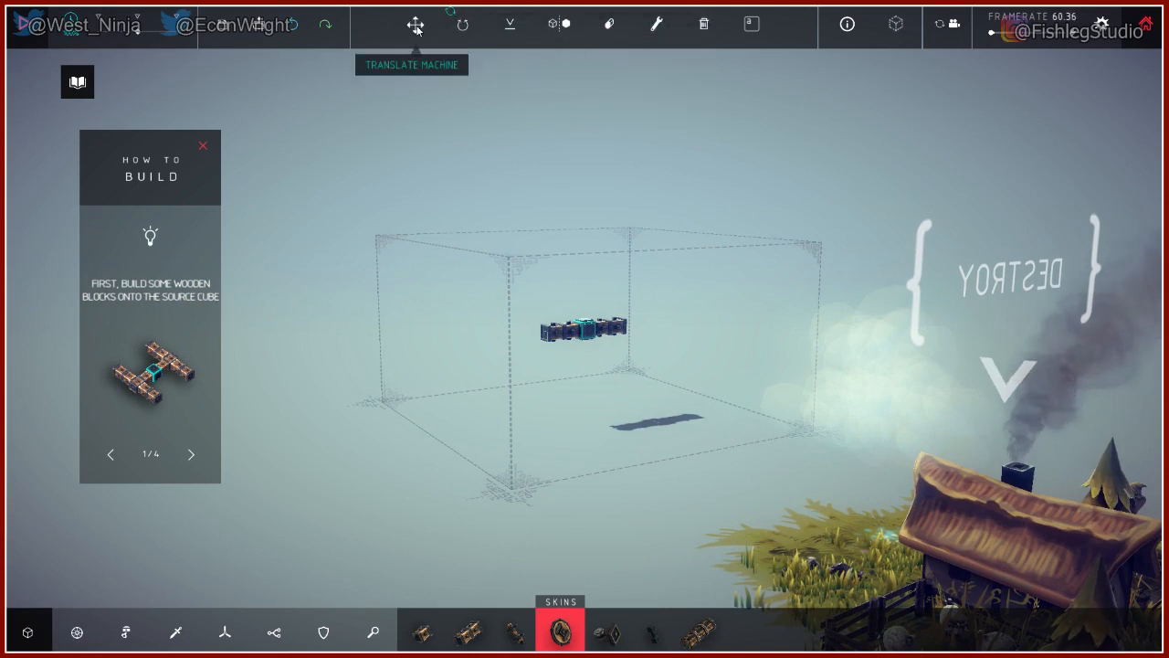
Activate the Translate Machine tool to get move handles on the starting block.
click(413, 25)
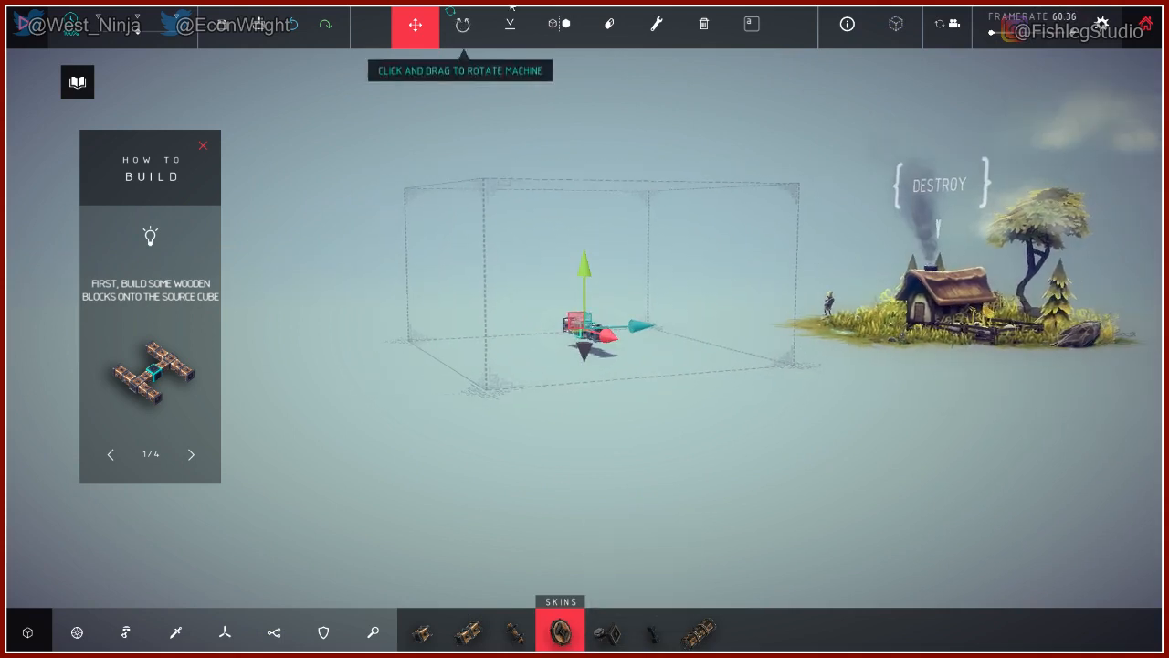
mouse_move(510, 25)
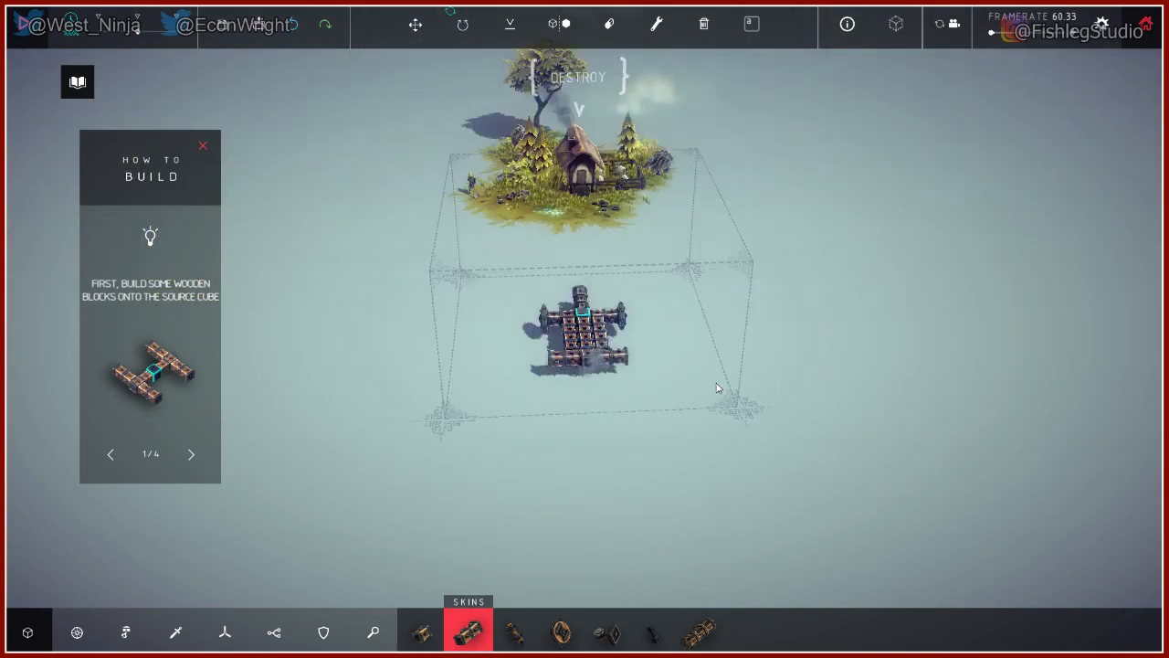
Pick Motor Wheel from the block bar and mount four wheels on the chassis sides.
click(559, 632)
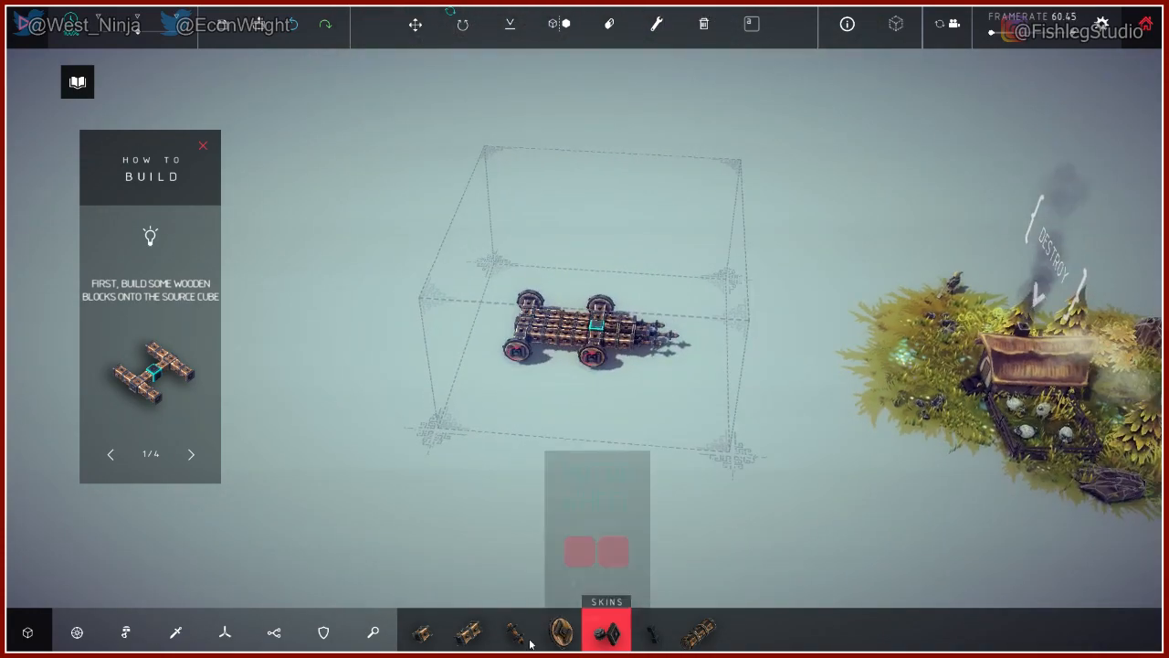
mouse_move(559, 631)
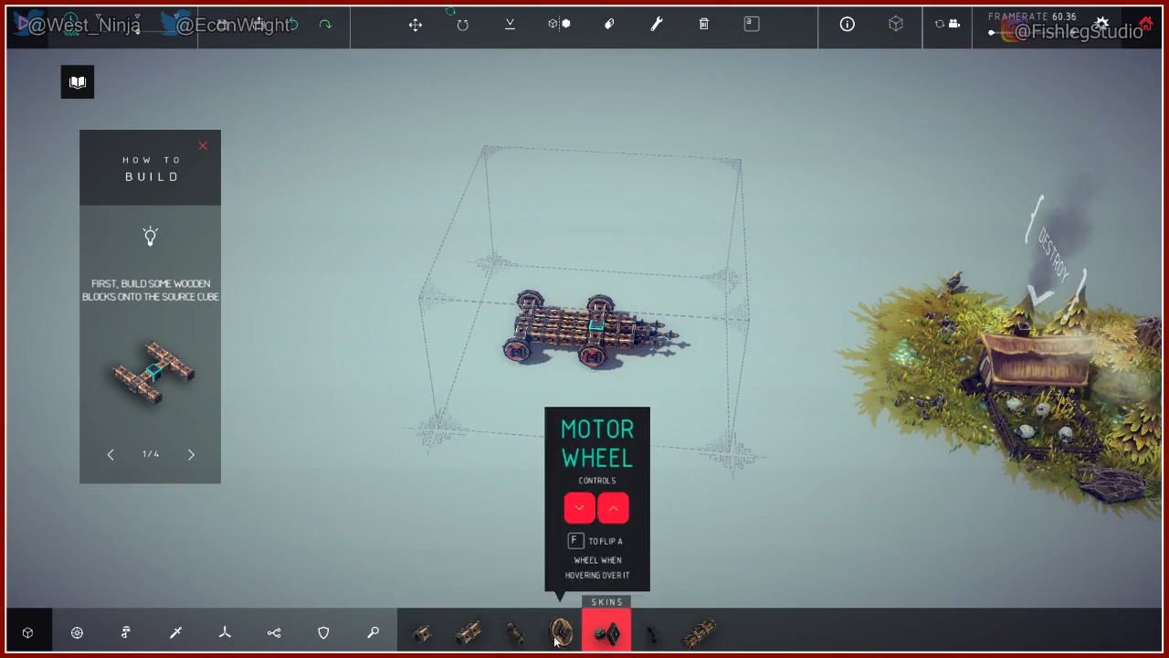
mouse_move(651, 633)
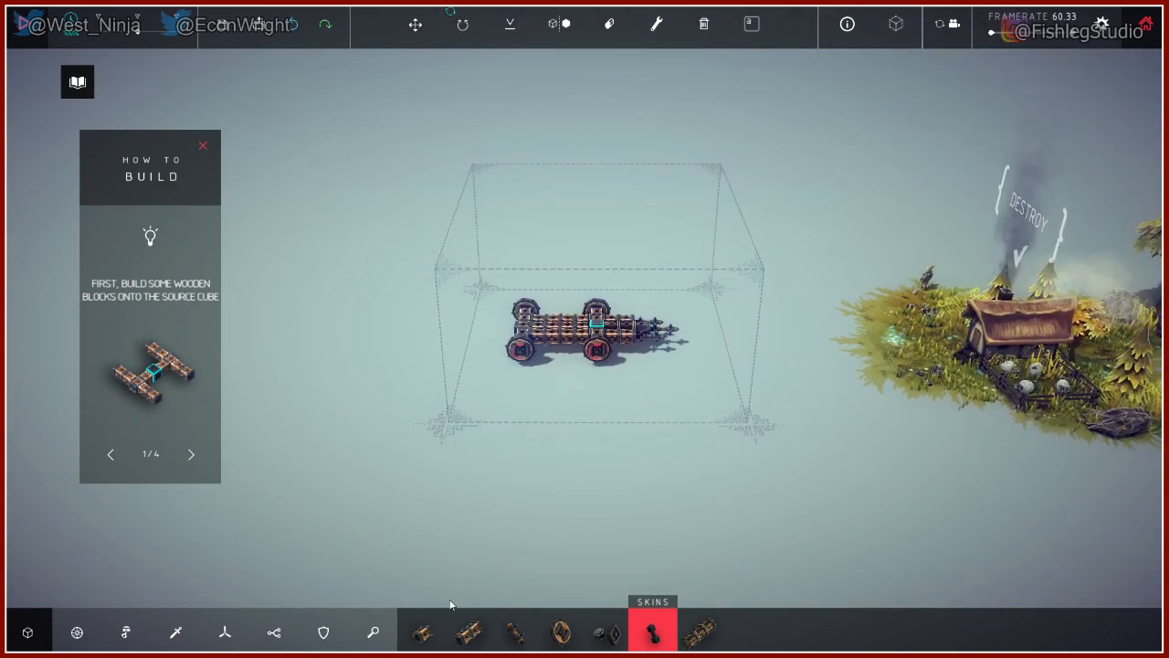
mouse_move(358, 237)
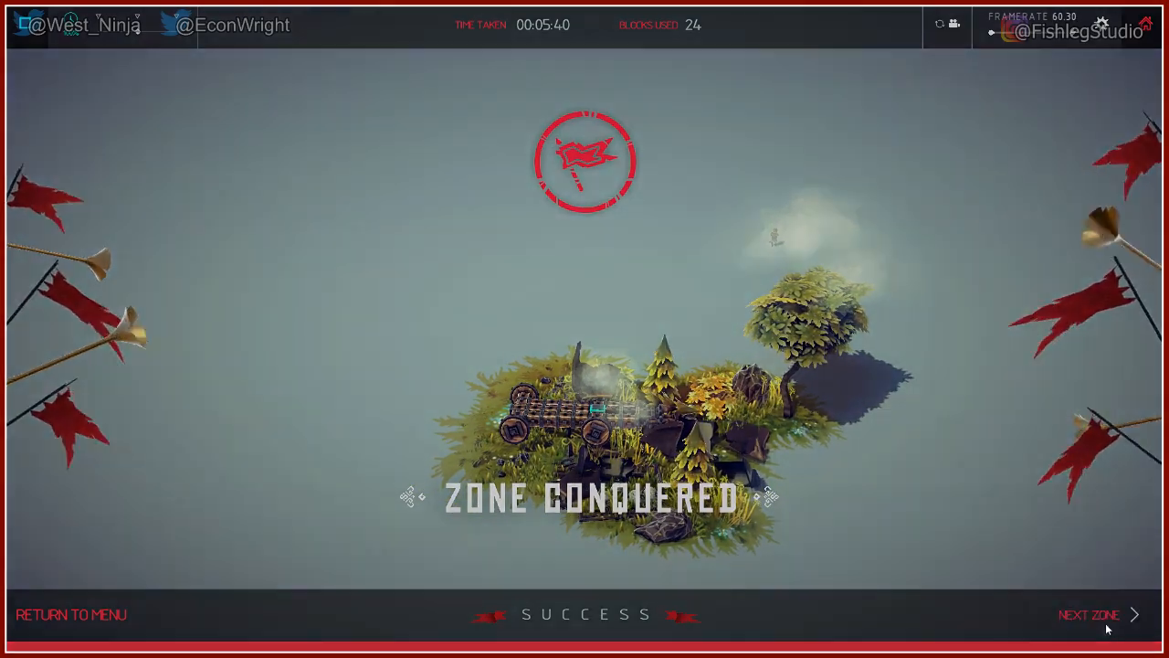
Advance to the next zone and browse a block category beneath the cross-shaped machine.
click(1089, 614)
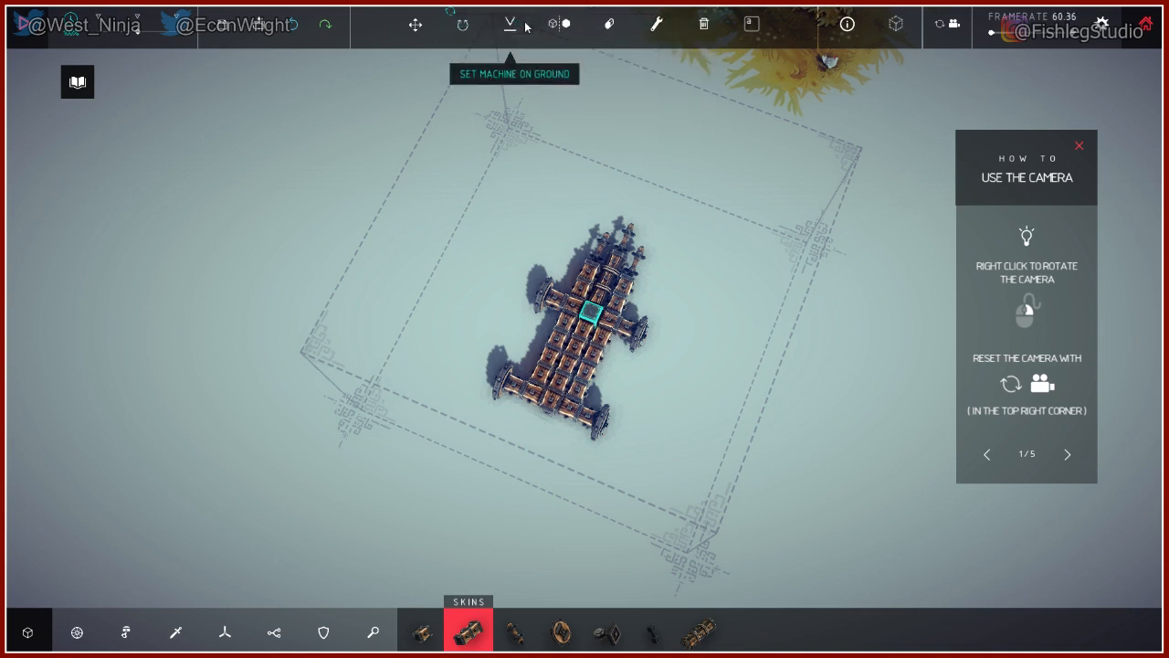
mouse_move(415, 23)
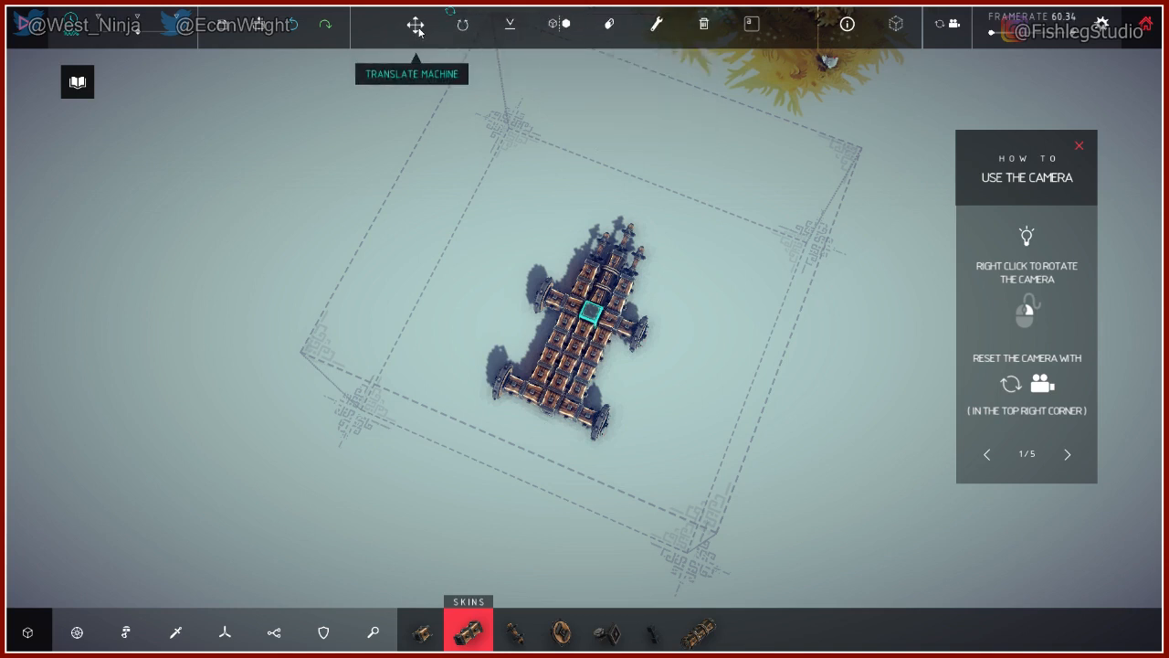
mouse_move(183, 188)
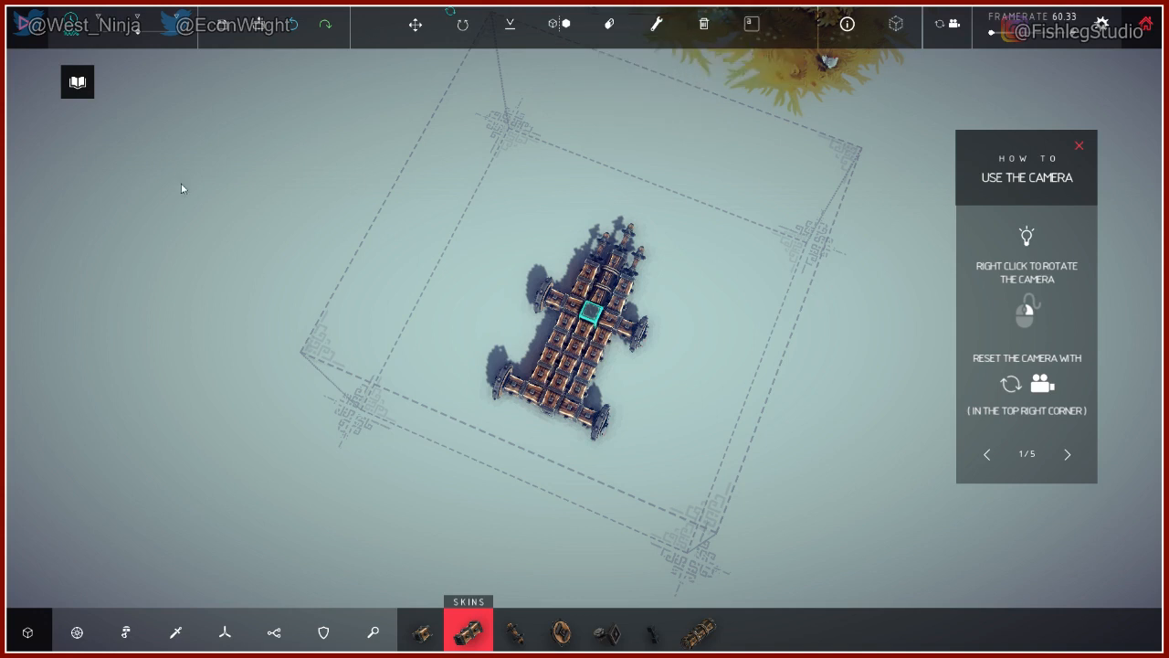
mouse_move(124, 632)
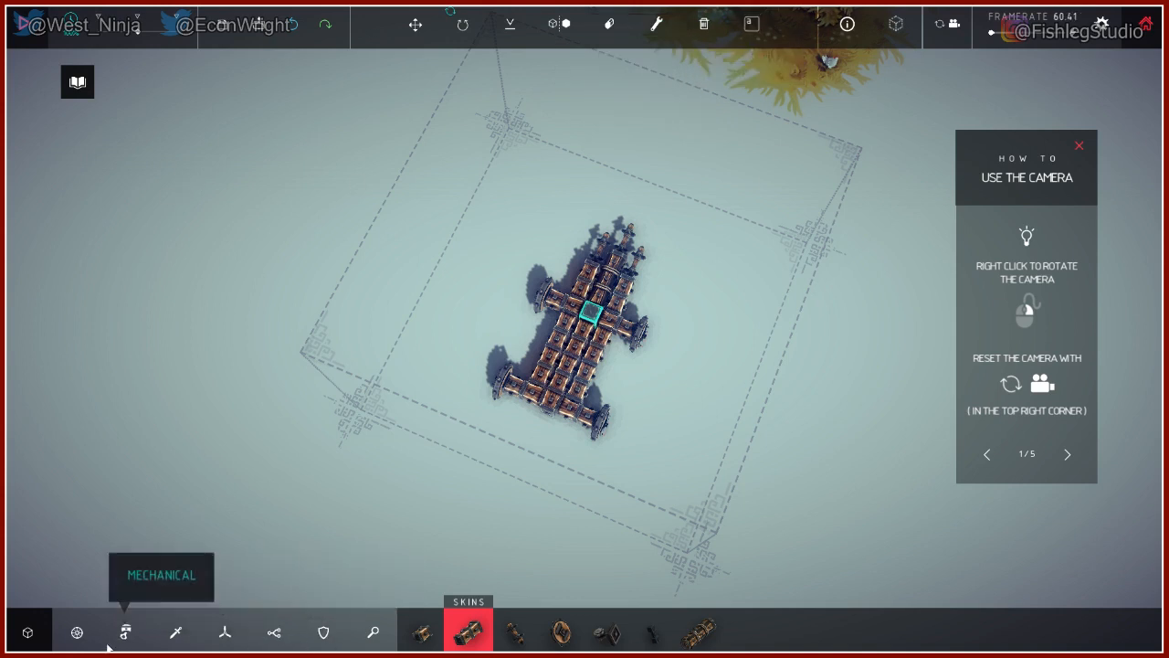
click(223, 632)
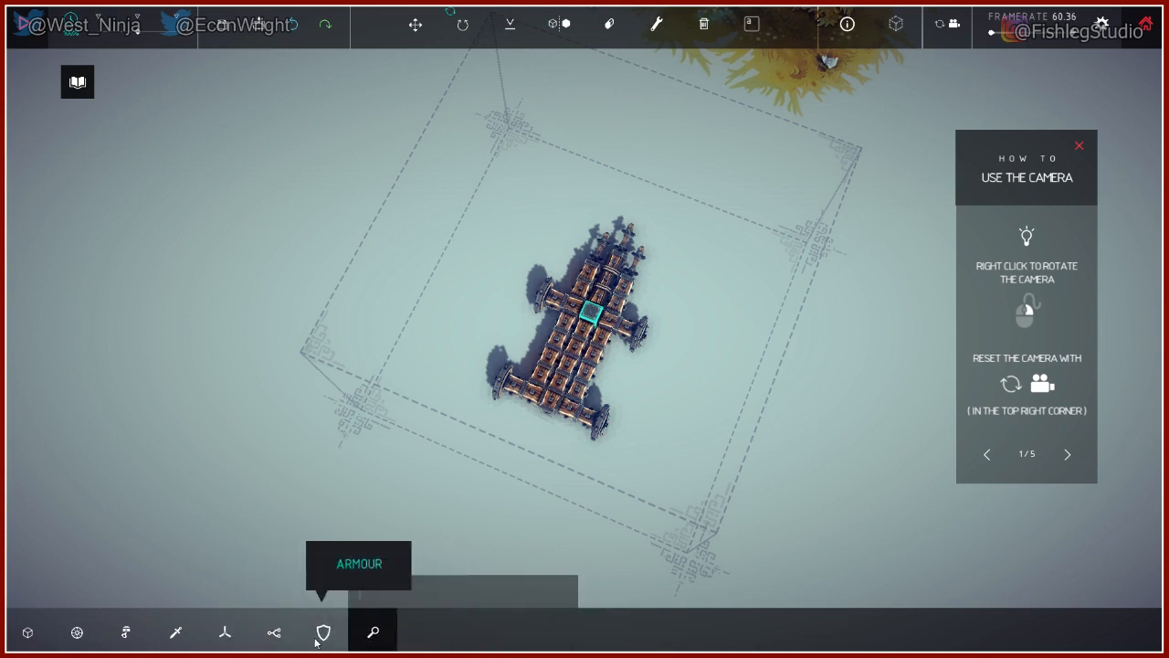
Fit wheels and front spikes from another block category, ending with Erase Blocks selected.
click(373, 632)
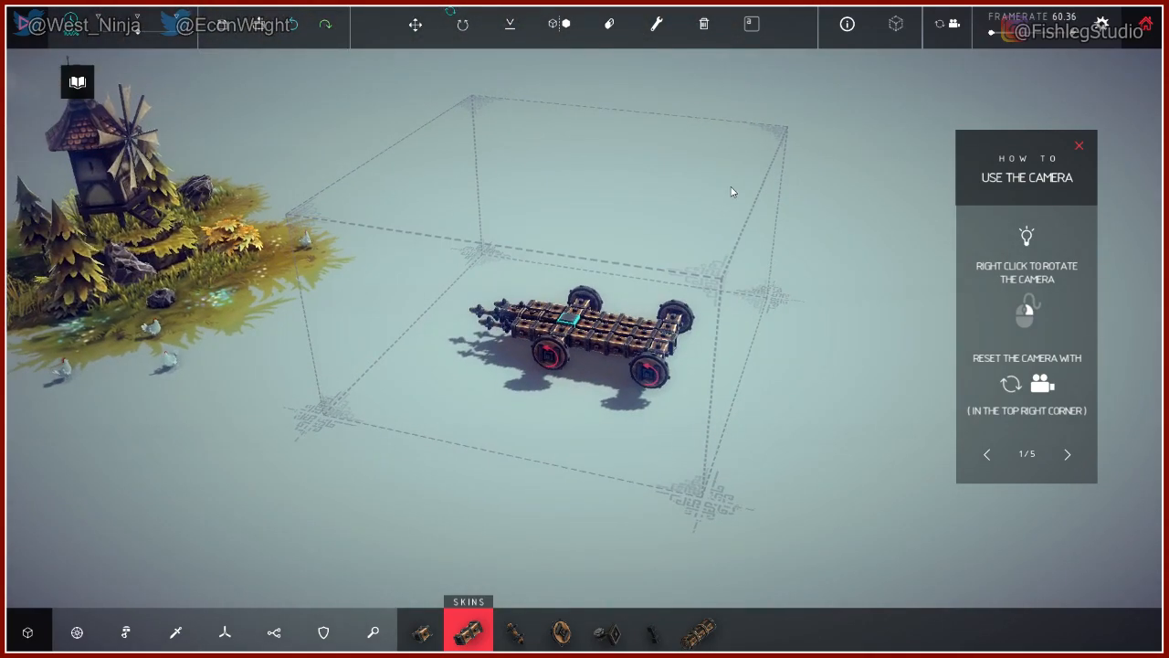
mouse_move(526, 126)
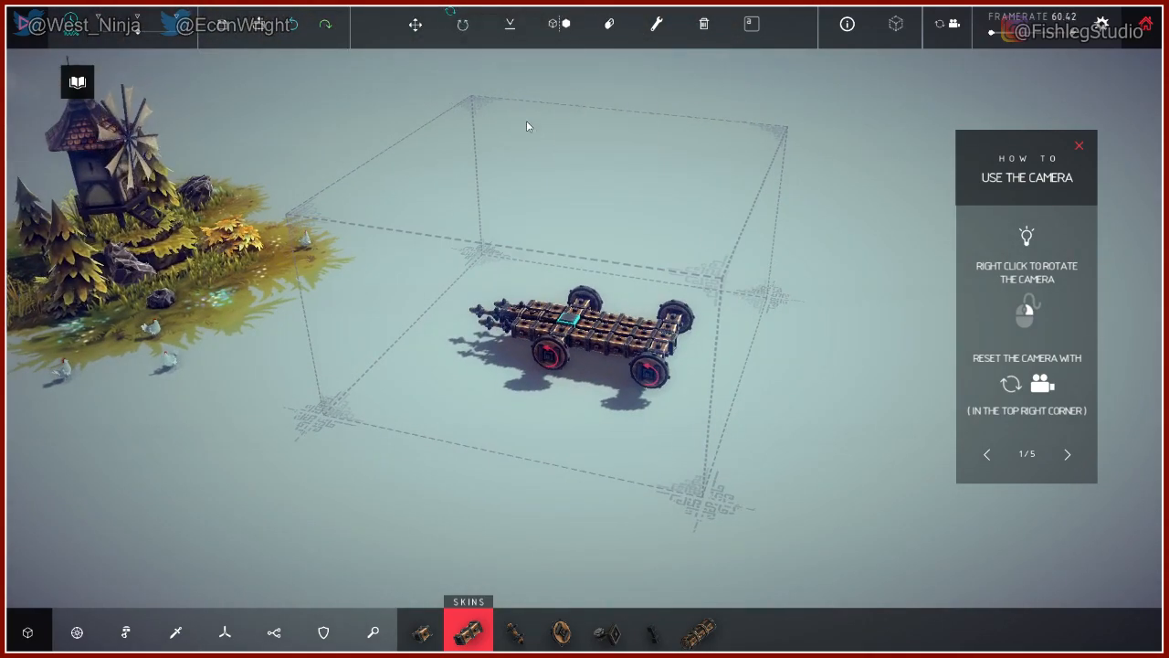
mouse_move(510, 26)
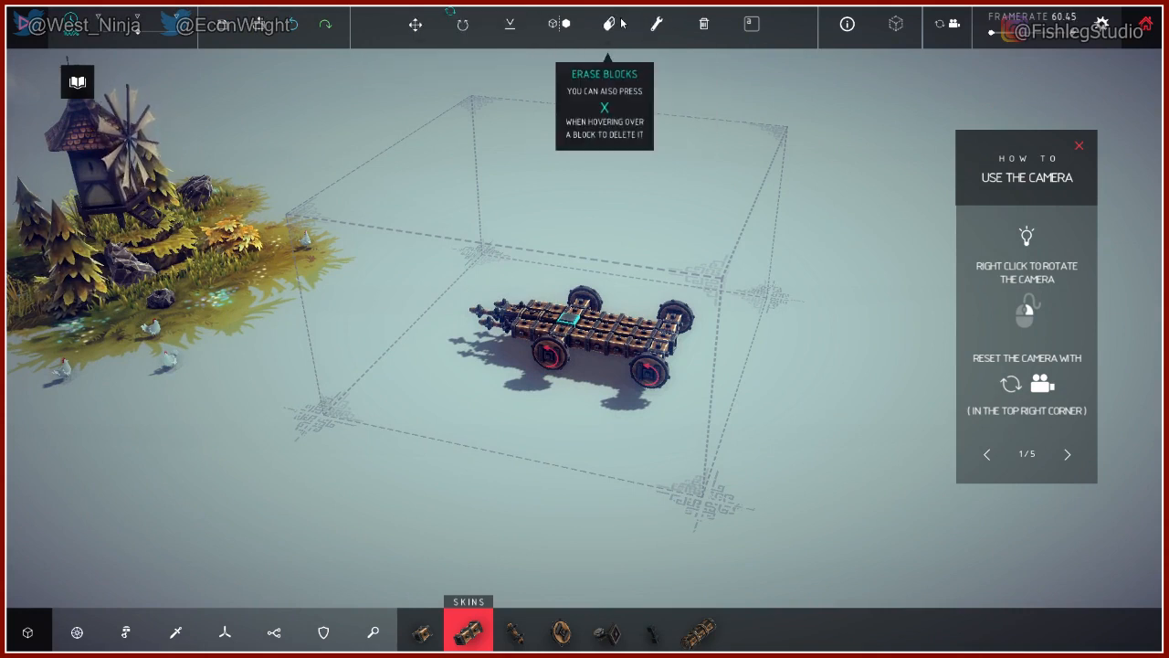
click(606, 26)
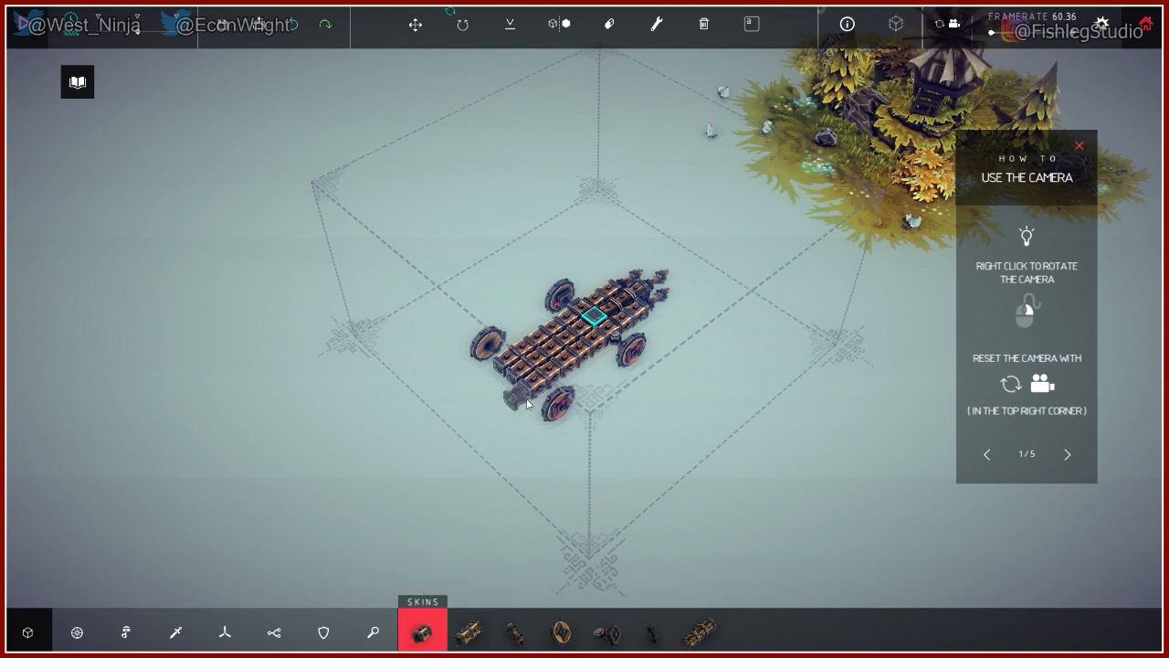
Orbit the camera around the lengthened, re-wheeled car.
drag(528, 406, 771, 427)
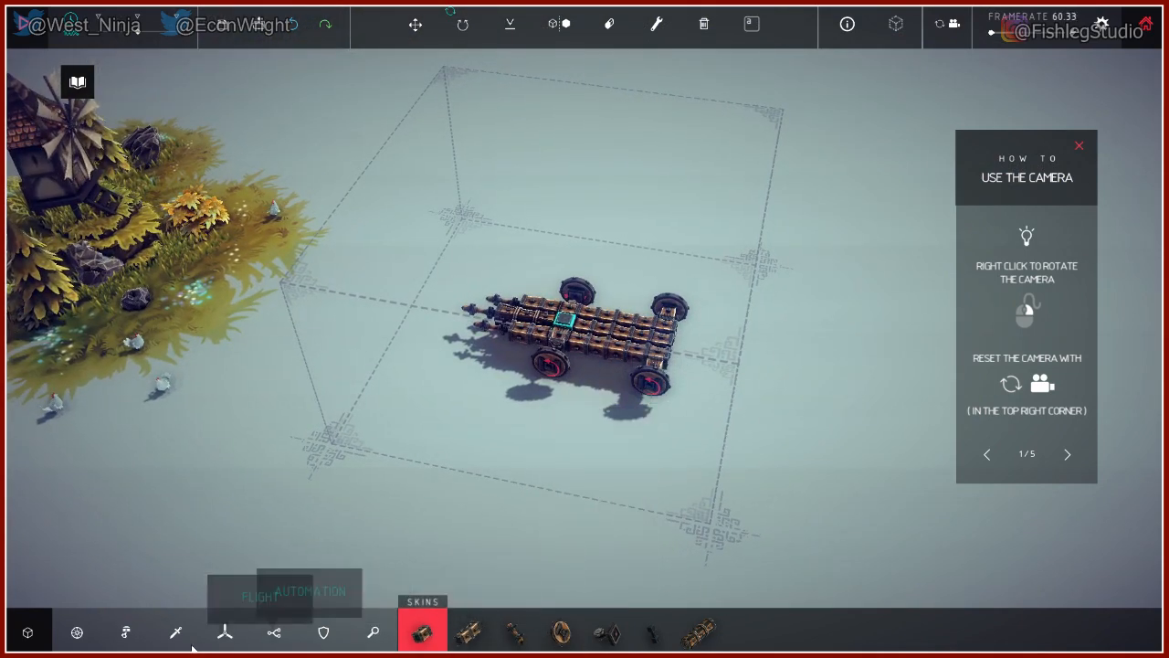
Show the Basic/Mechanical blocks with Small Wheel and Powered Medium Cog available.
click(77, 632)
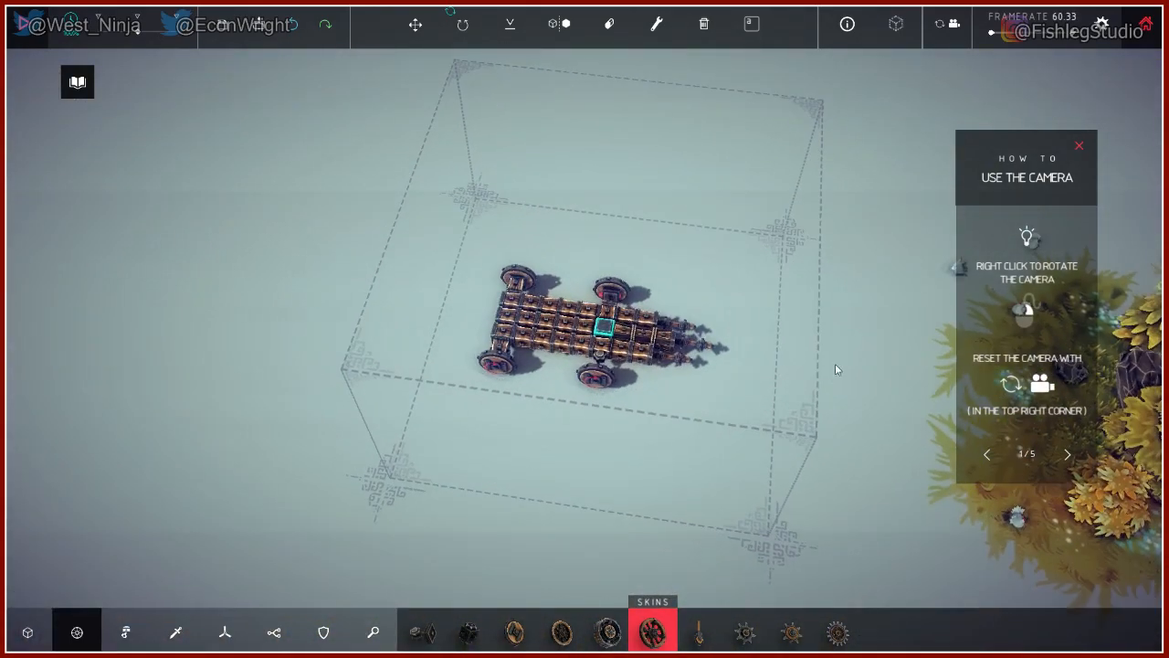
mouse_move(698, 632)
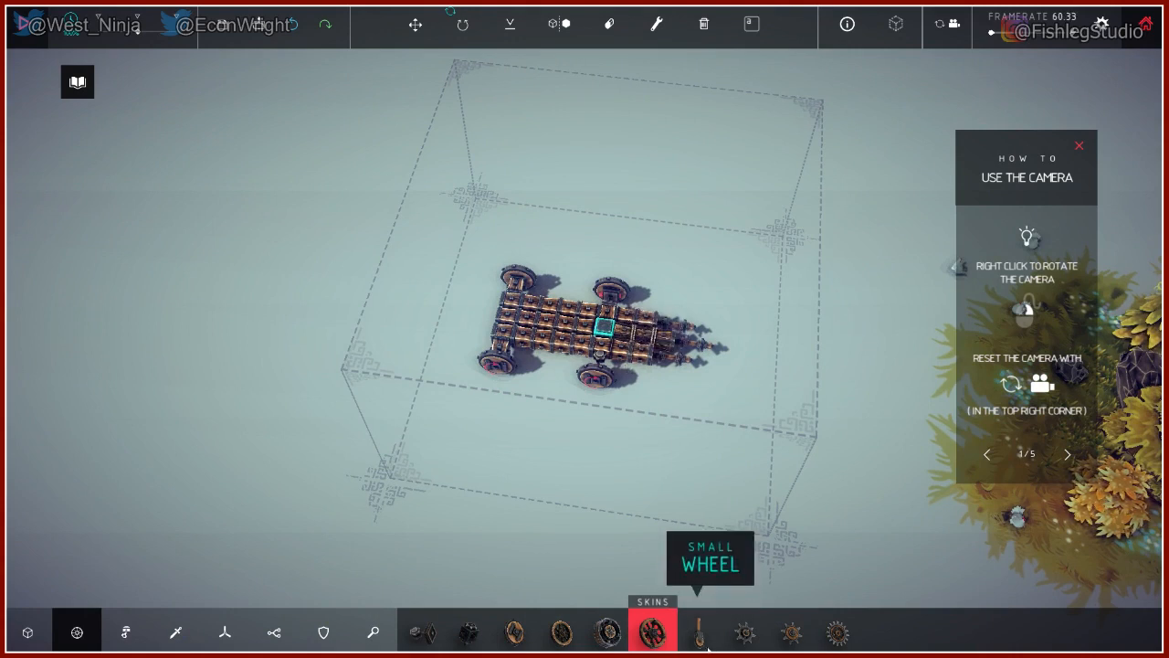
mouse_move(791, 632)
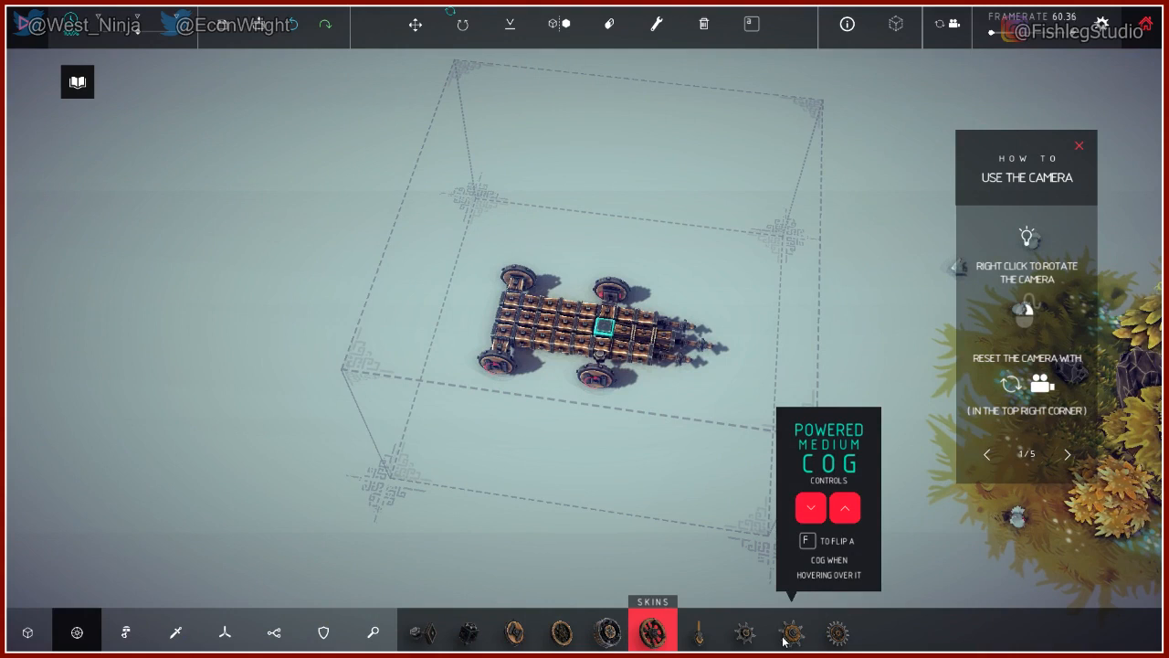
mouse_move(837, 632)
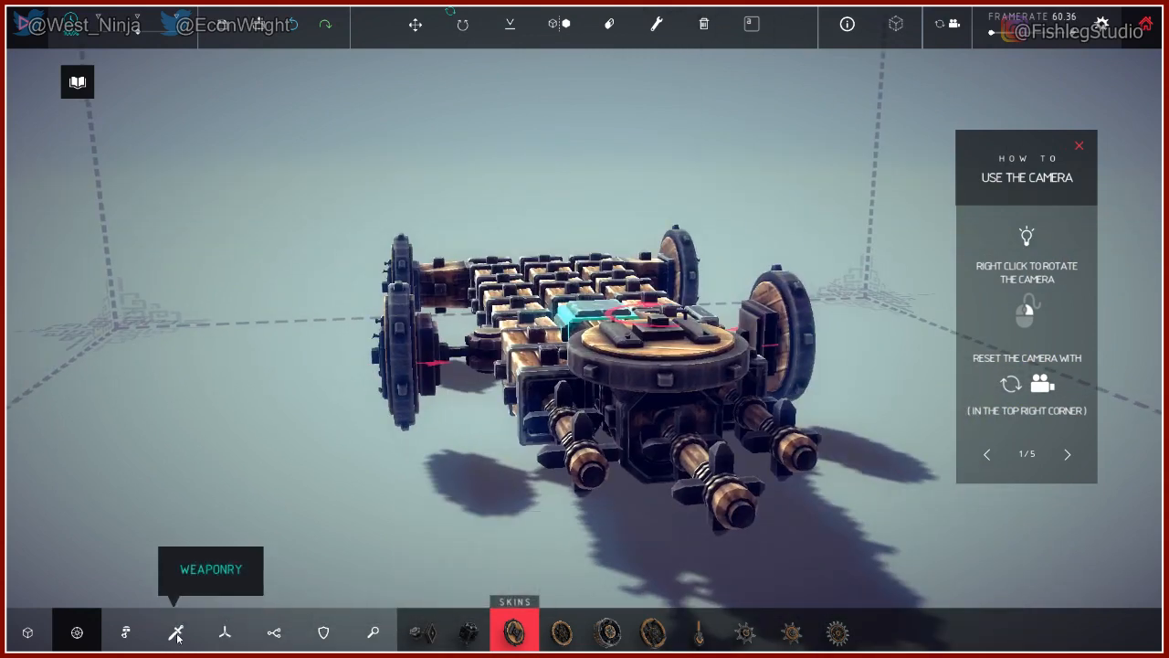
Mount a Circular Saw from Weaponry on the front steering block, checking it from above and below.
click(175, 632)
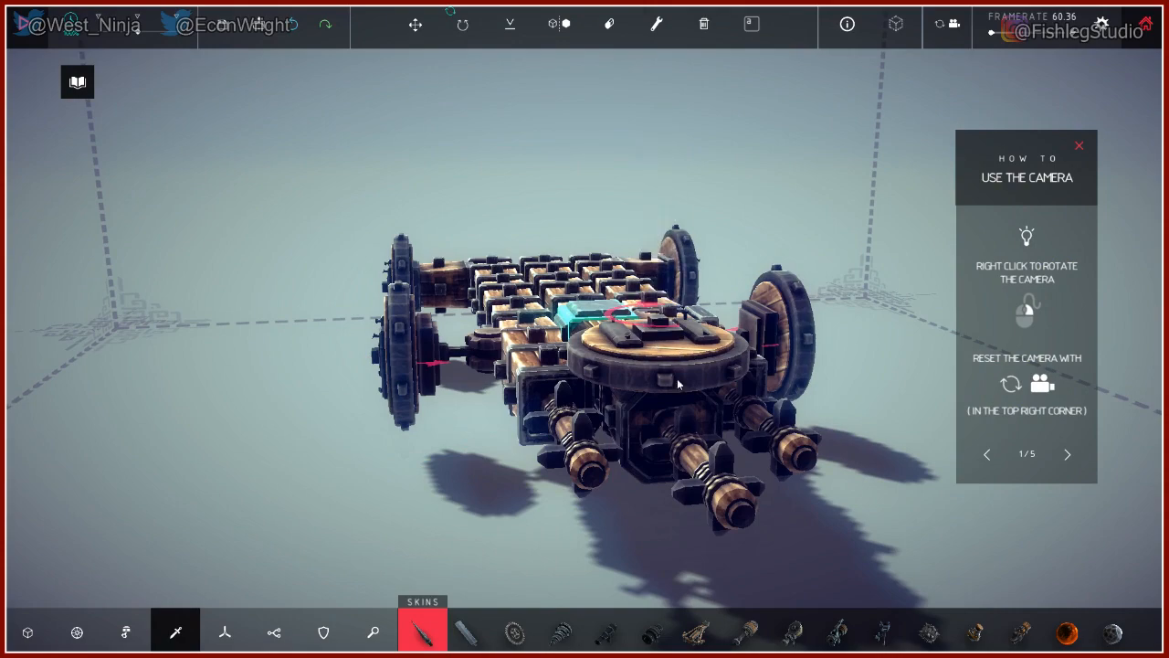
drag(679, 384, 802, 431)
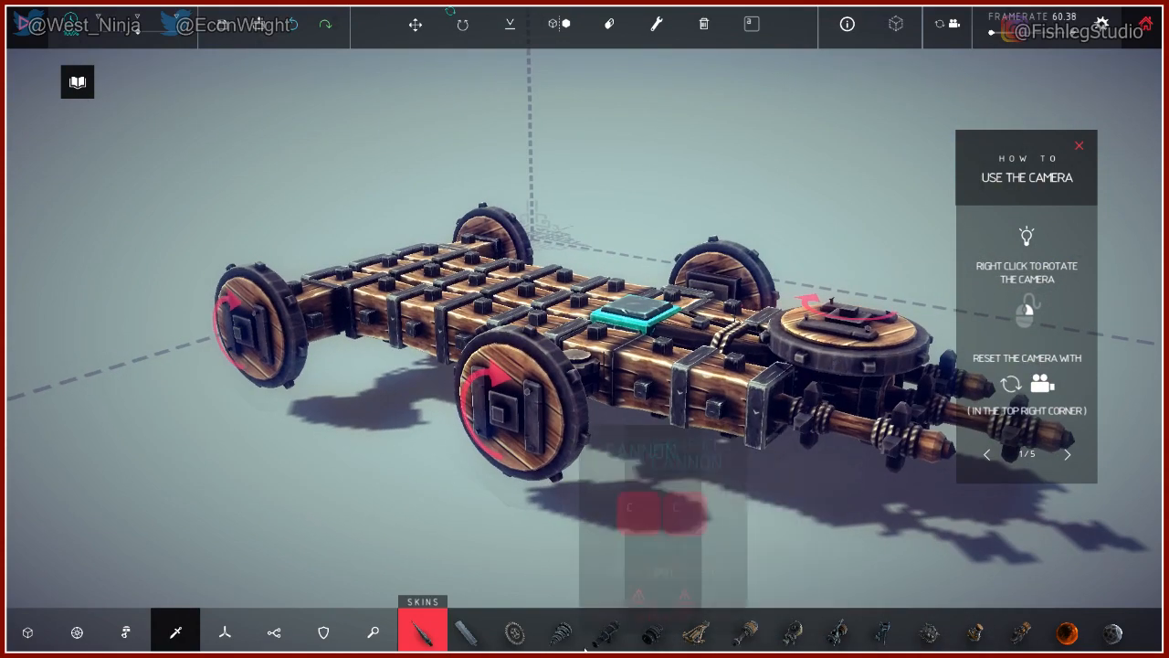
click(515, 630)
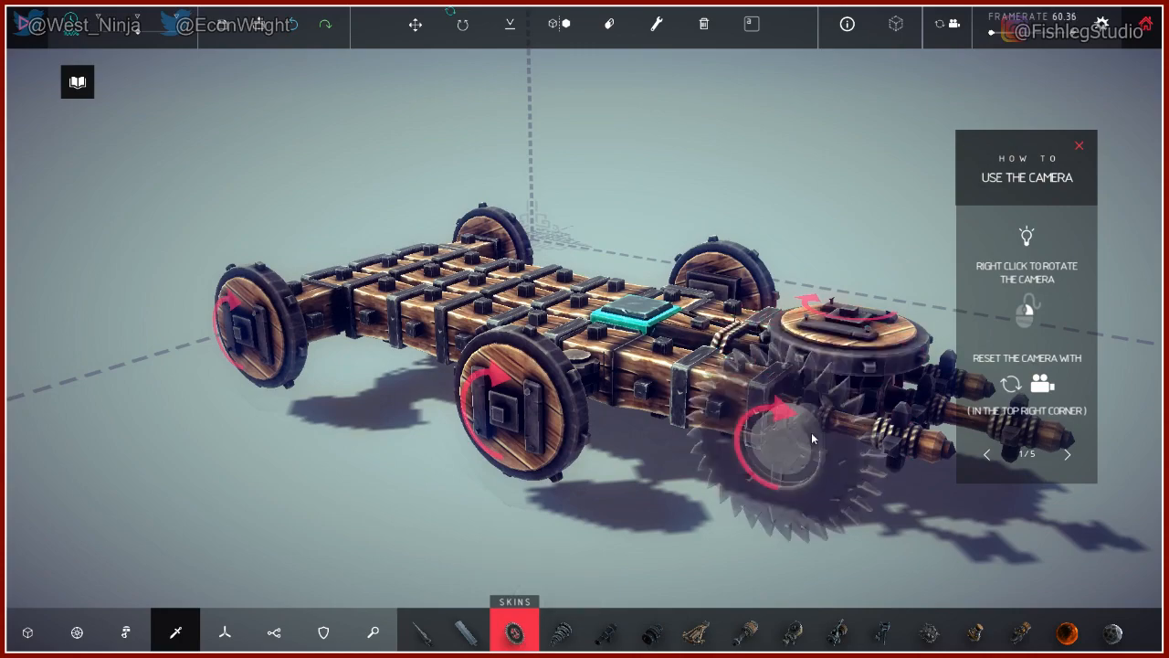
drag(813, 438, 530, 547)
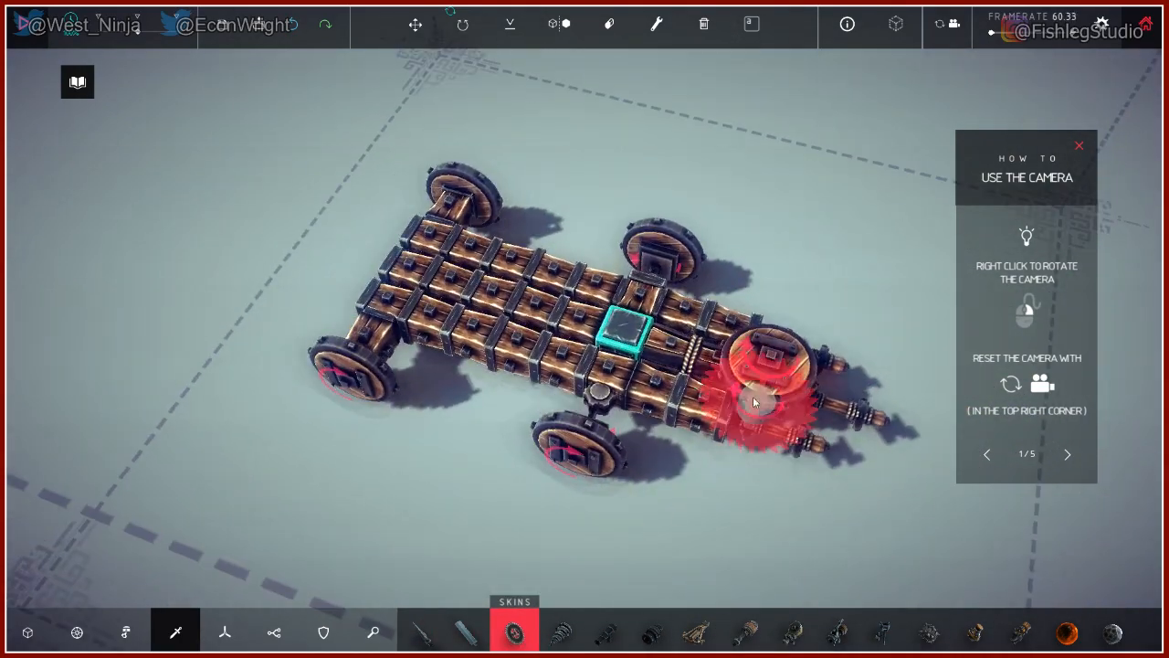
click(704, 24)
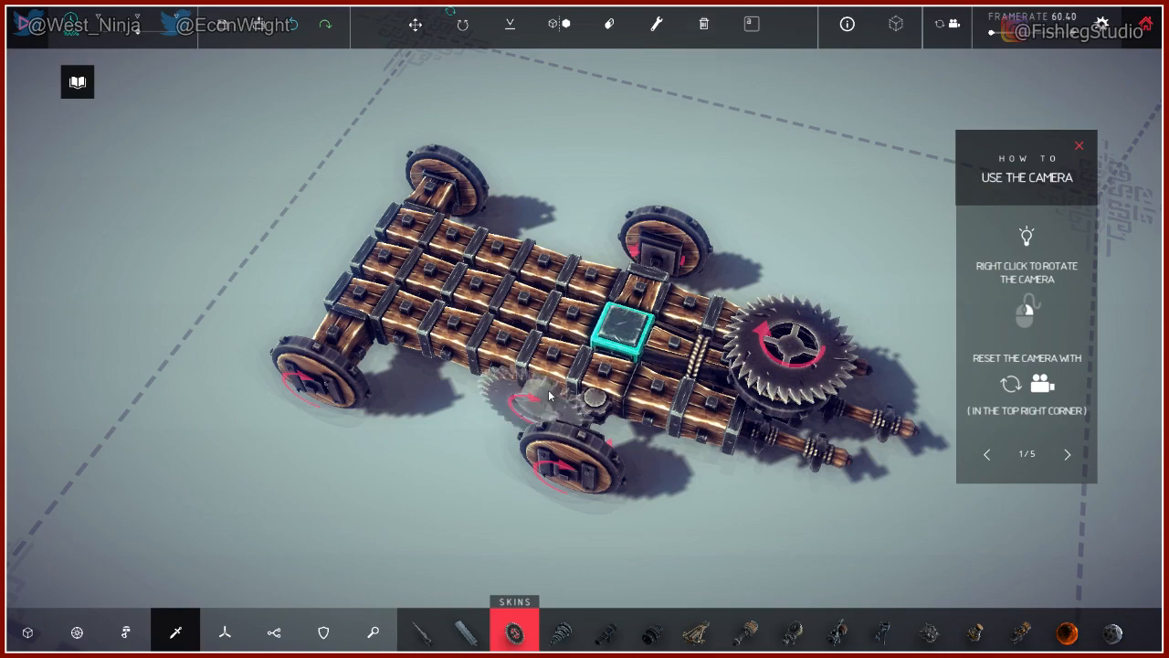
drag(548, 395, 292, 490)
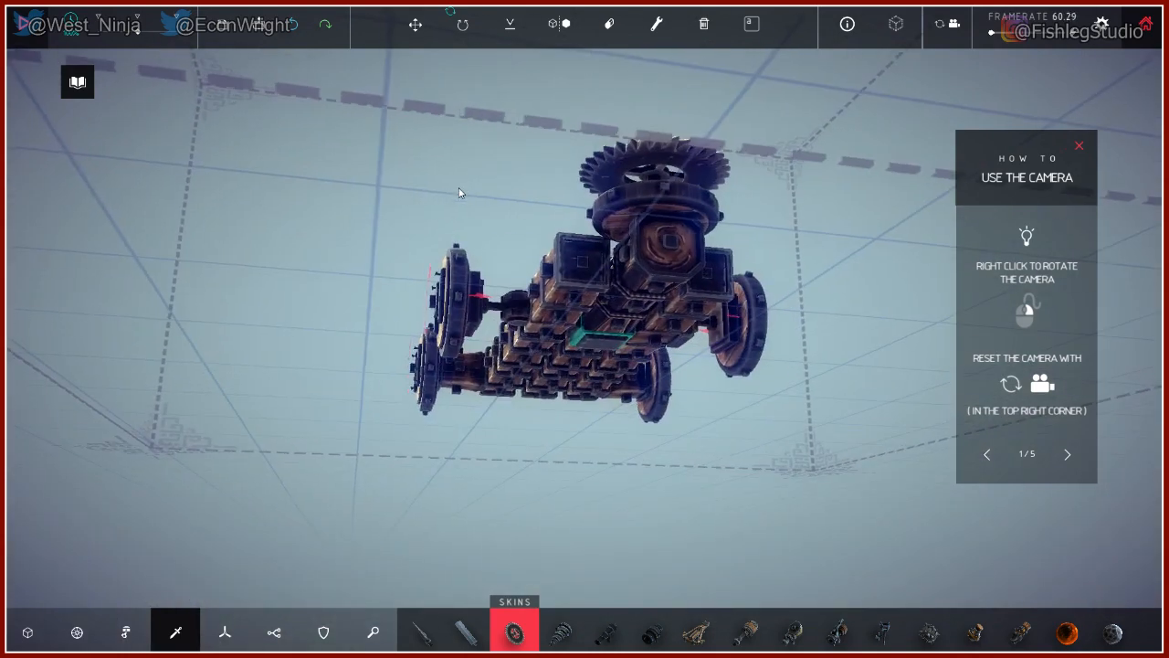
Orbit back to a side view of the car with the flat-lying saw blade.
drag(461, 191, 685, 399)
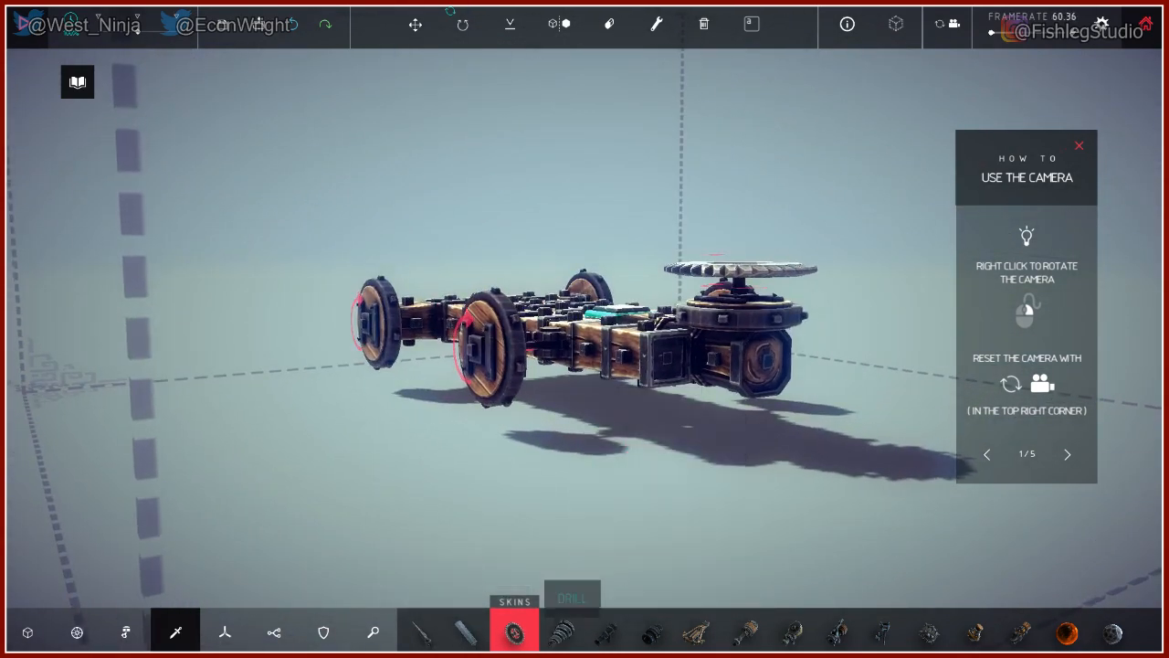
mouse_move(223, 632)
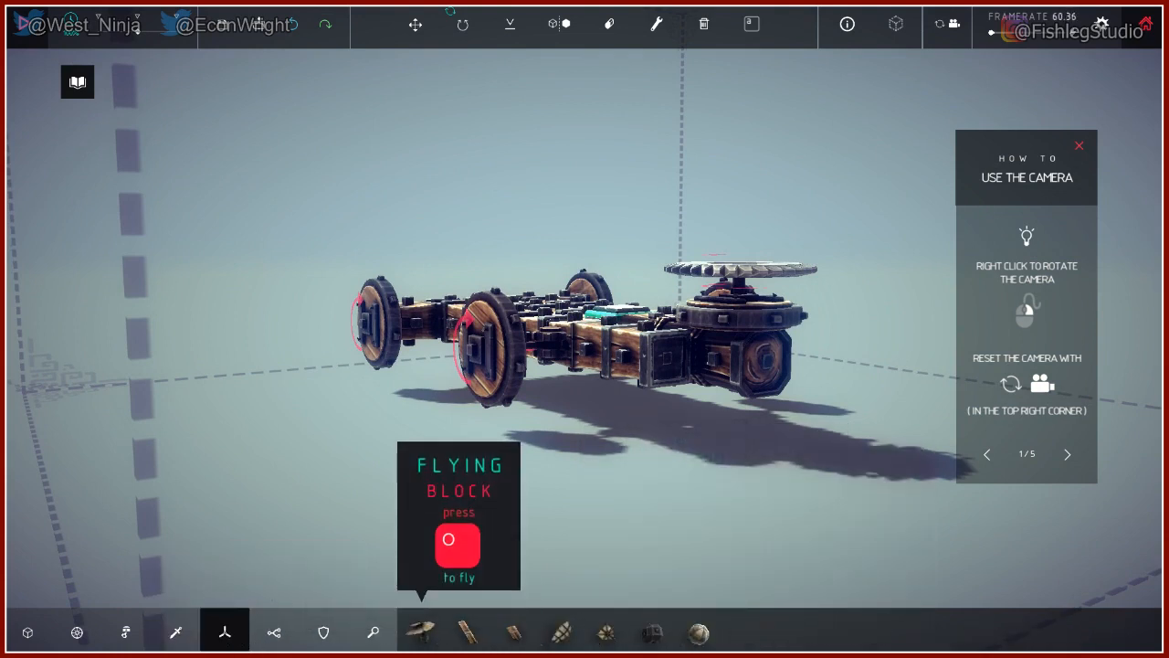
mouse_move(563, 630)
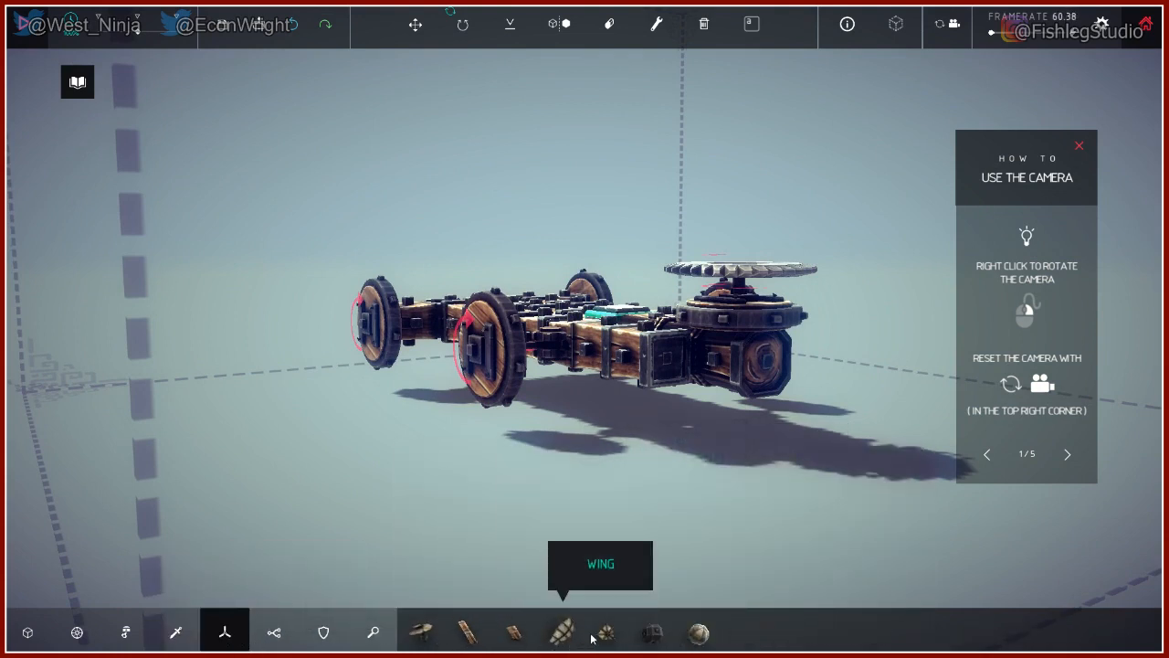
mouse_move(651, 632)
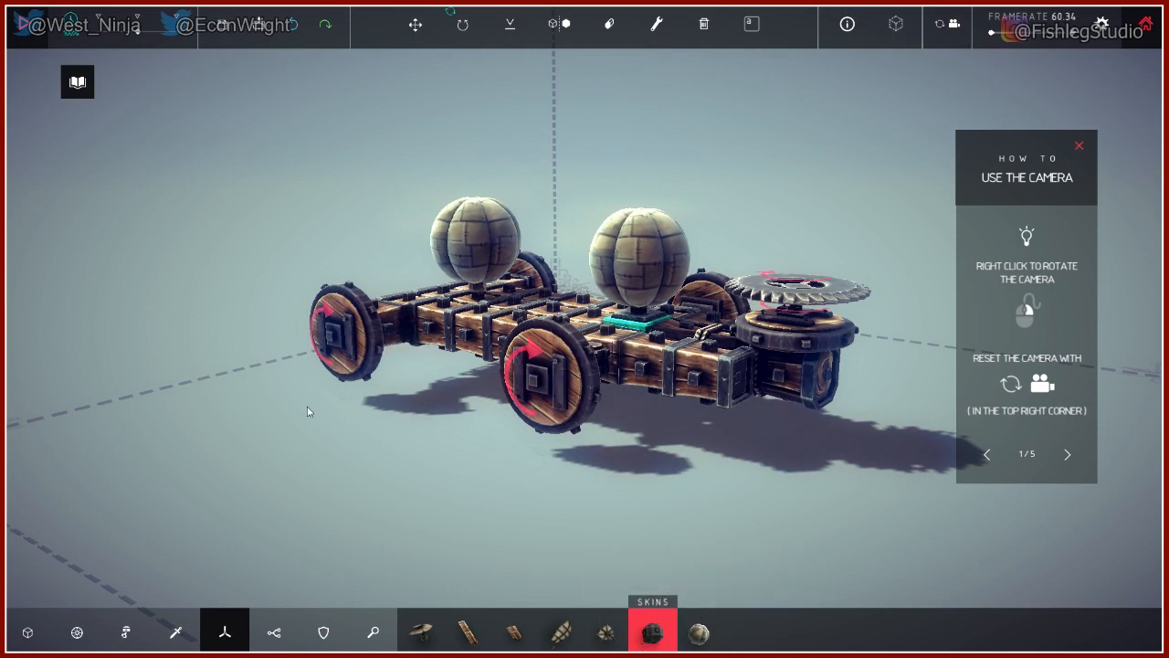
mouse_move(712, 194)
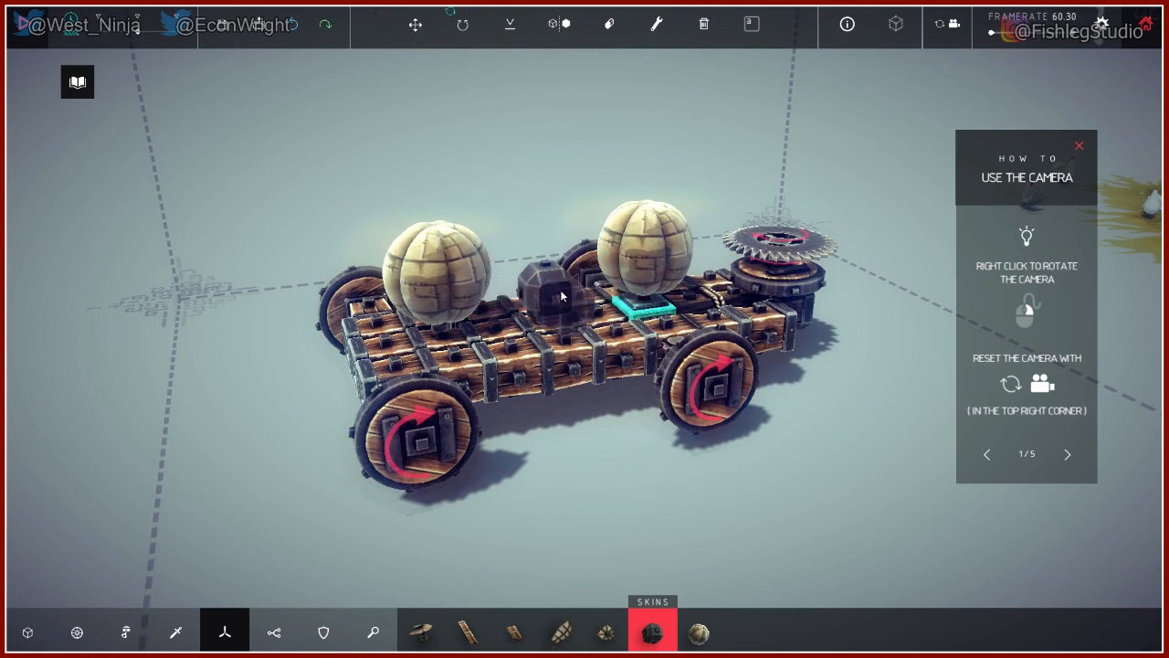
mouse_move(418, 631)
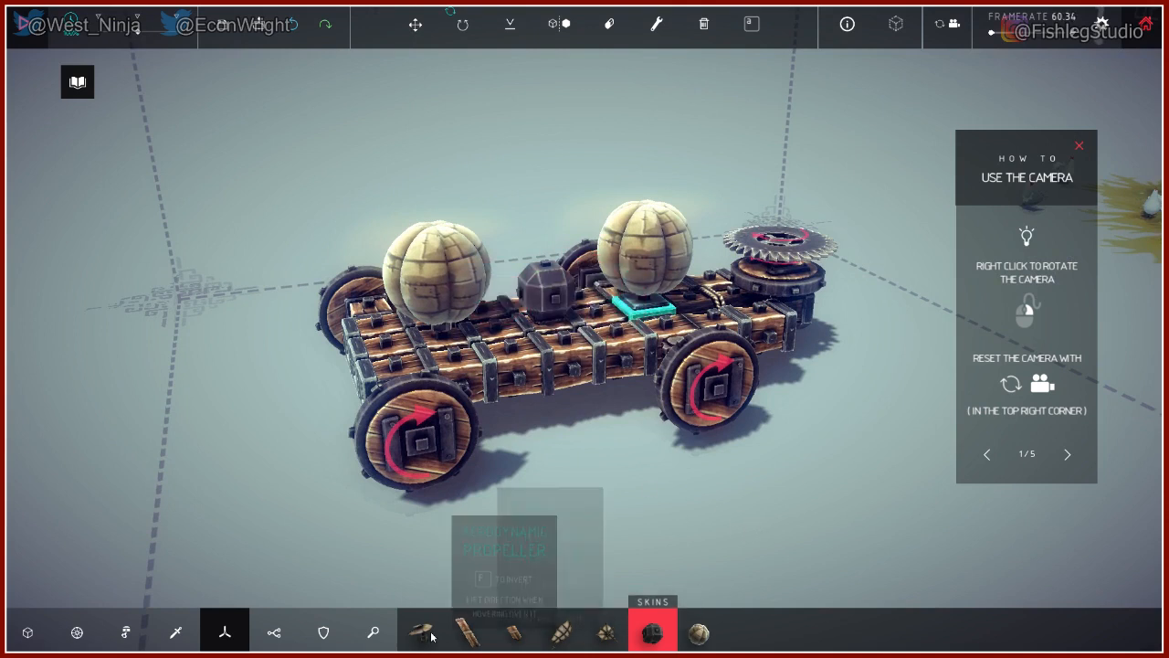
mouse_move(274, 632)
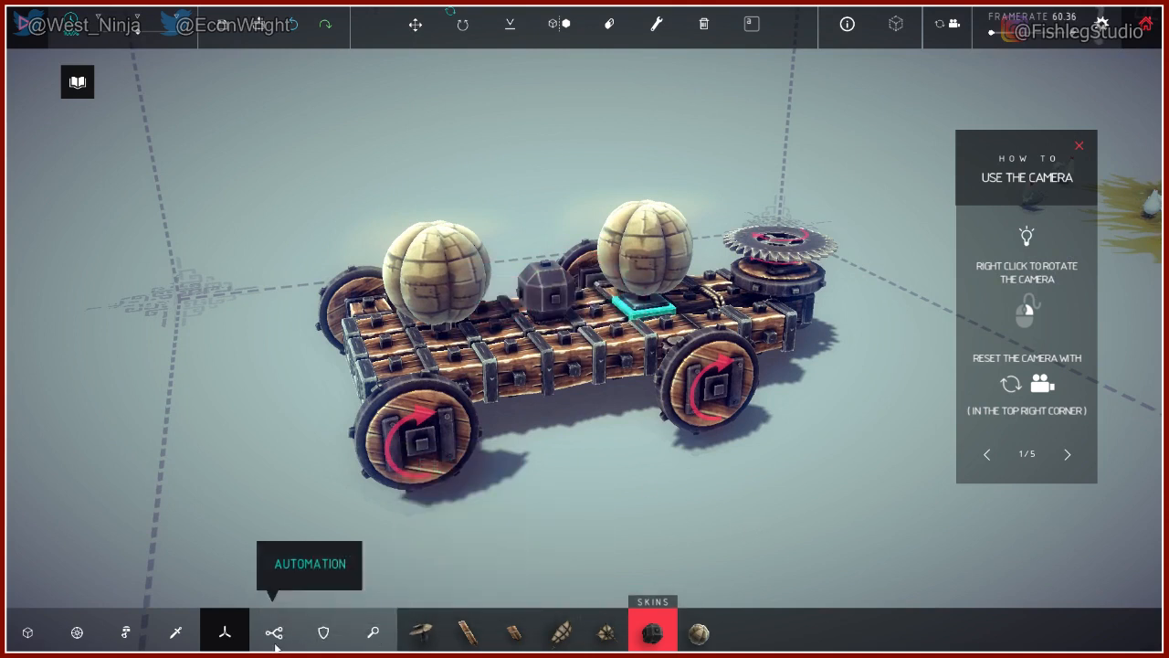
Browse the Automation, Armour and Mechanical block tabs while the balloons are removed.
click(274, 633)
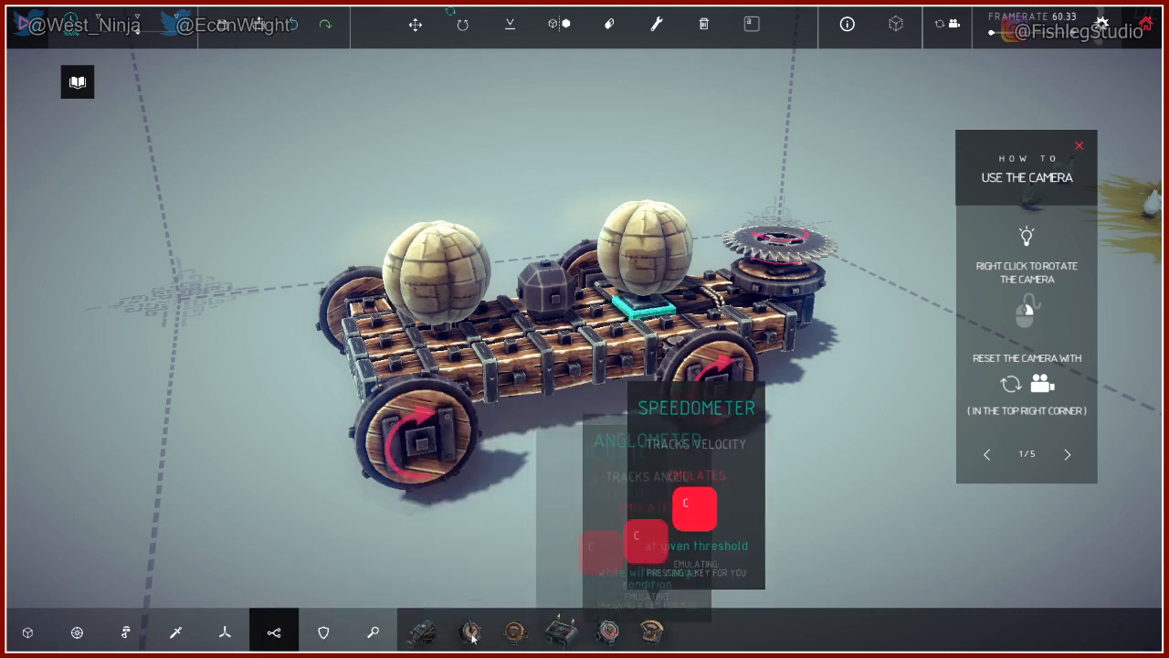
click(373, 633)
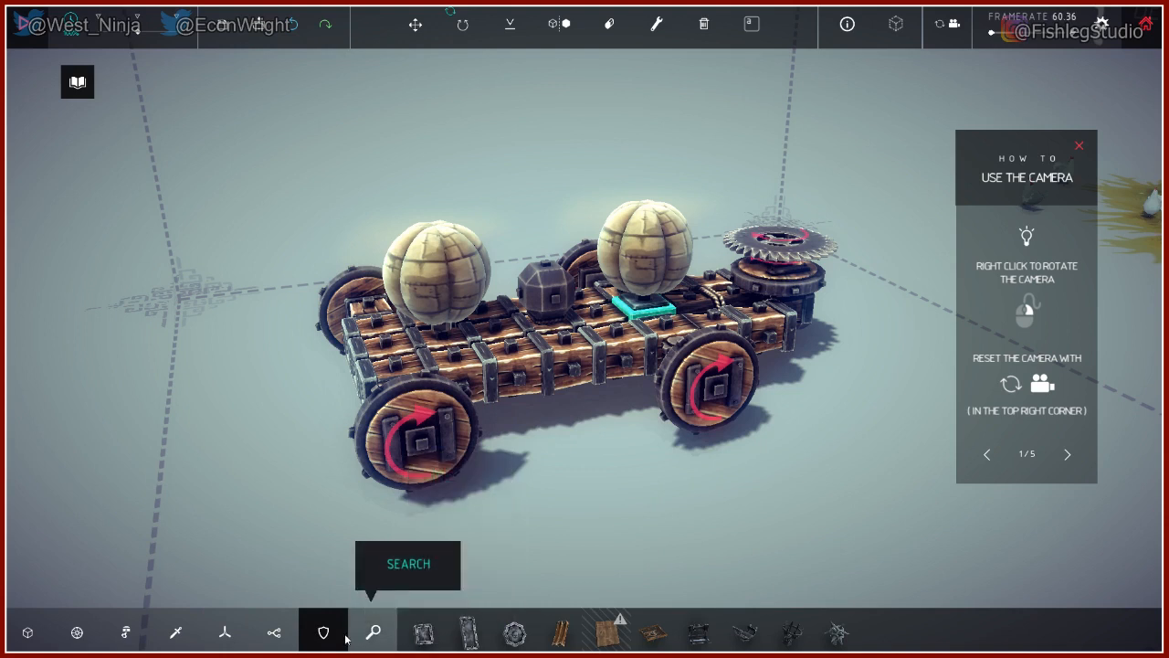
click(124, 632)
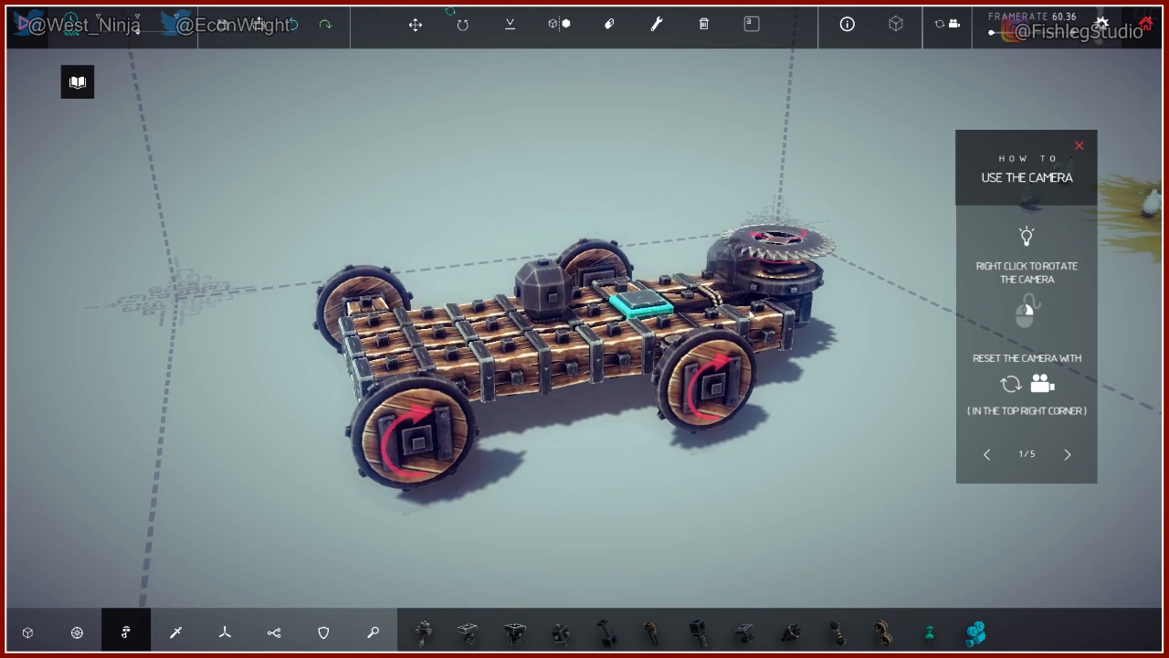
mouse_move(603, 631)
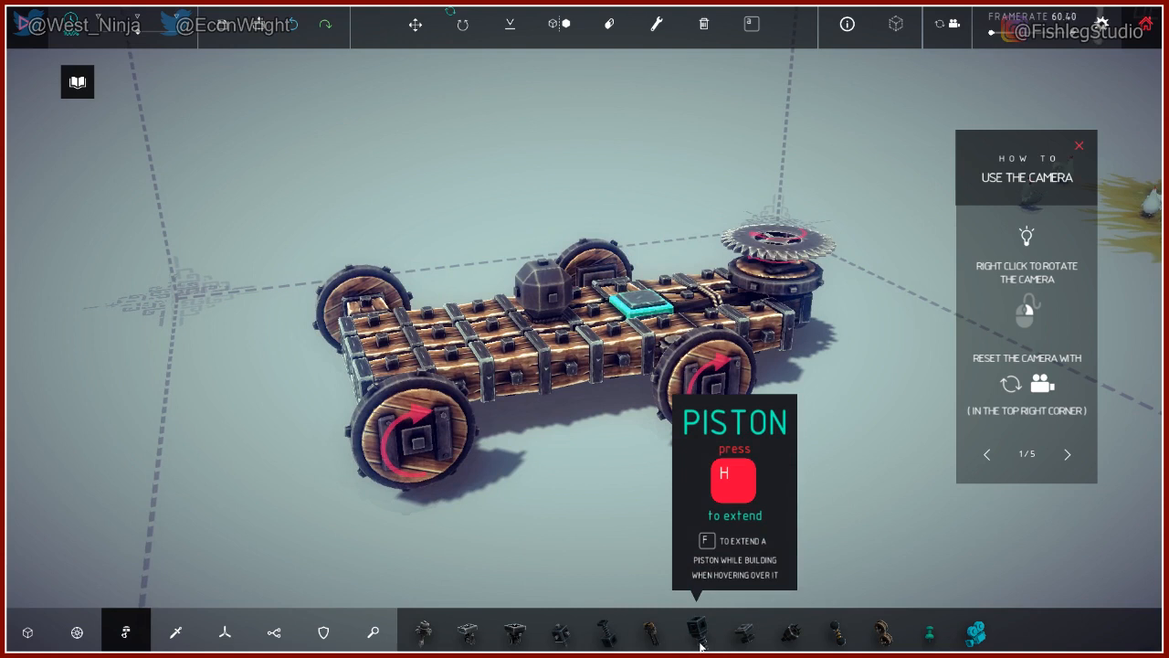
mouse_move(701, 644)
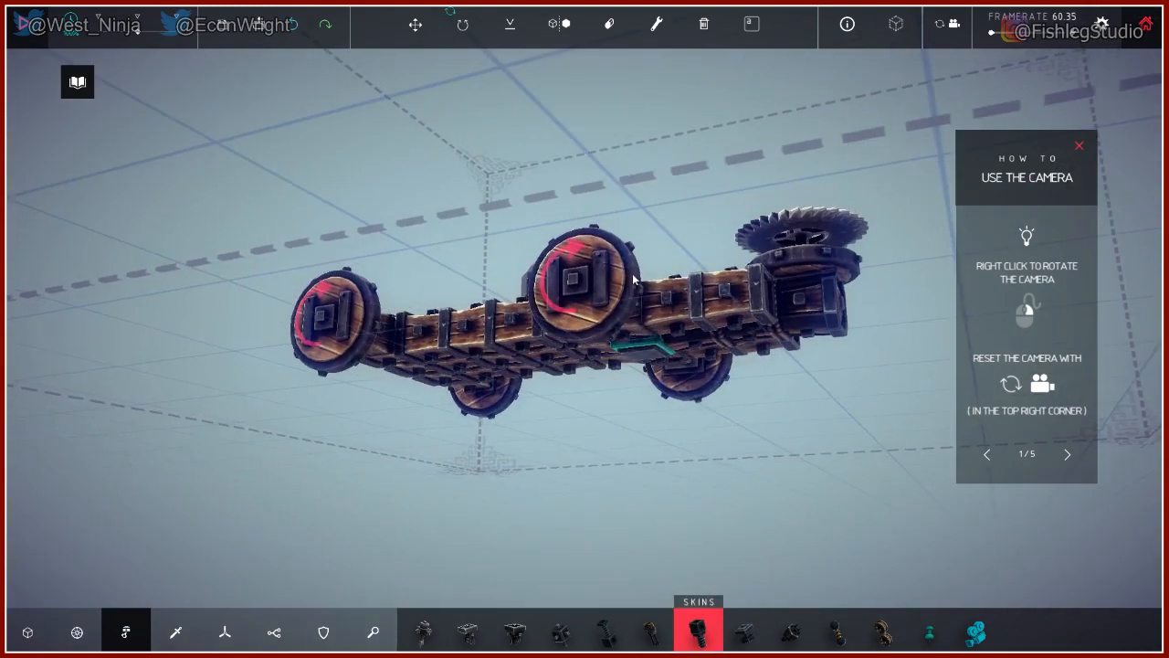
drag(635, 277, 539, 347)
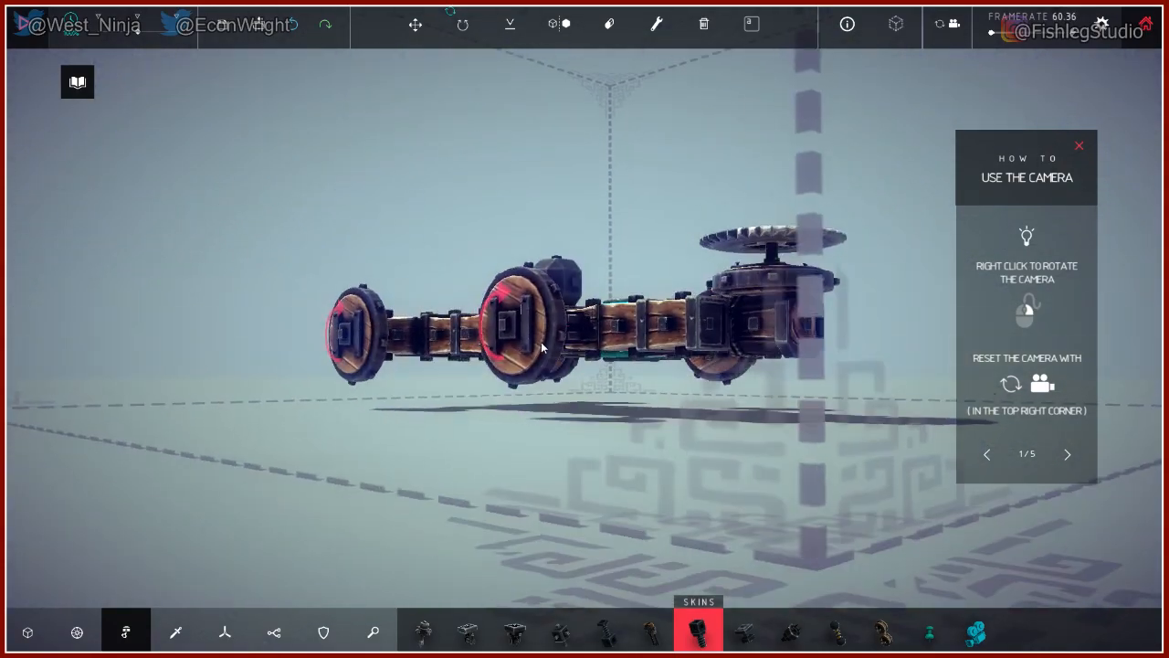
drag(539, 347, 600, 223)
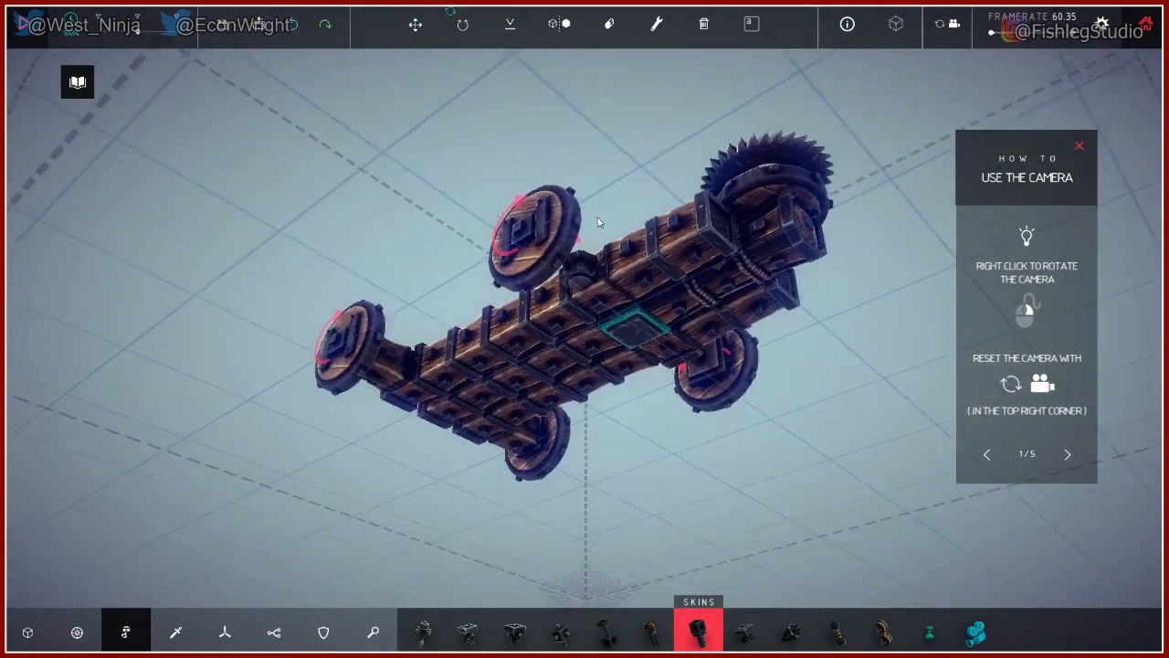
drag(599, 223, 795, 569)
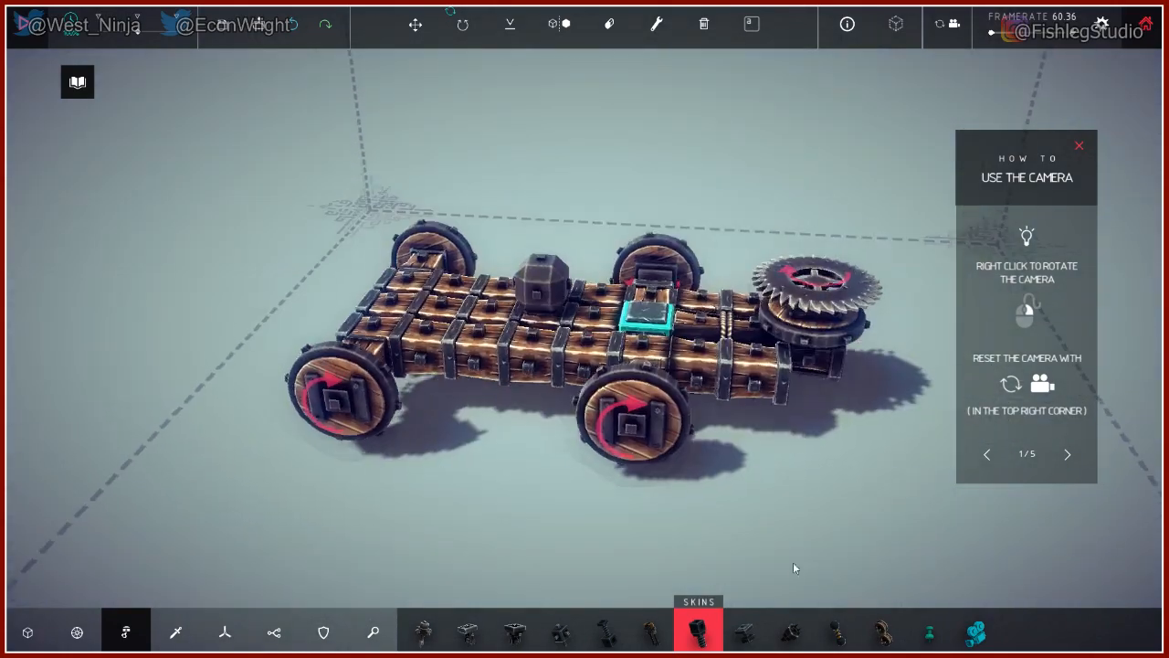
drag(794, 566, 676, 511)
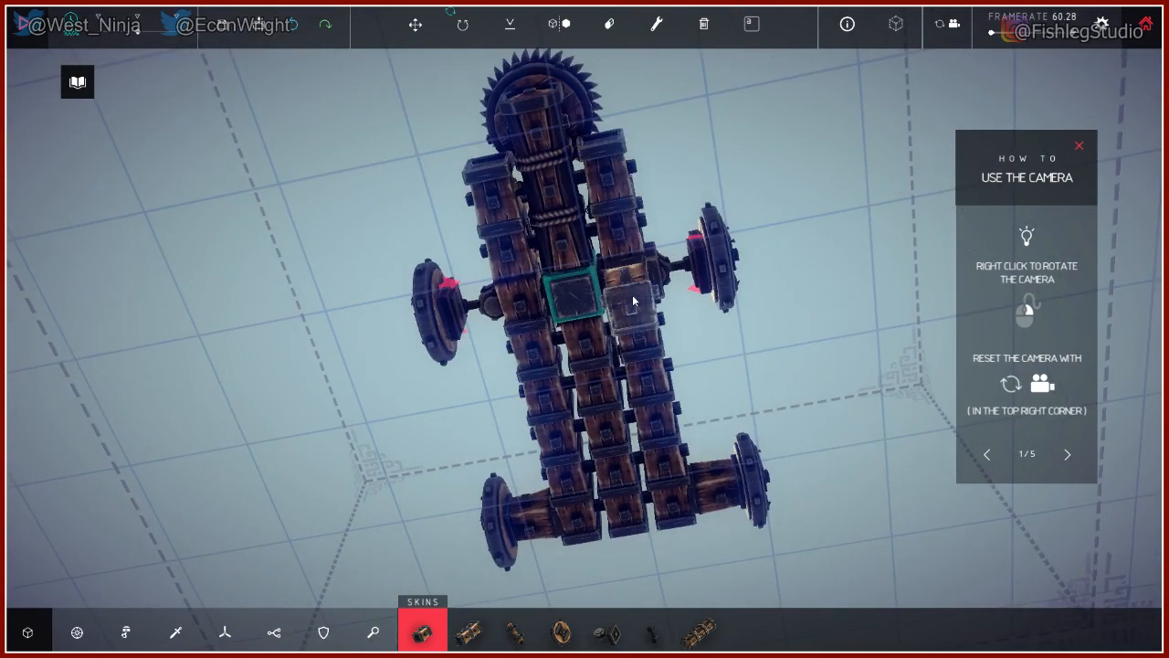
mouse_move(629, 343)
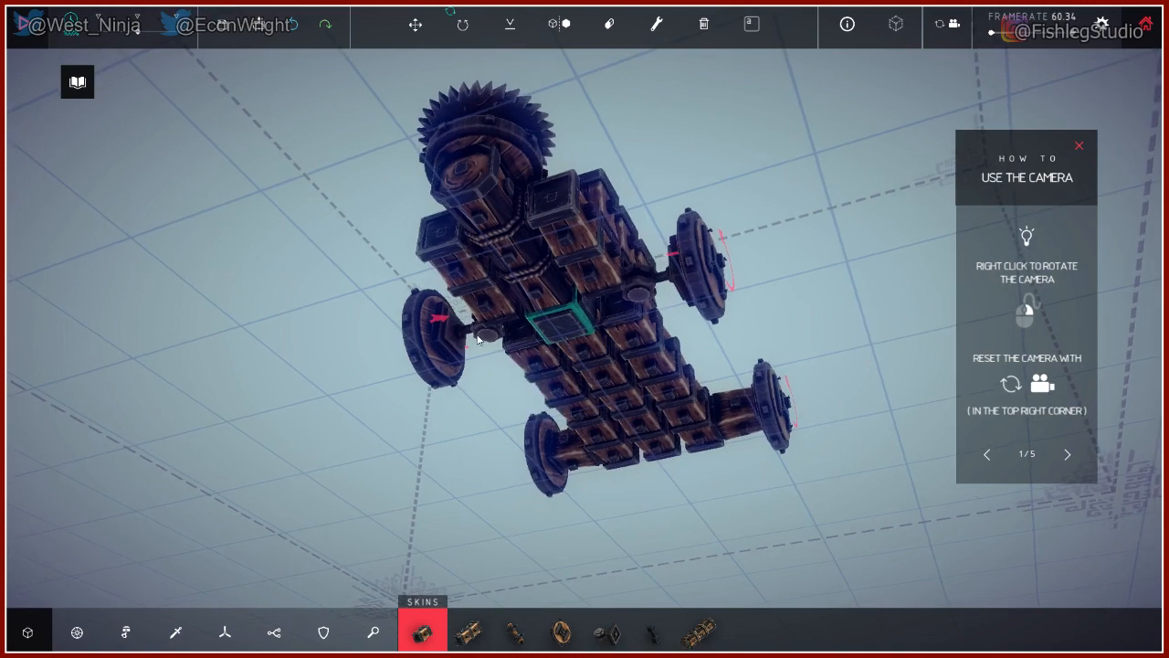
Orbit the view to see the car's side from below.
drag(478, 338, 672, 283)
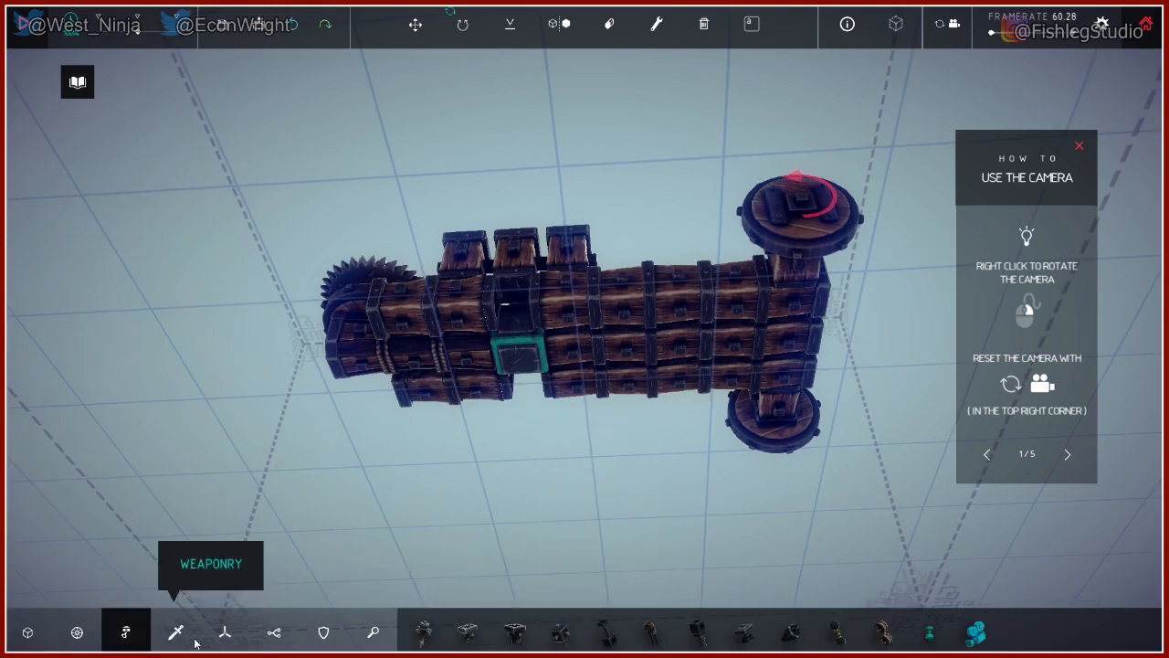
mouse_move(597, 636)
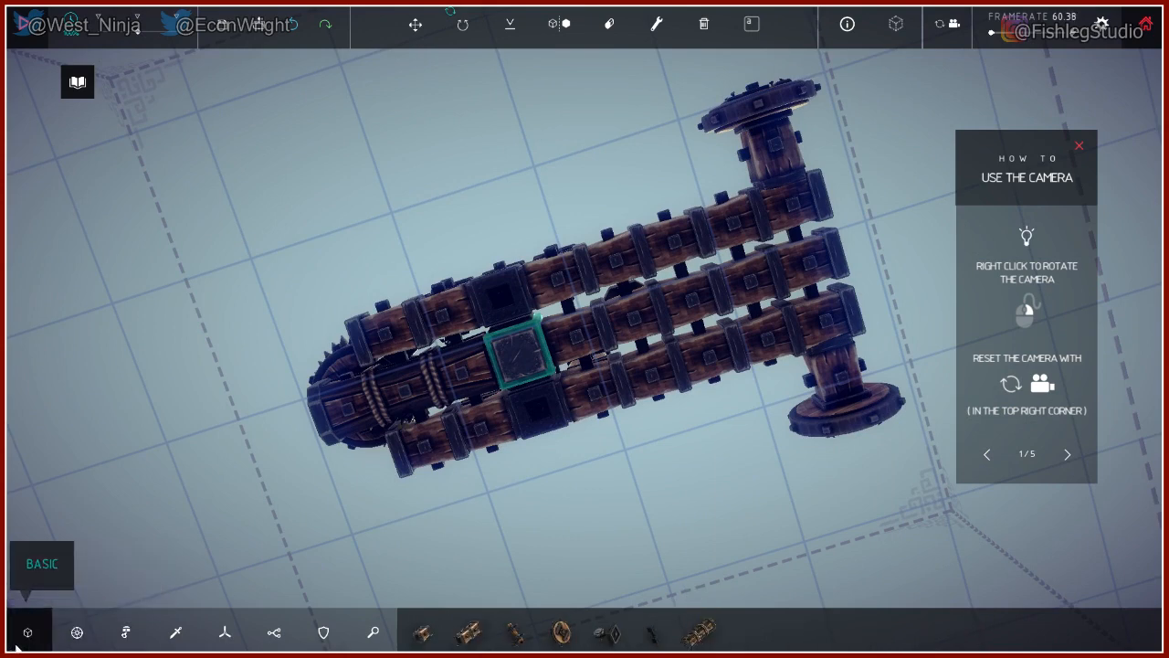
mouse_move(605, 632)
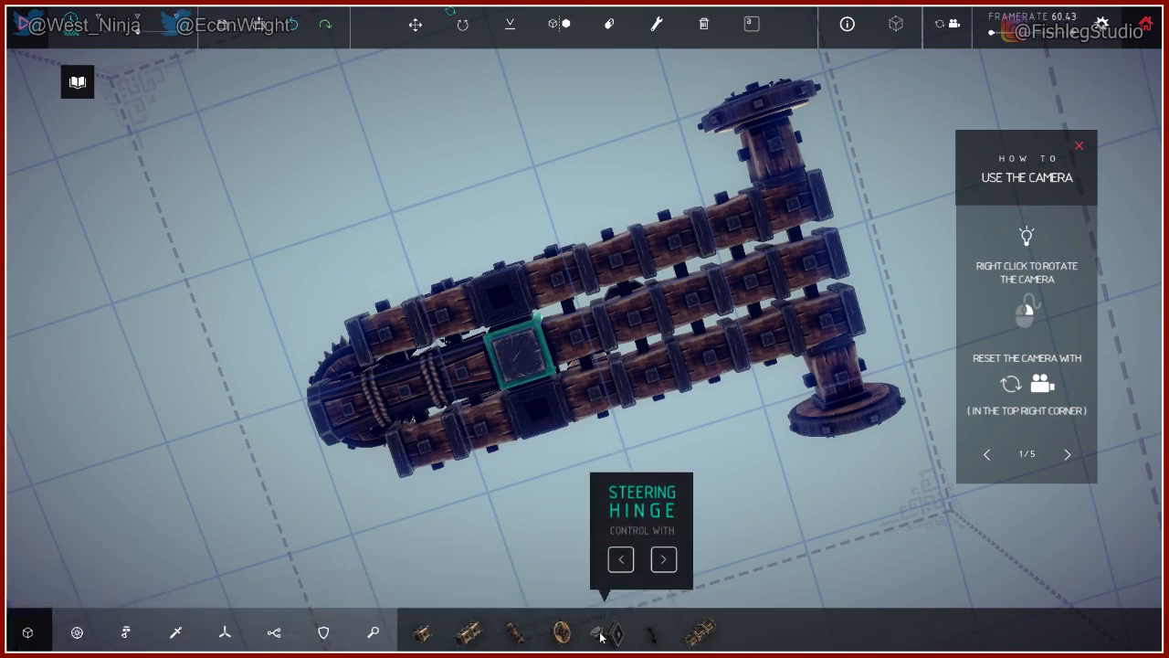
Choose the Steering Hinge to attach parts at the machine's end.
click(422, 632)
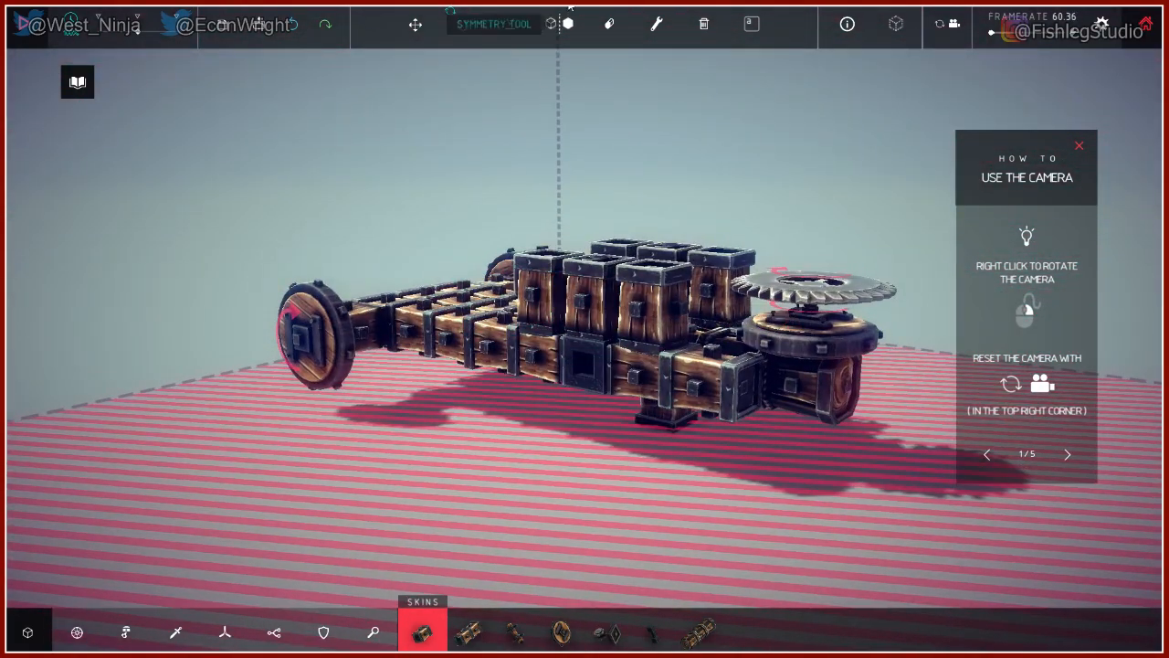
Continue placing blocks around the saw blade and side wheel.
click(415, 26)
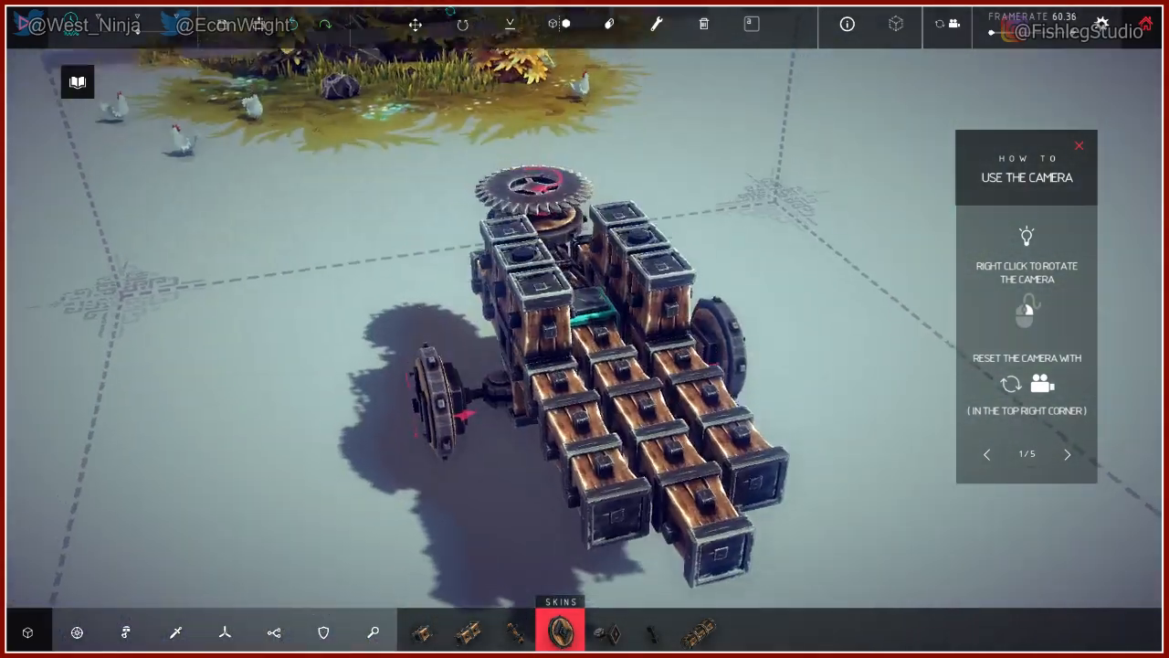
Select a Wheel and mount it low on the machine's side.
click(421, 632)
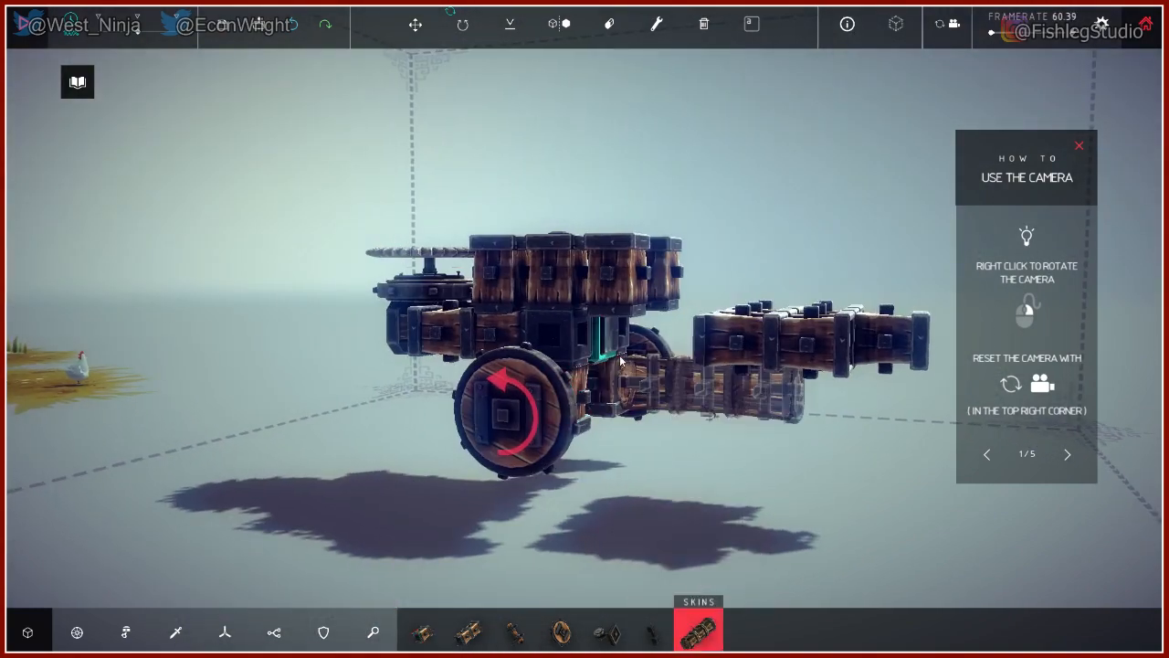
mouse_move(472, 630)
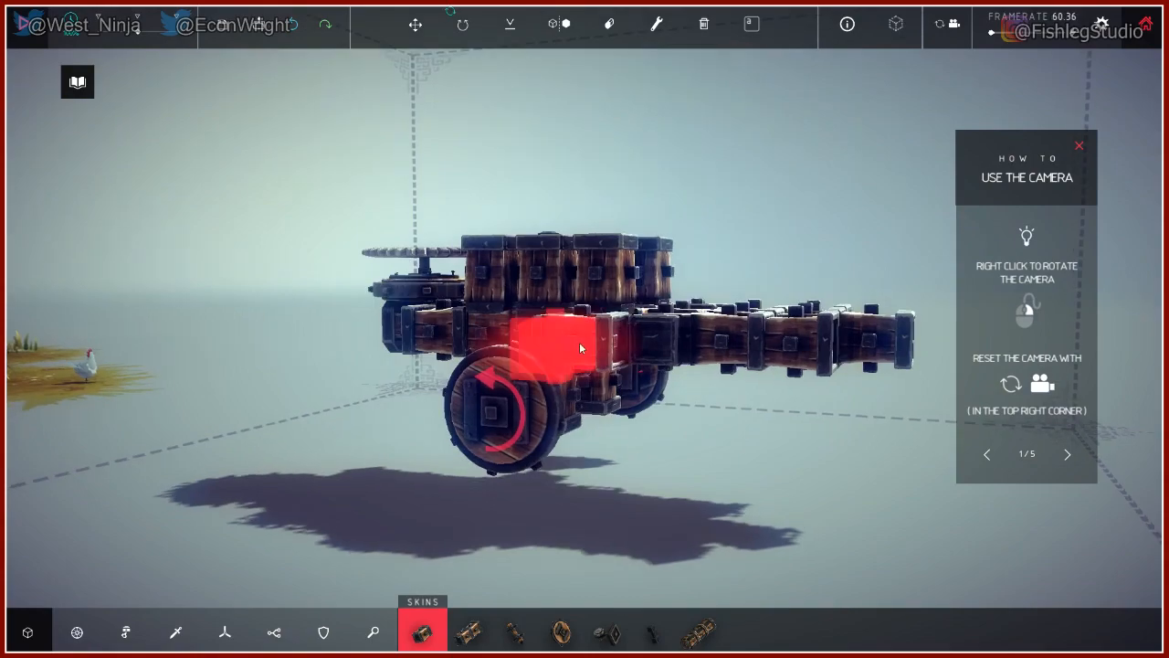
Orbit beneath the machine to place the opposite-side wheel.
drag(581, 347, 490, 471)
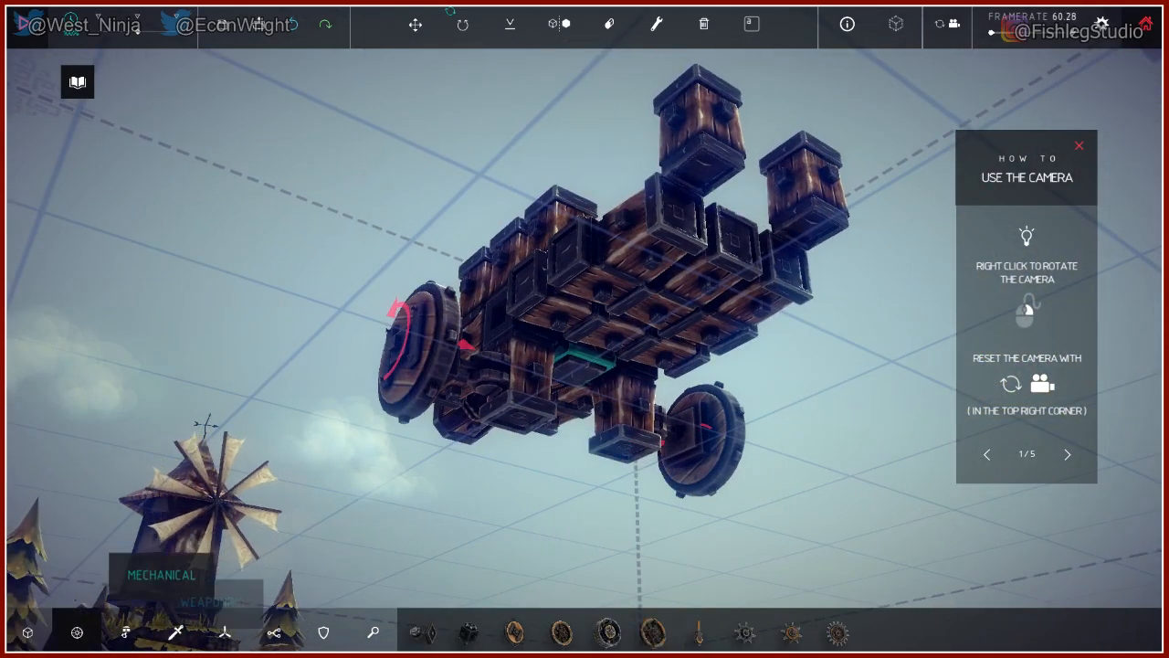
Choose the Steering block from Mechanical and mount it atop the upright stacks.
click(468, 632)
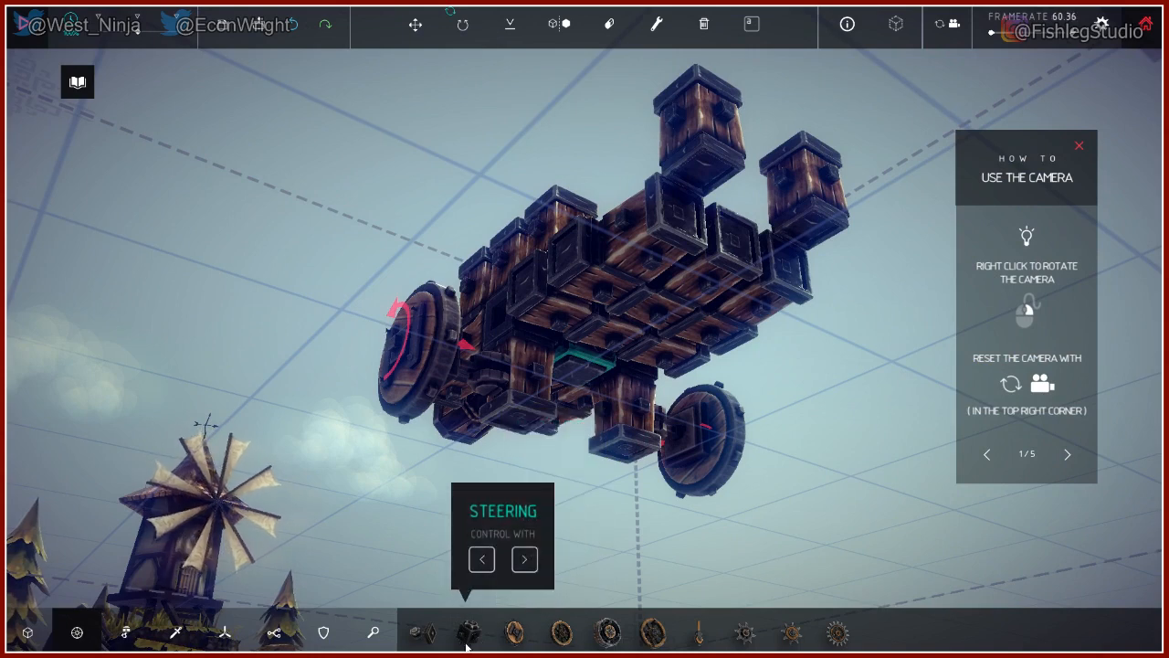
click(124, 632)
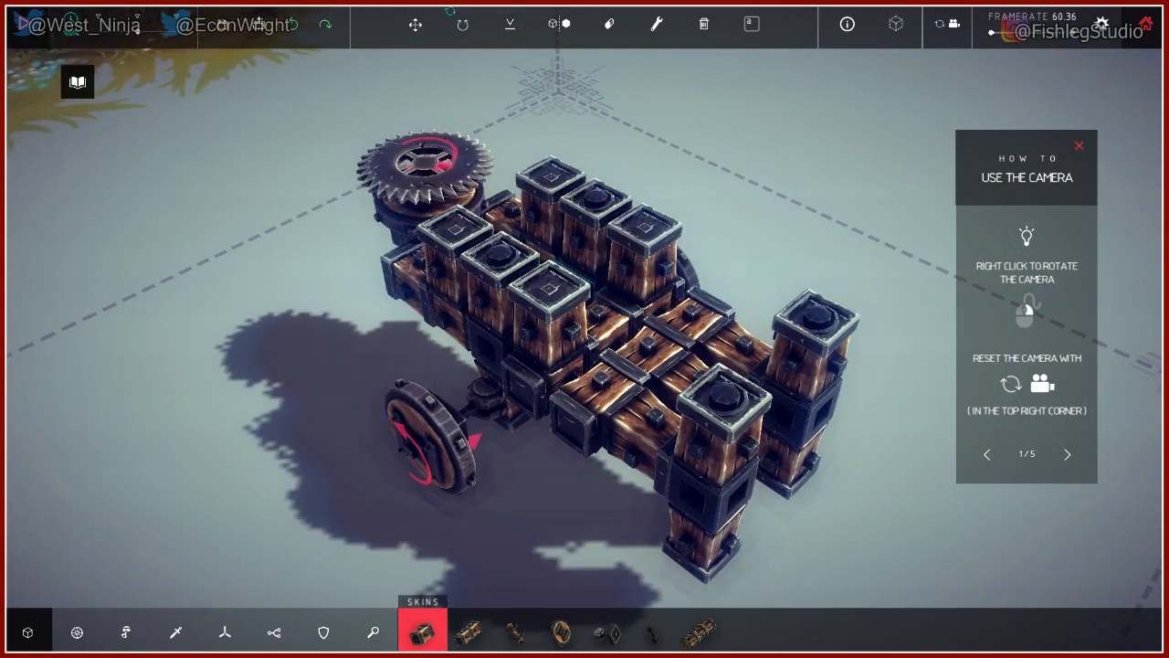
Add wheels around the machine and turn to a top-down view of it.
click(652, 632)
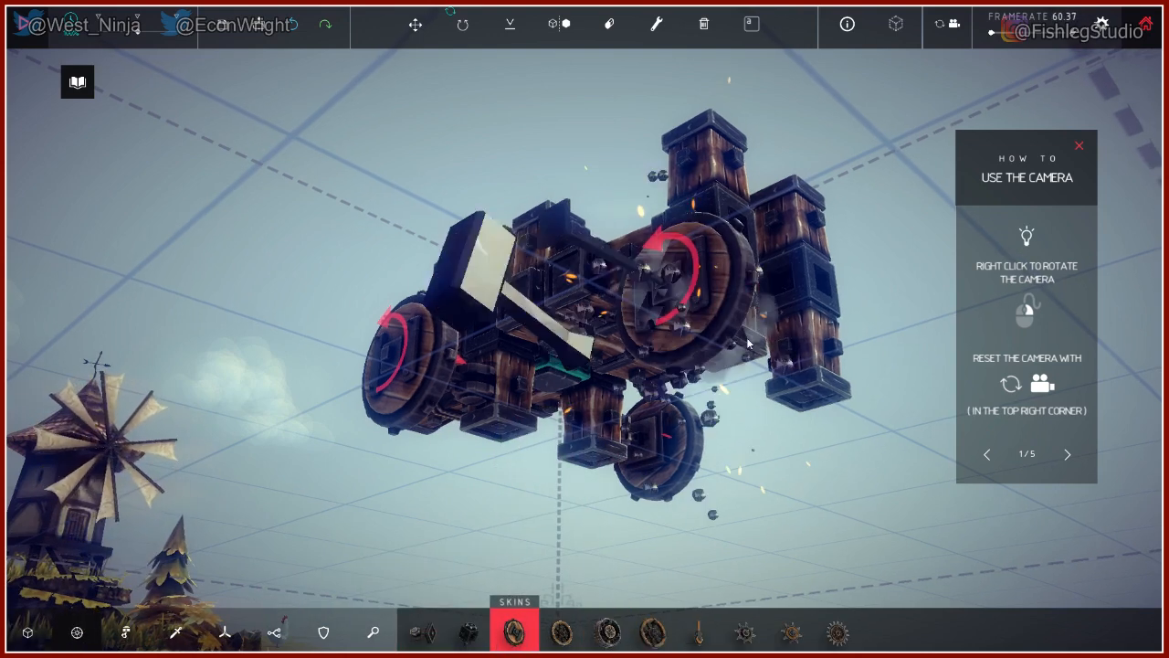
drag(749, 344, 625, 439)
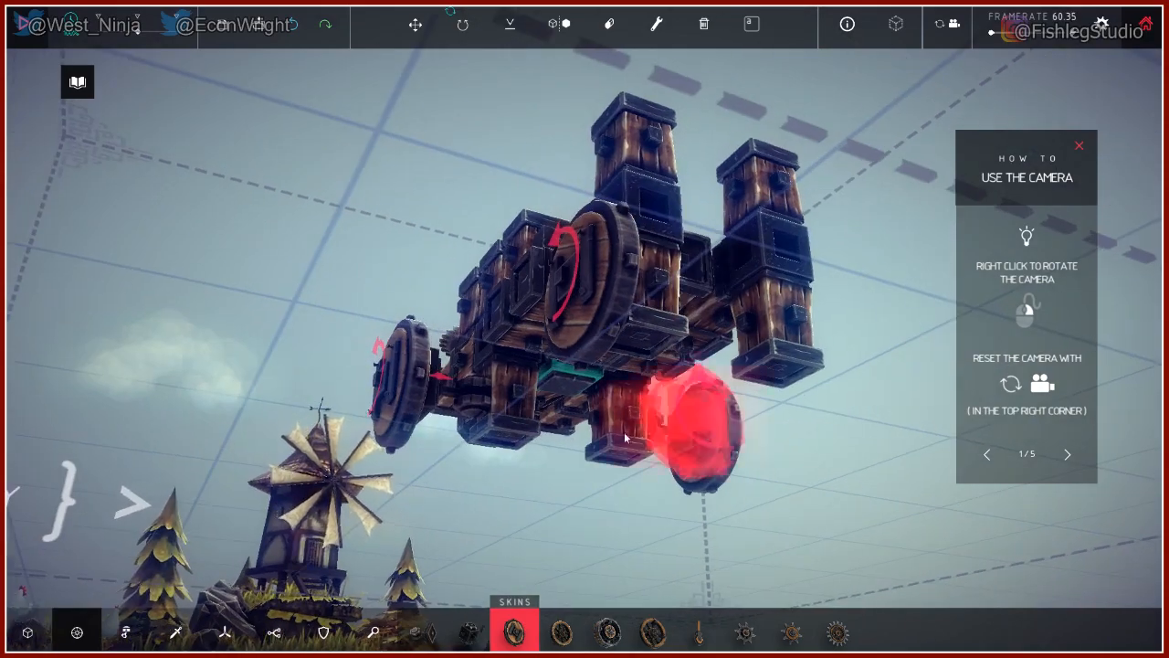
drag(625, 438, 365, 365)
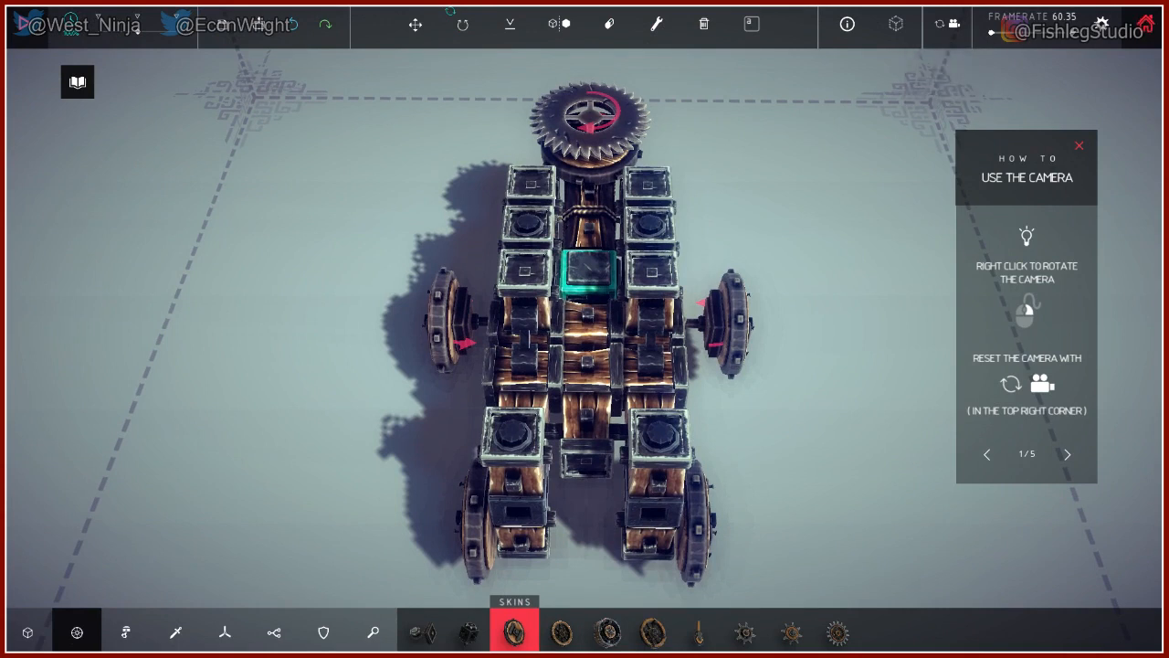
mouse_move(705, 24)
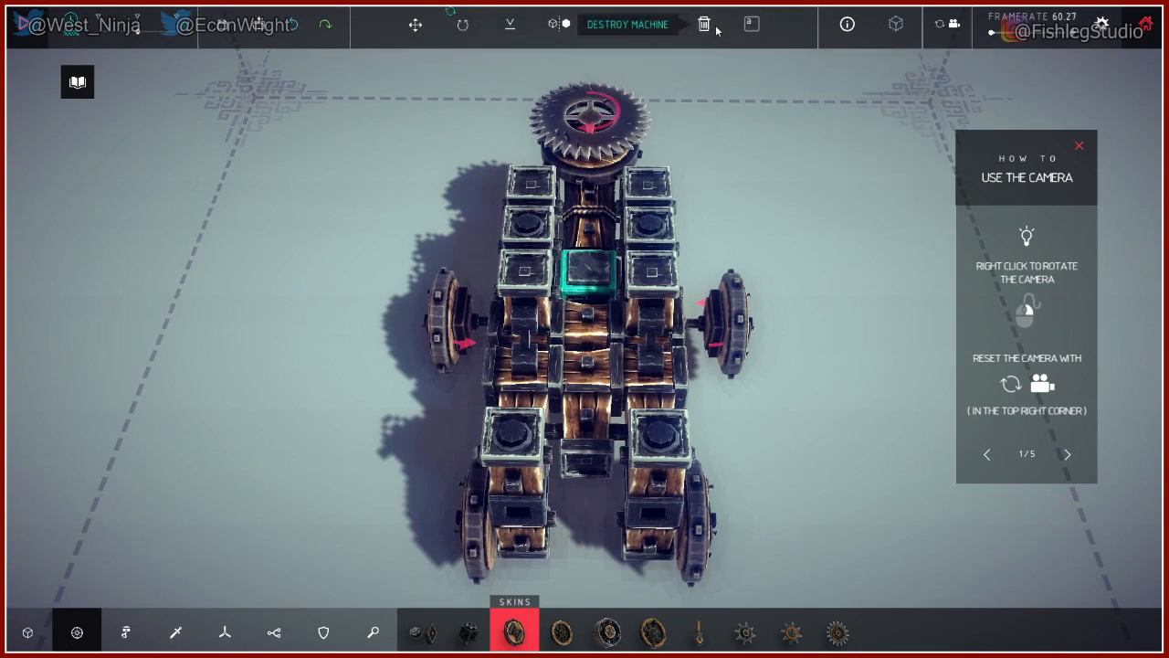
Destroy the old machine and start a new cross frame from the core block.
click(704, 24)
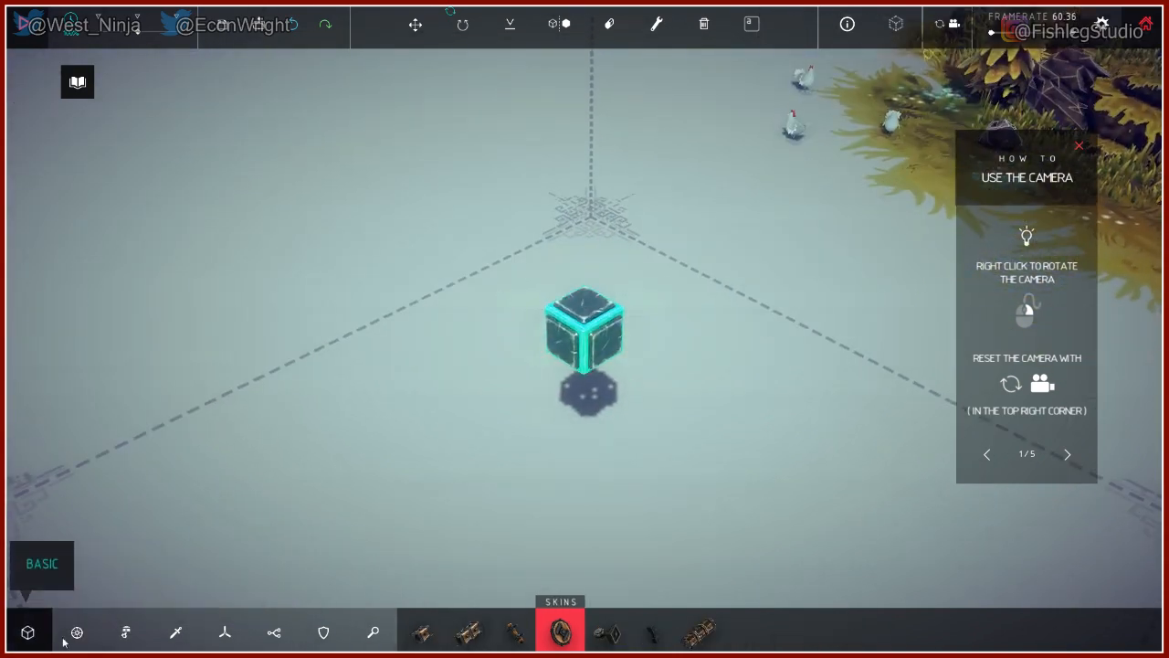
click(422, 630)
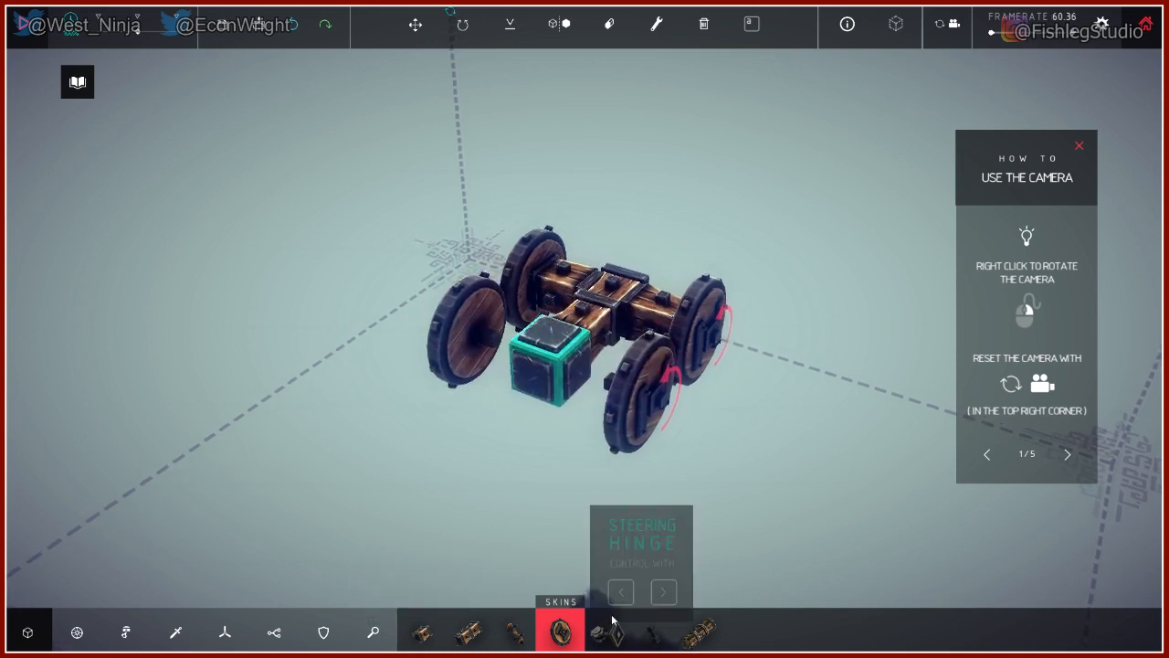
click(606, 631)
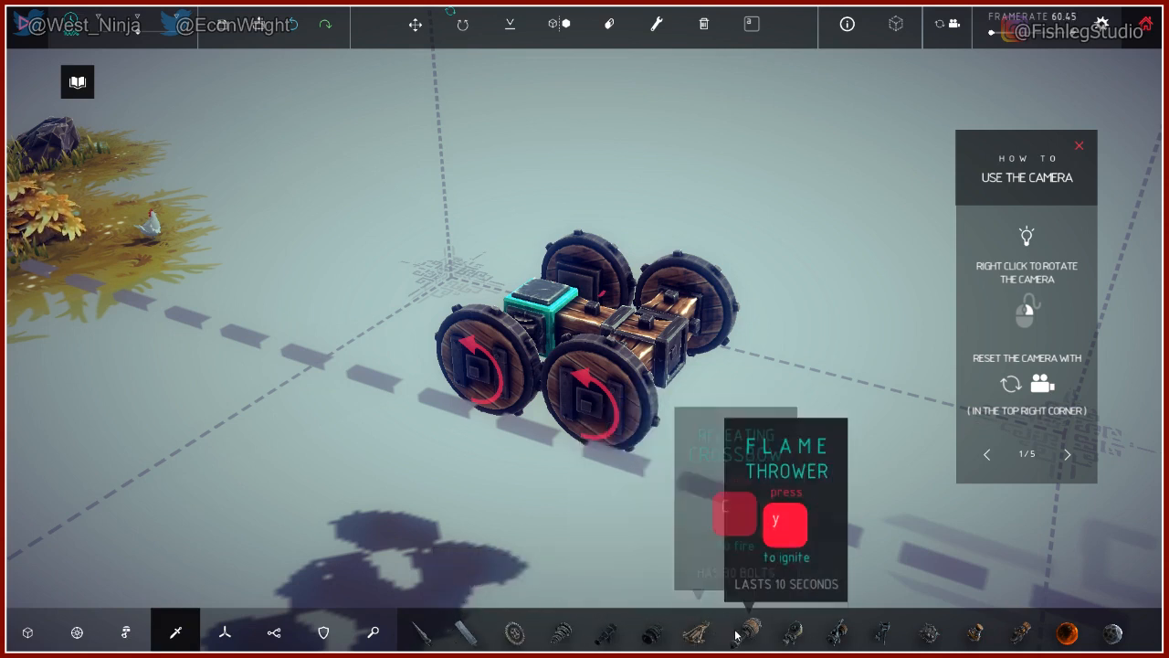
mouse_move(650, 632)
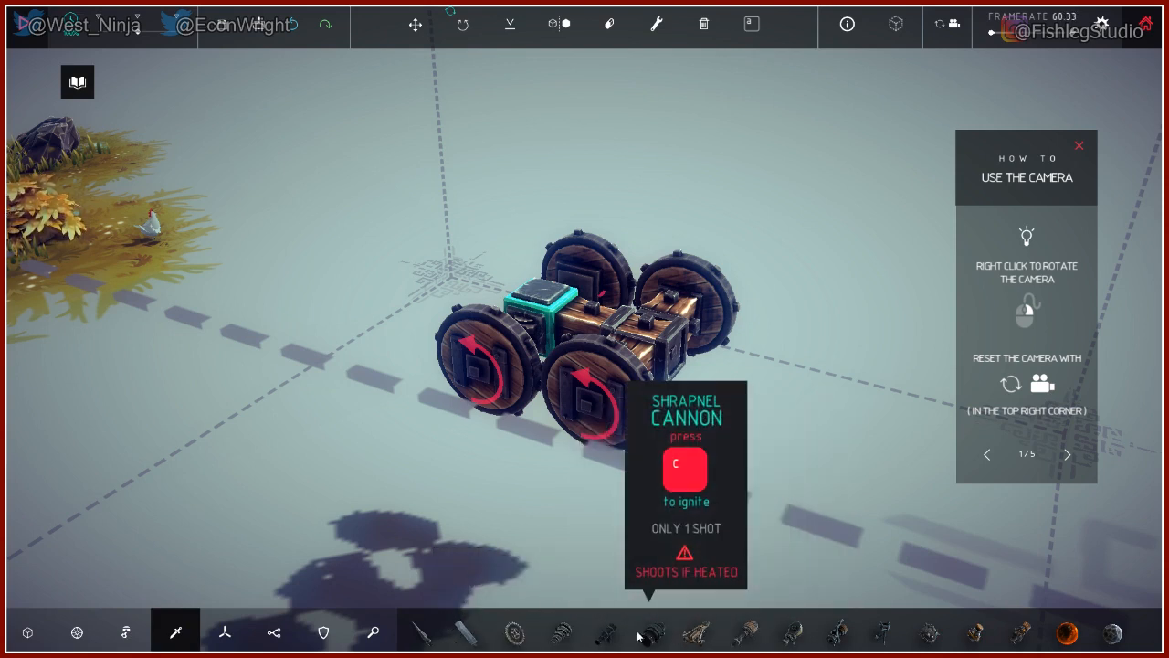
mouse_move(1067, 632)
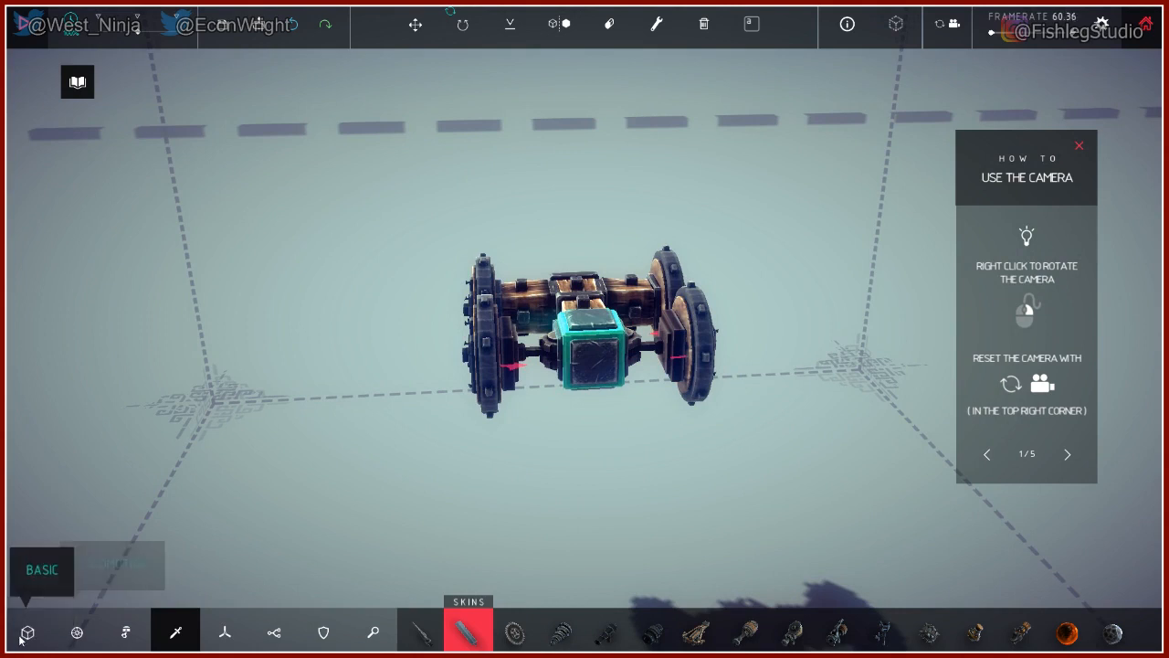
Mount powered wheels around the core with symmetry and dismiss the camera tips.
click(77, 633)
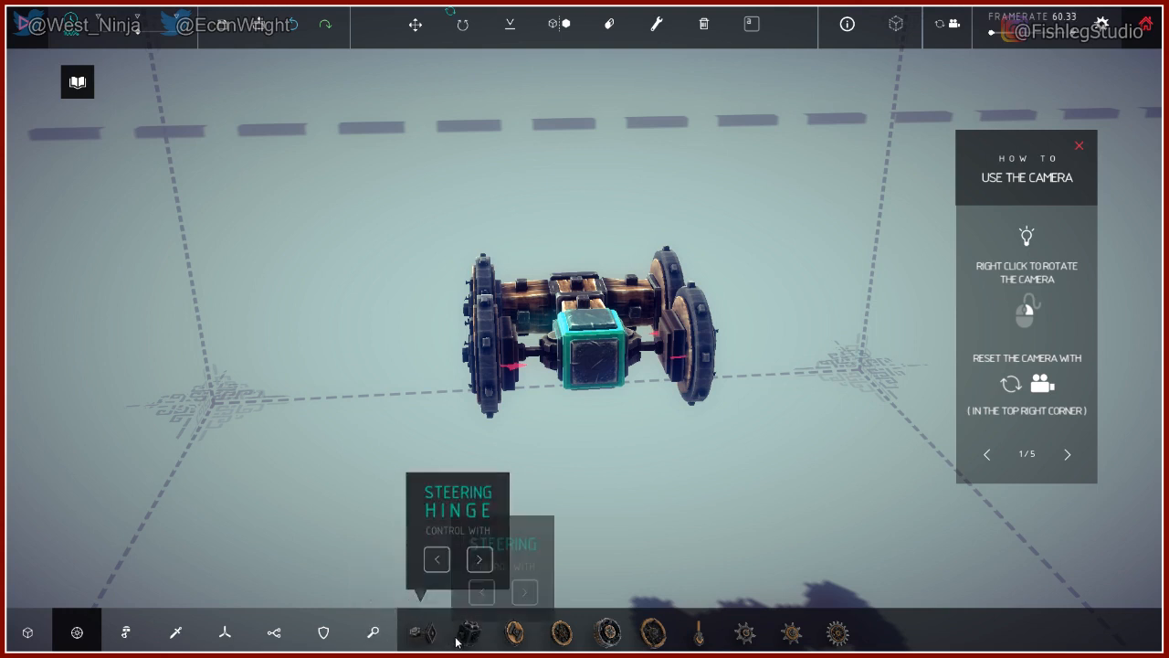
mouse_move(559, 632)
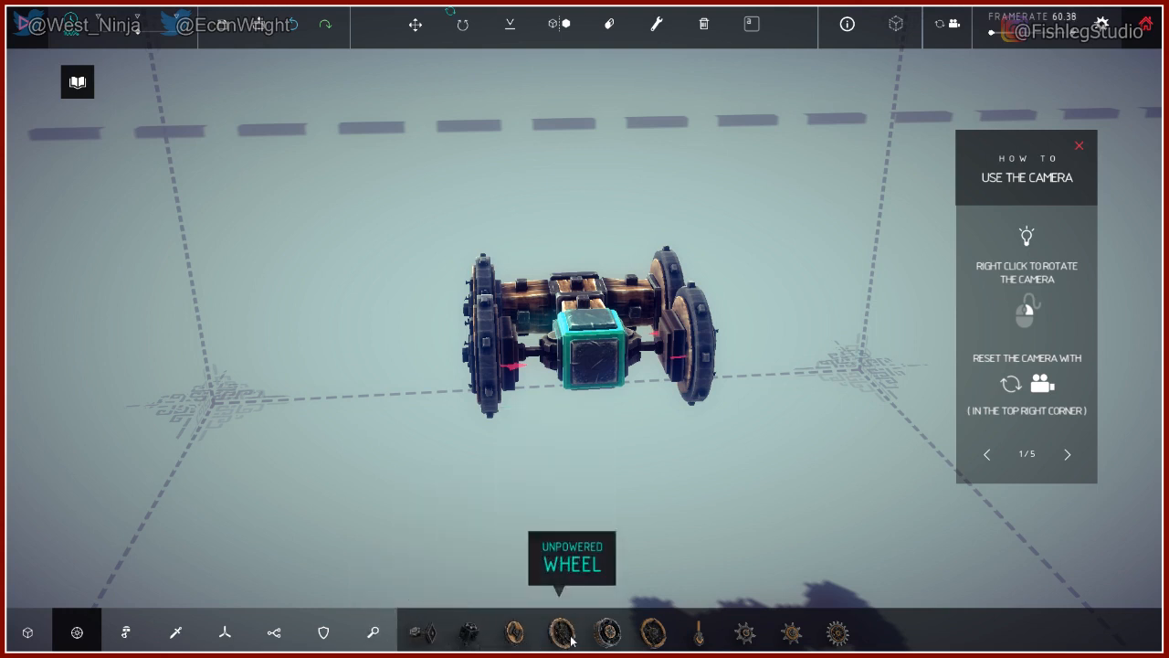
mouse_move(420, 632)
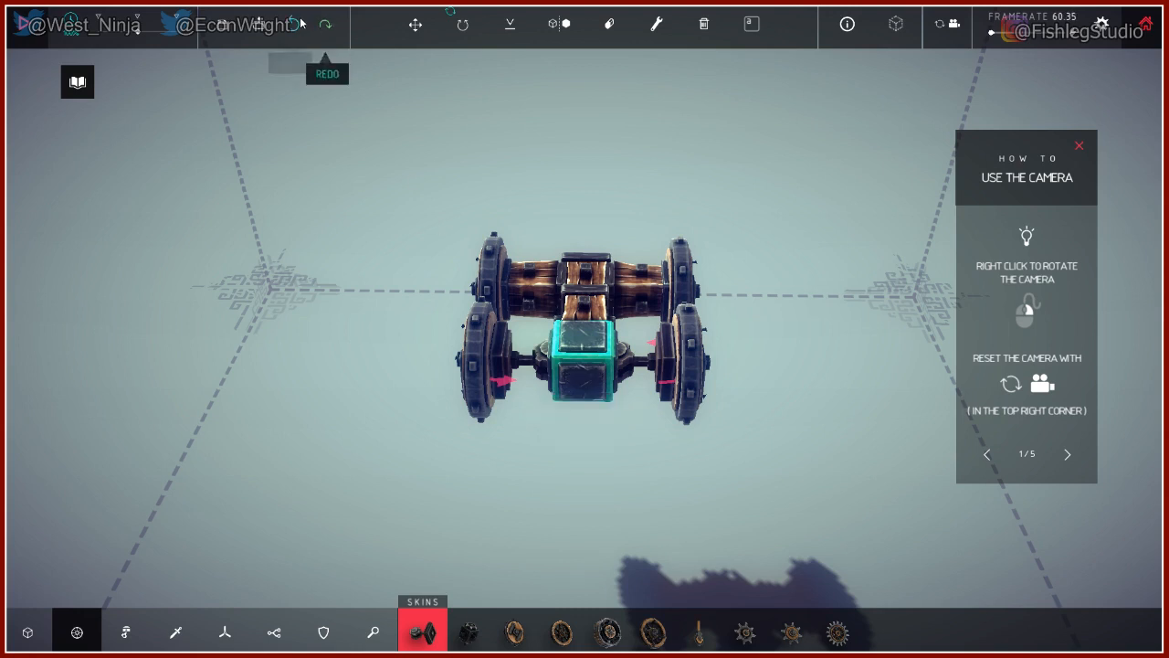
mouse_move(510, 25)
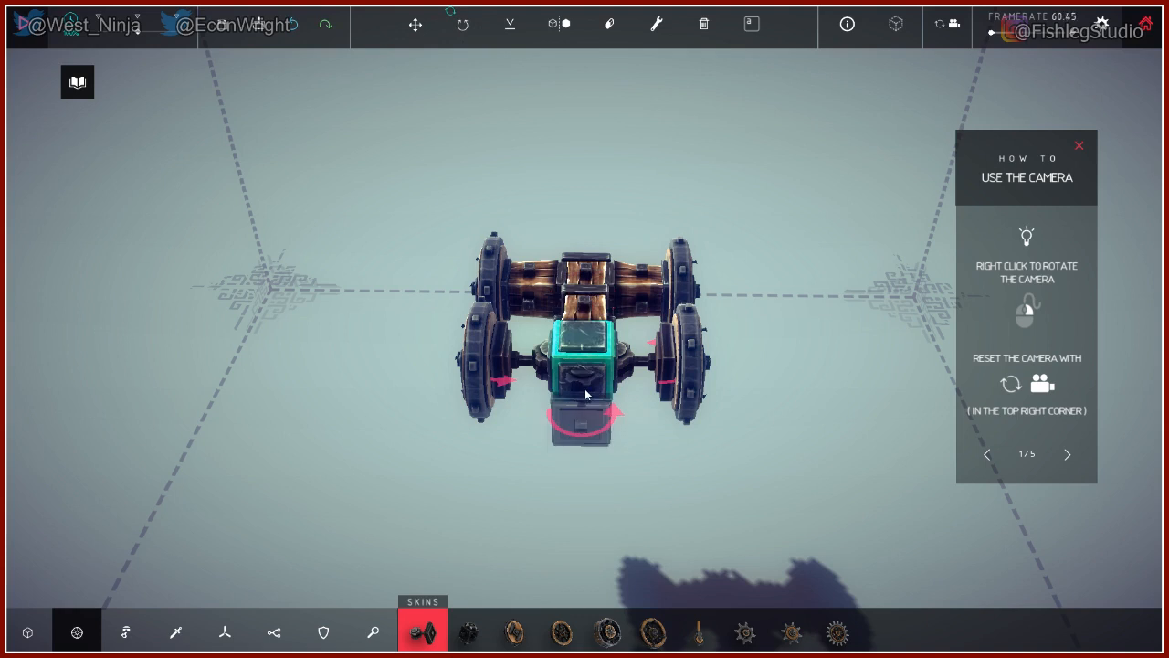
click(1067, 453)
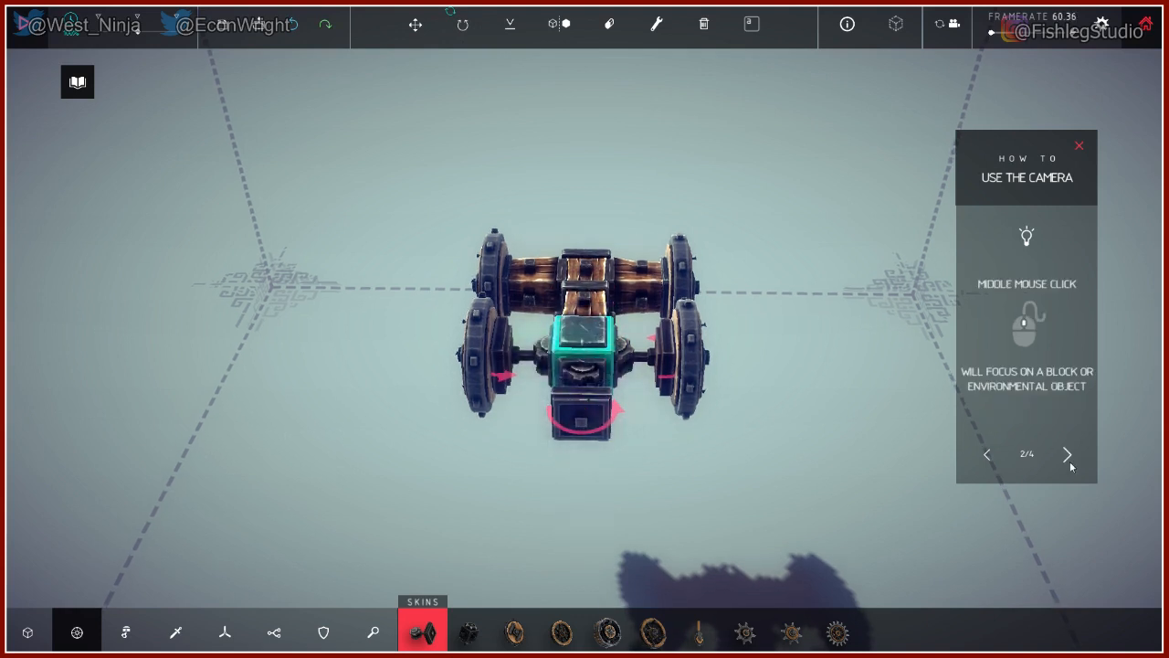
click(1068, 453)
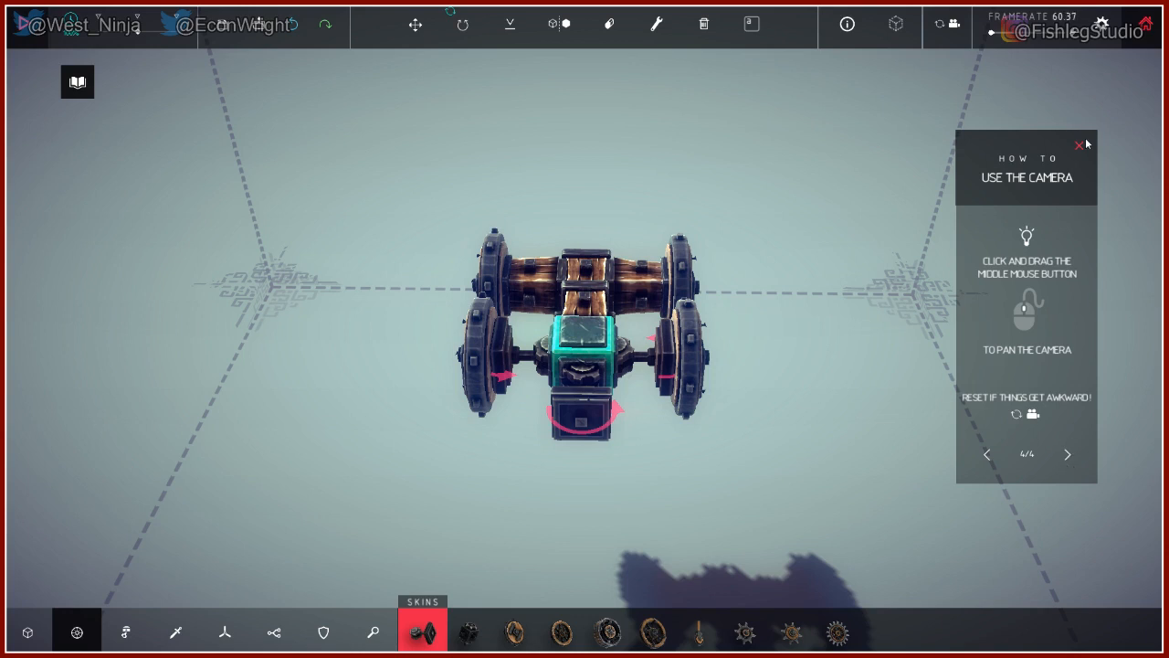
click(1079, 144)
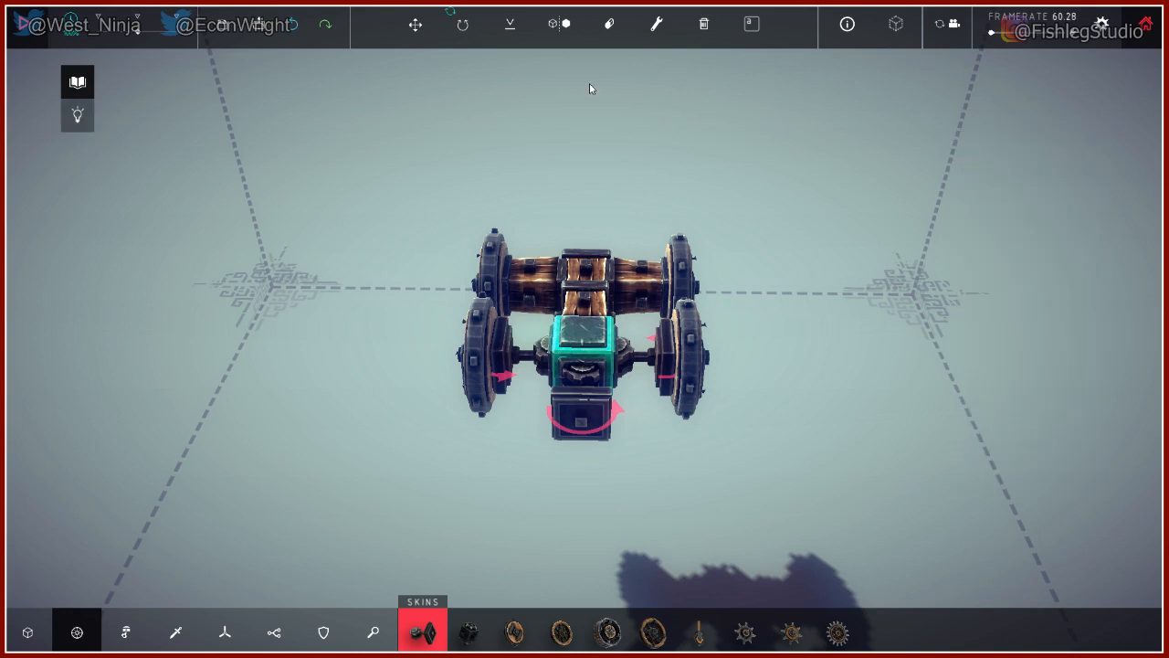
mouse_move(551, 24)
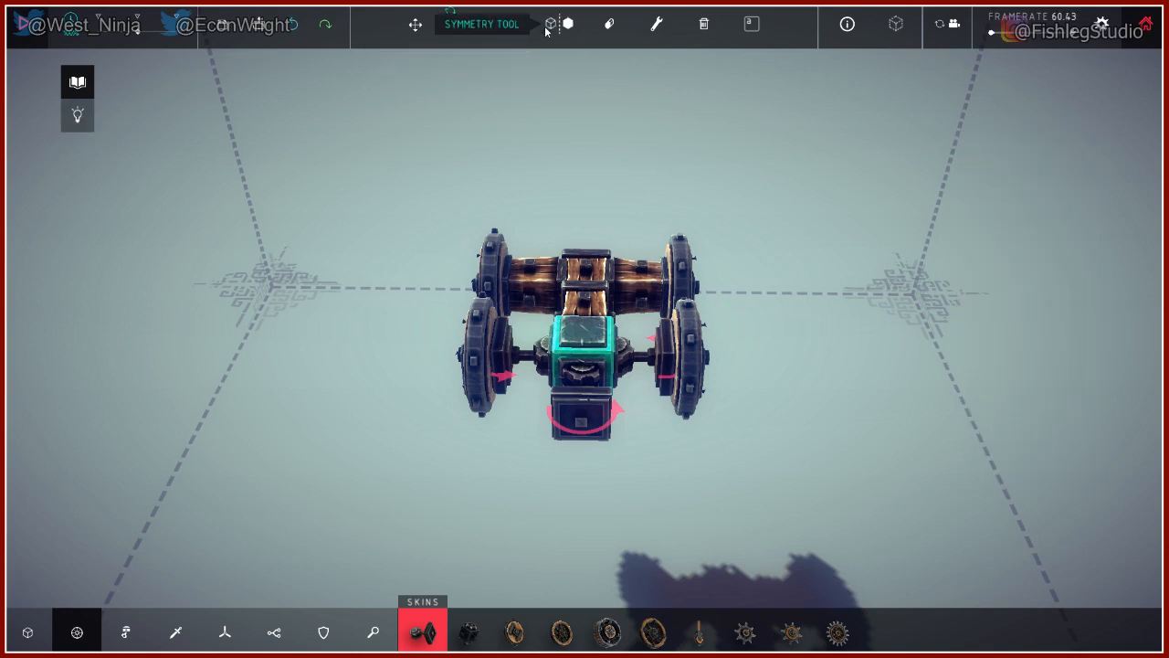
mouse_move(655, 25)
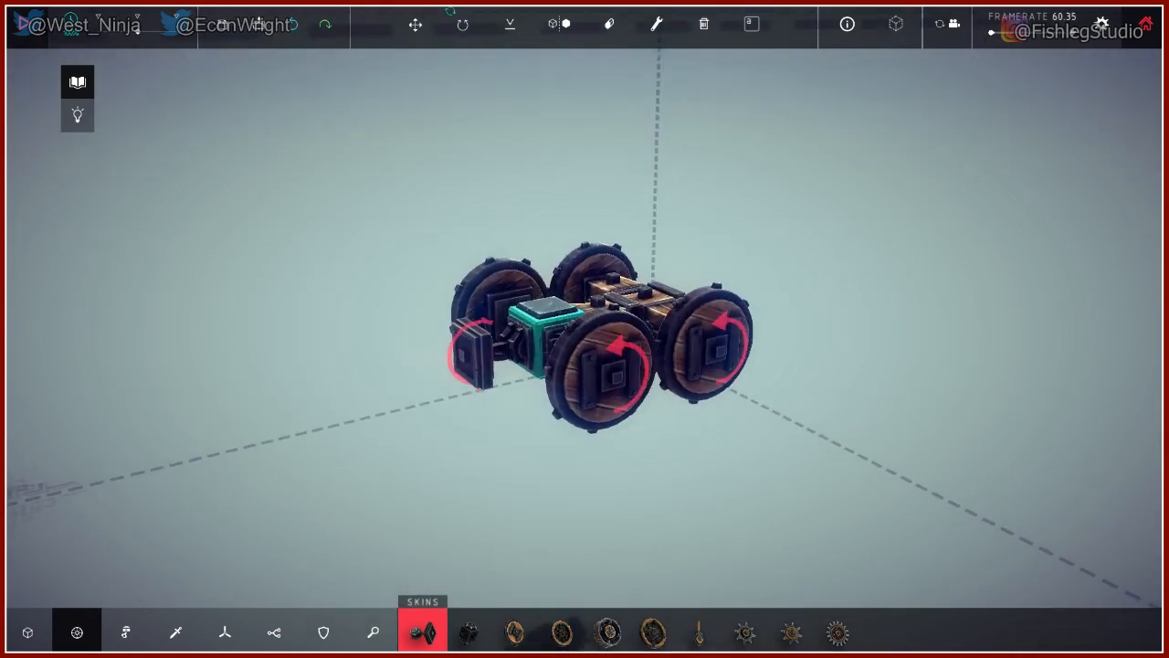
Attach a long blade from Weaponry to the front of the core block.
click(175, 632)
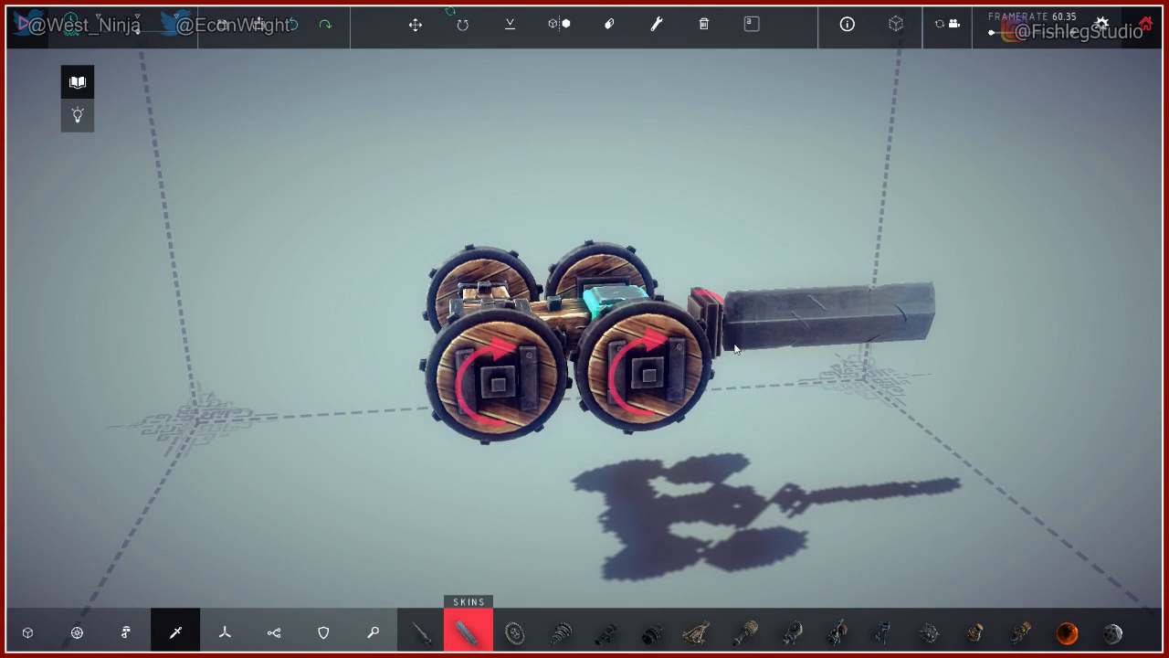
mouse_move(539, 466)
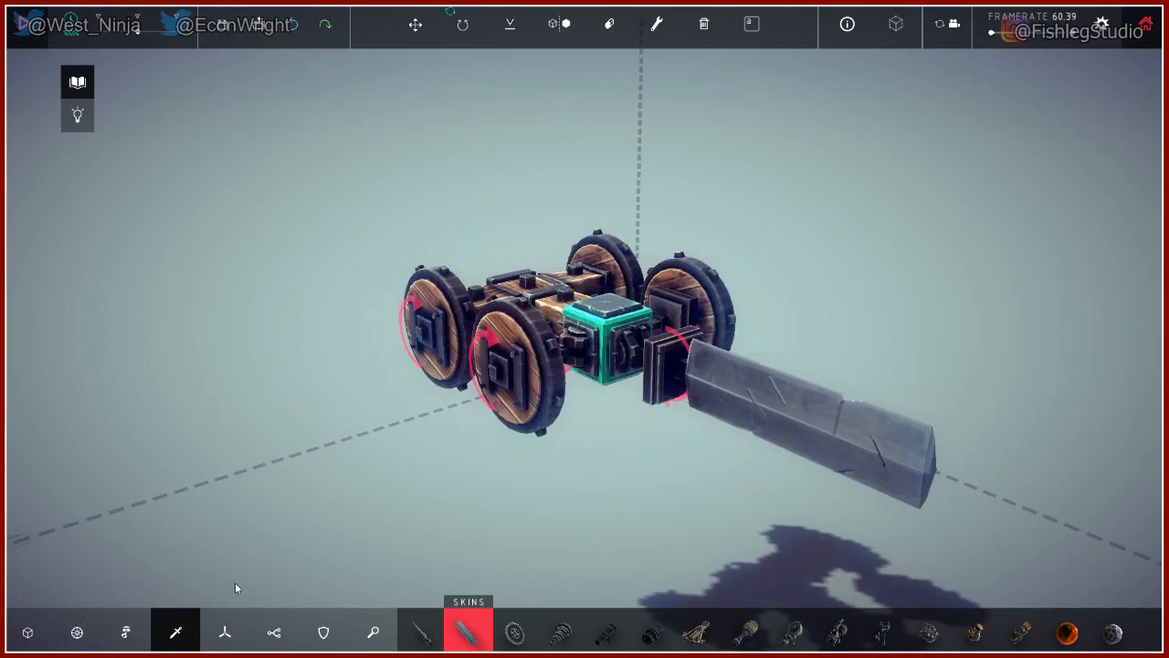
click(27, 632)
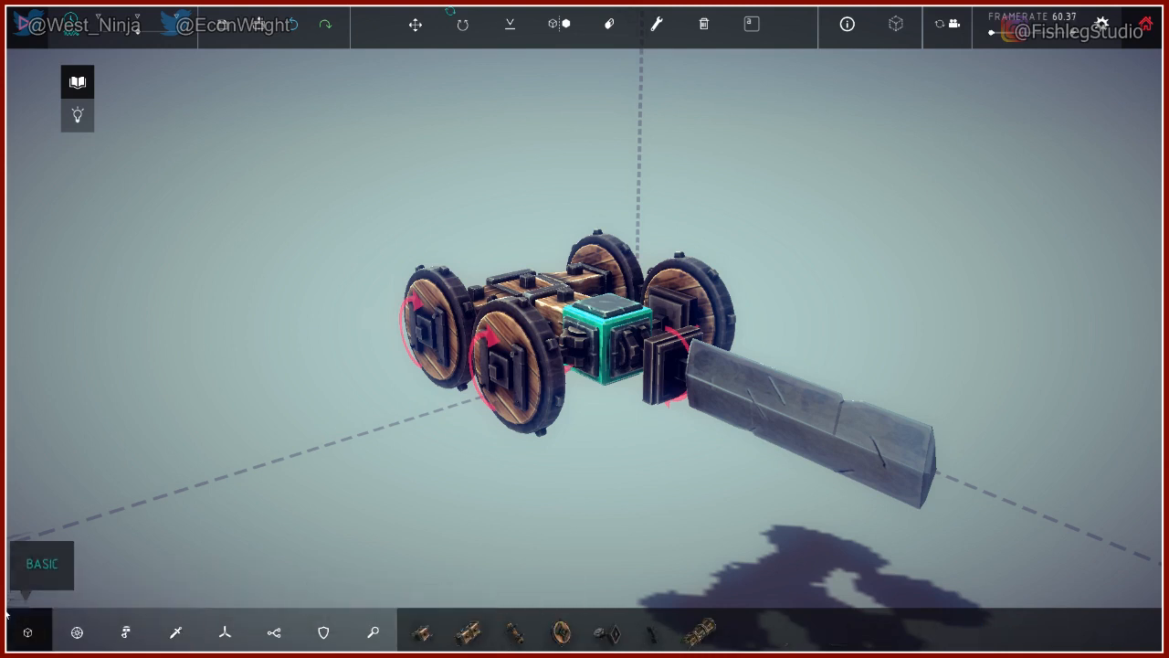
Stack wooden blocks from the Basic tab into a raised arm on the car's body.
click(422, 631)
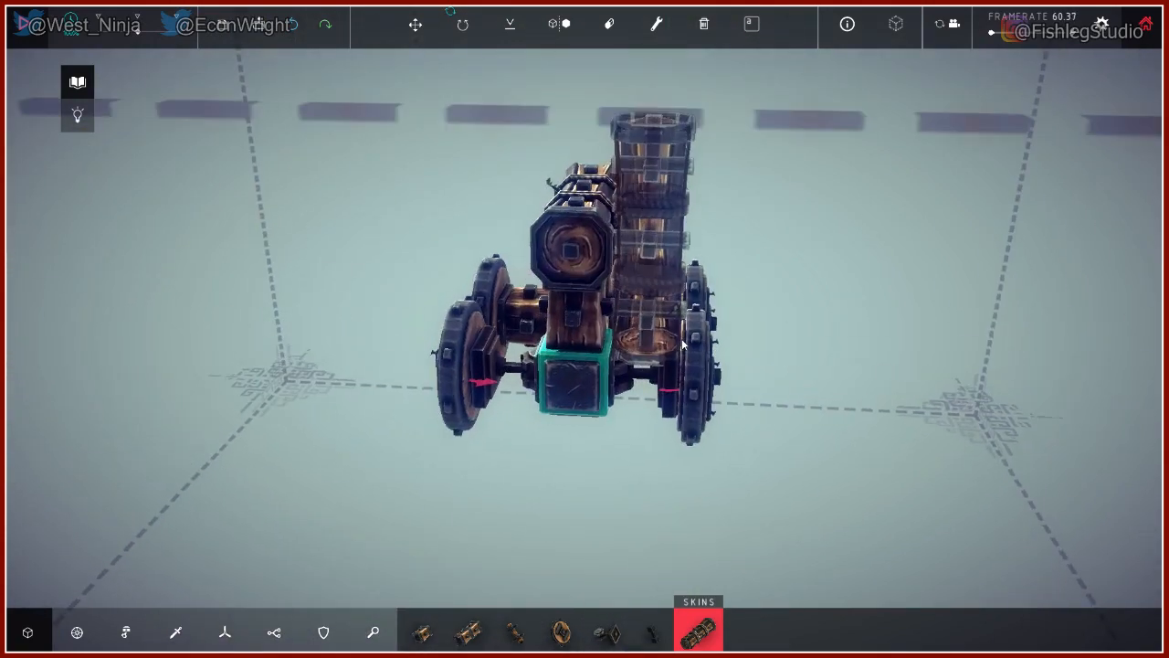
click(605, 630)
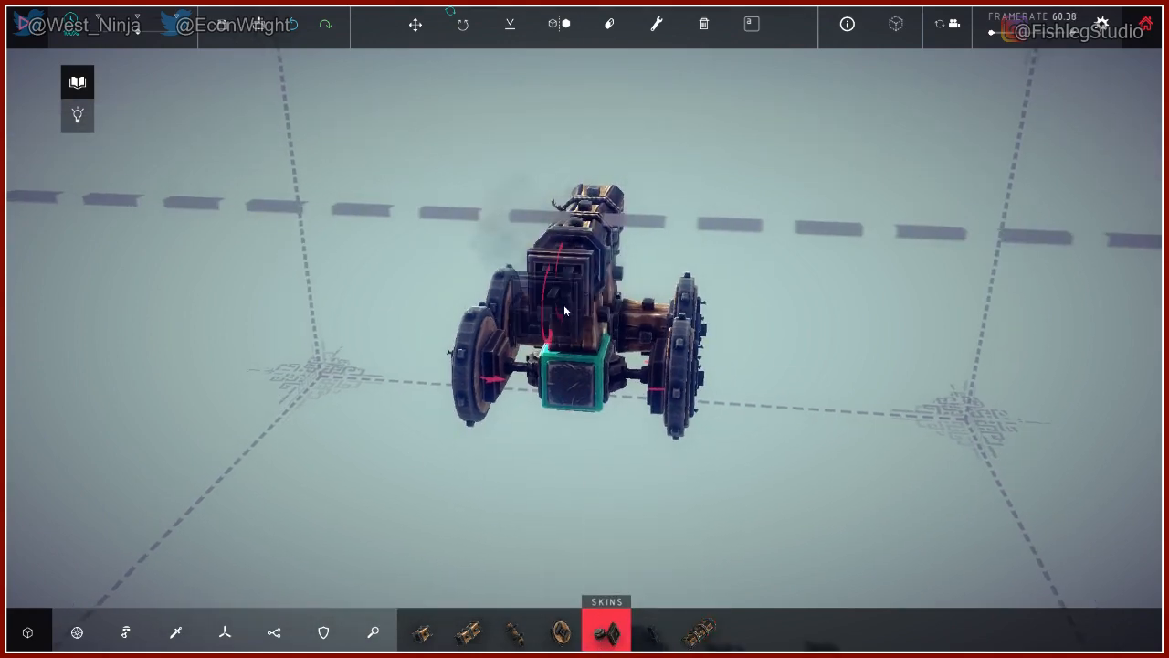
Mount the blade from the Weaponry list horizontally at the raised arm's end.
click(175, 632)
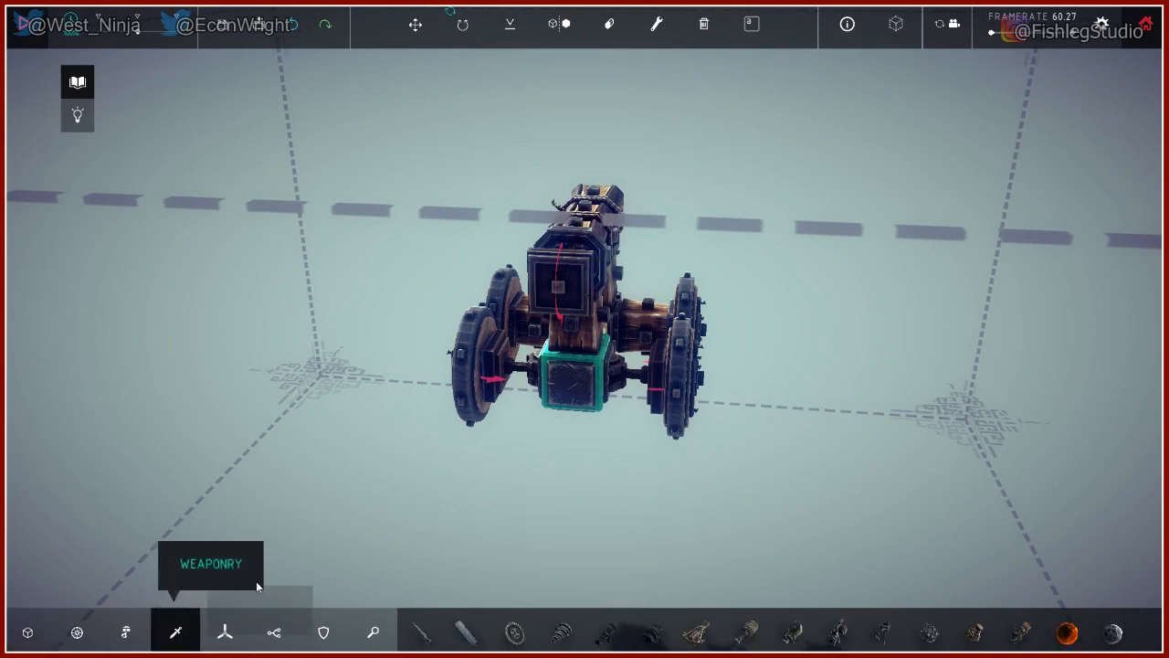
mouse_move(563, 630)
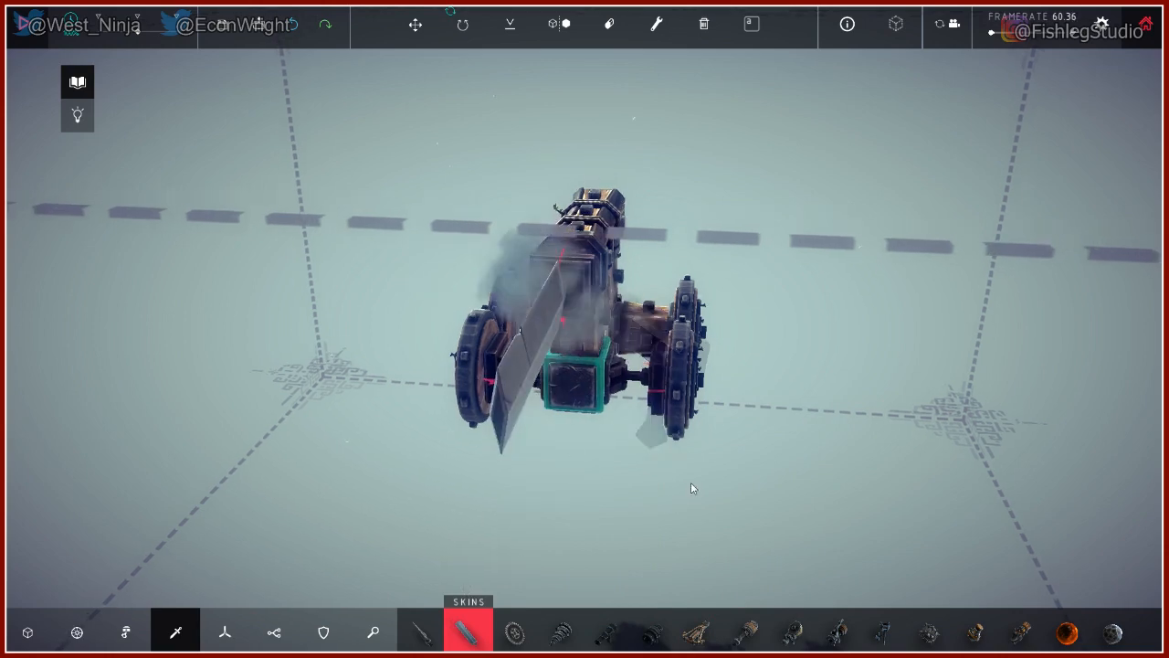
click(413, 26)
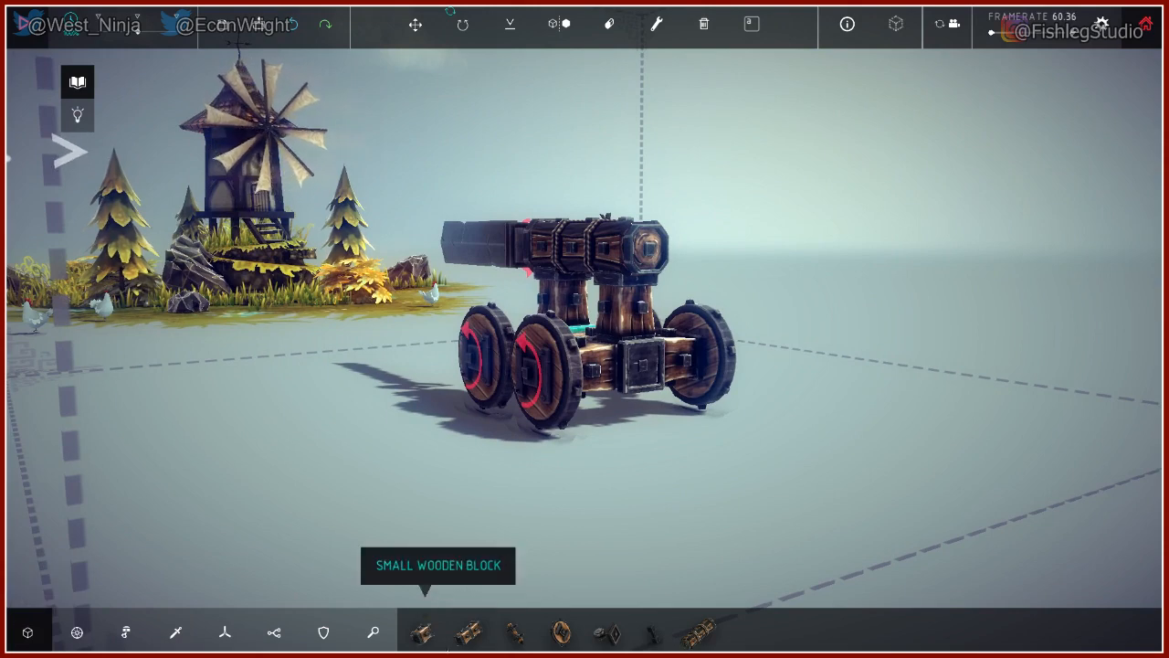
click(698, 630)
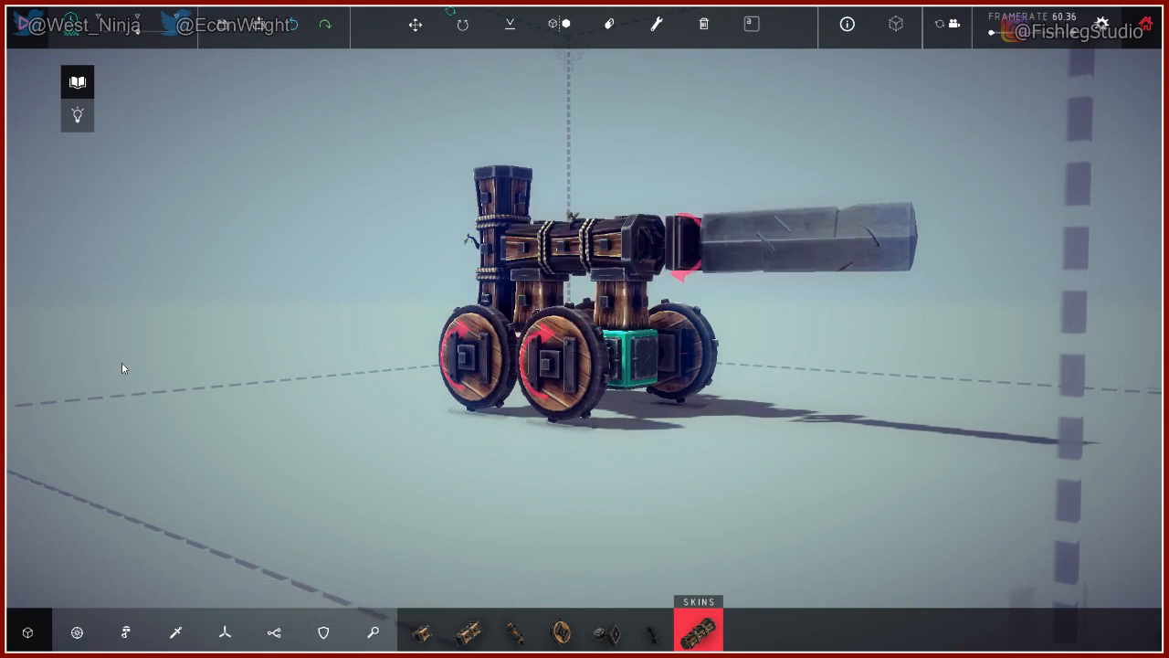
mouse_move(606, 24)
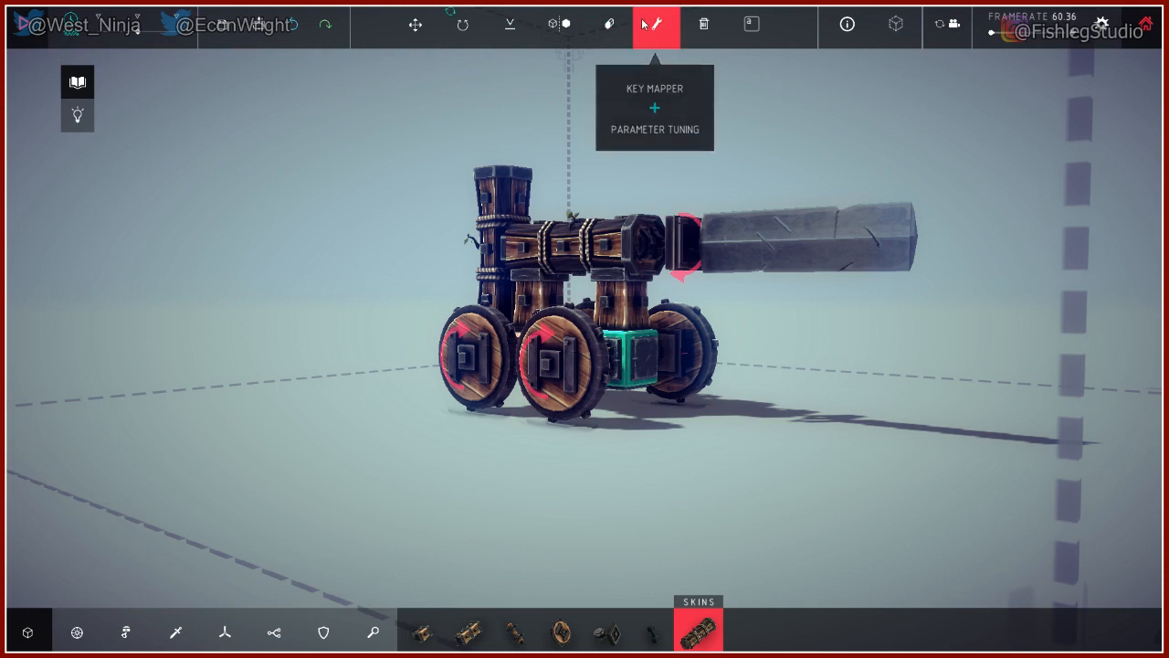
Bring up the steering hinge's key settings with the Key Mapper.
click(658, 246)
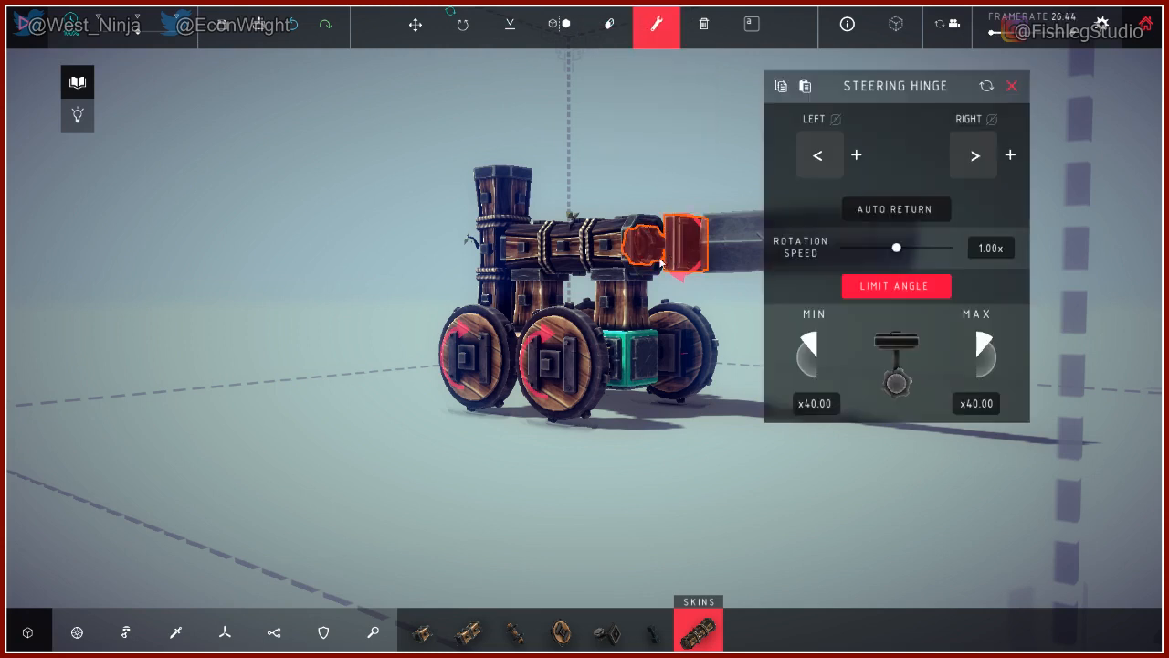
Bind the hinge's right turn to Left Shift and start rebinding its left turn.
click(819, 154)
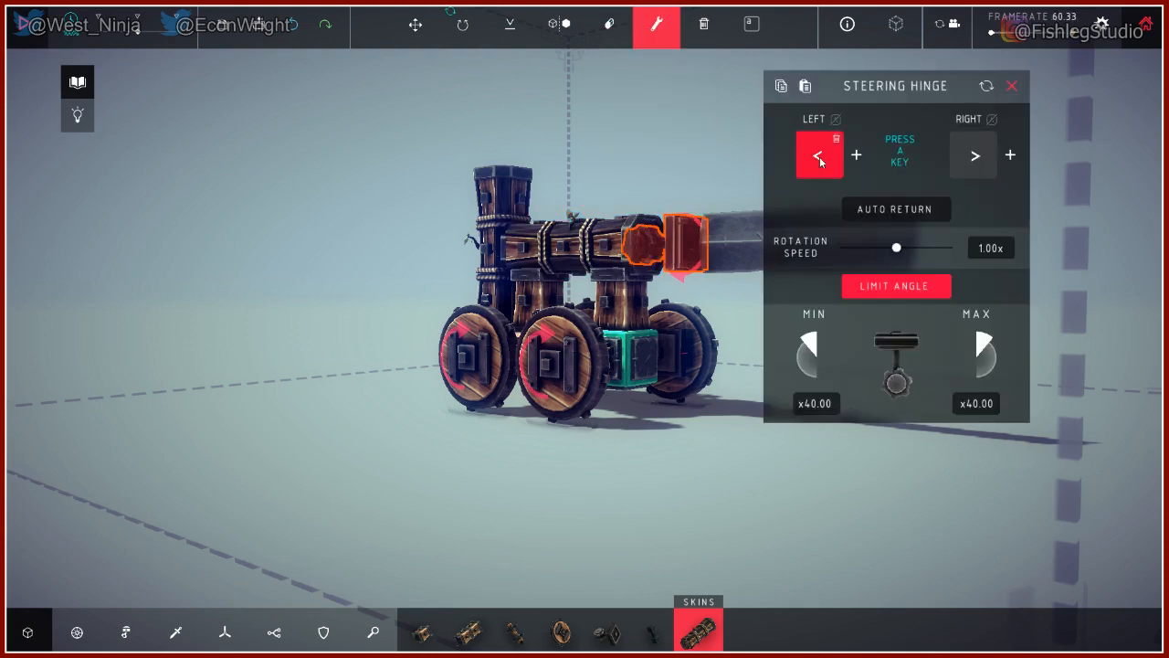
click(819, 154)
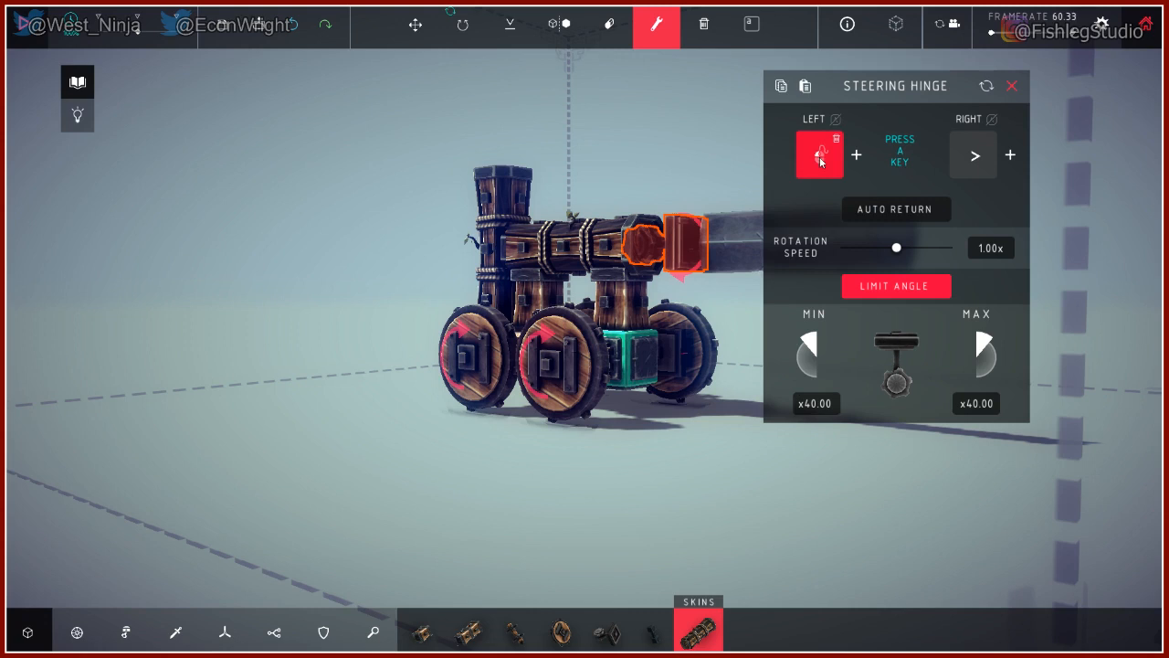
click(973, 154)
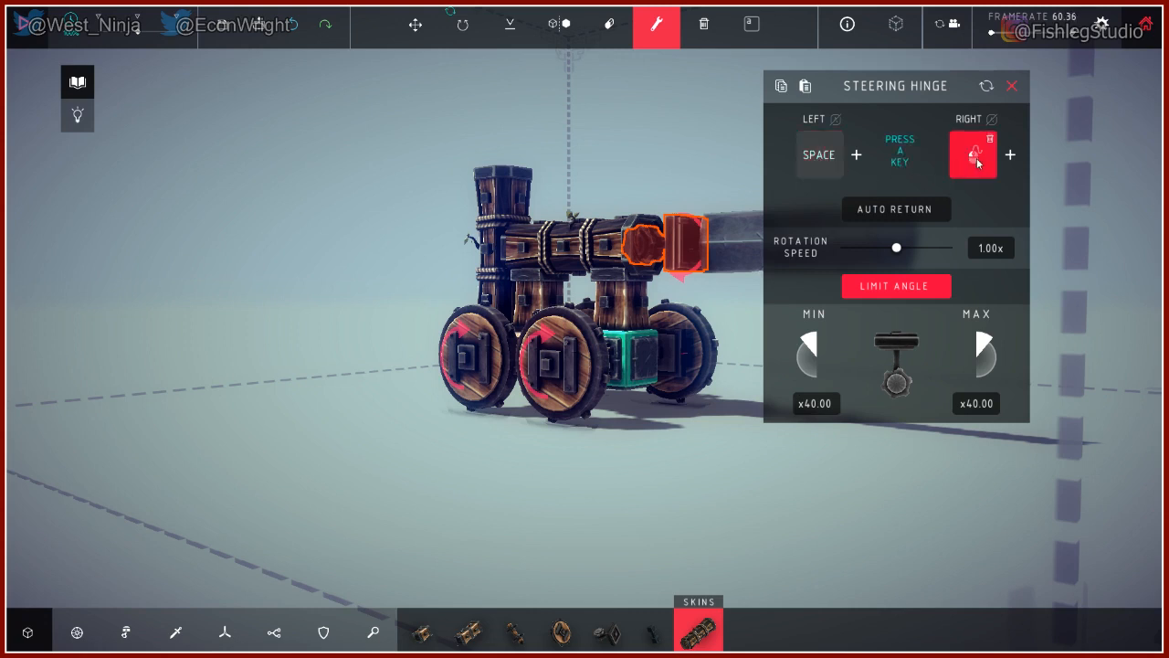
key(shift)
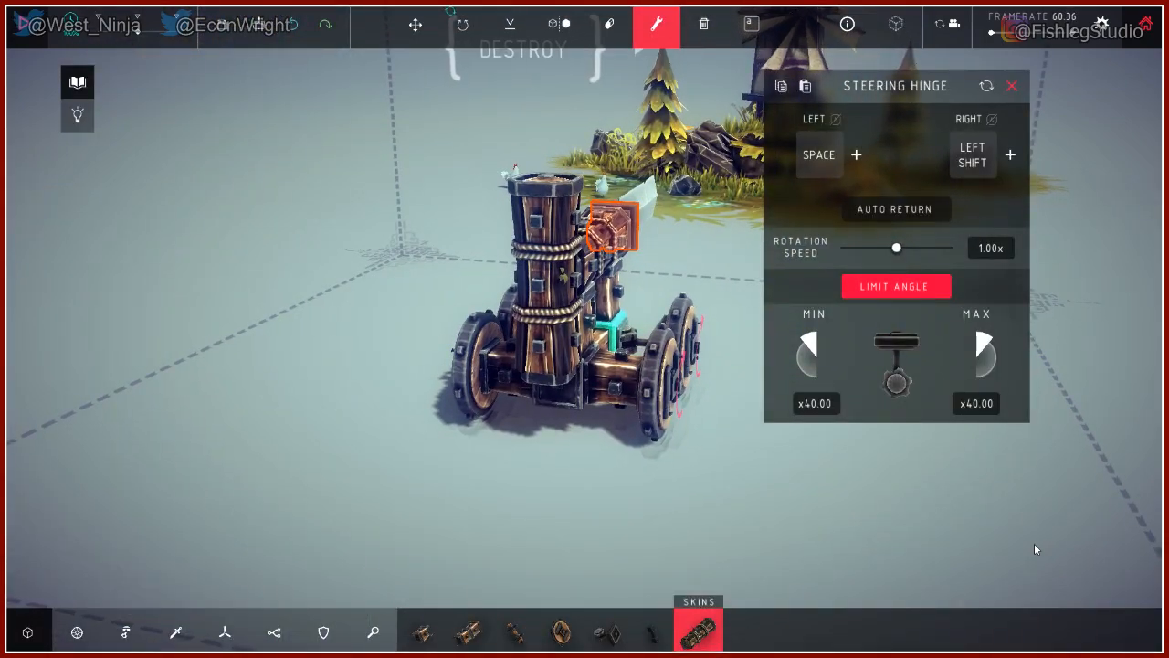
click(819, 154)
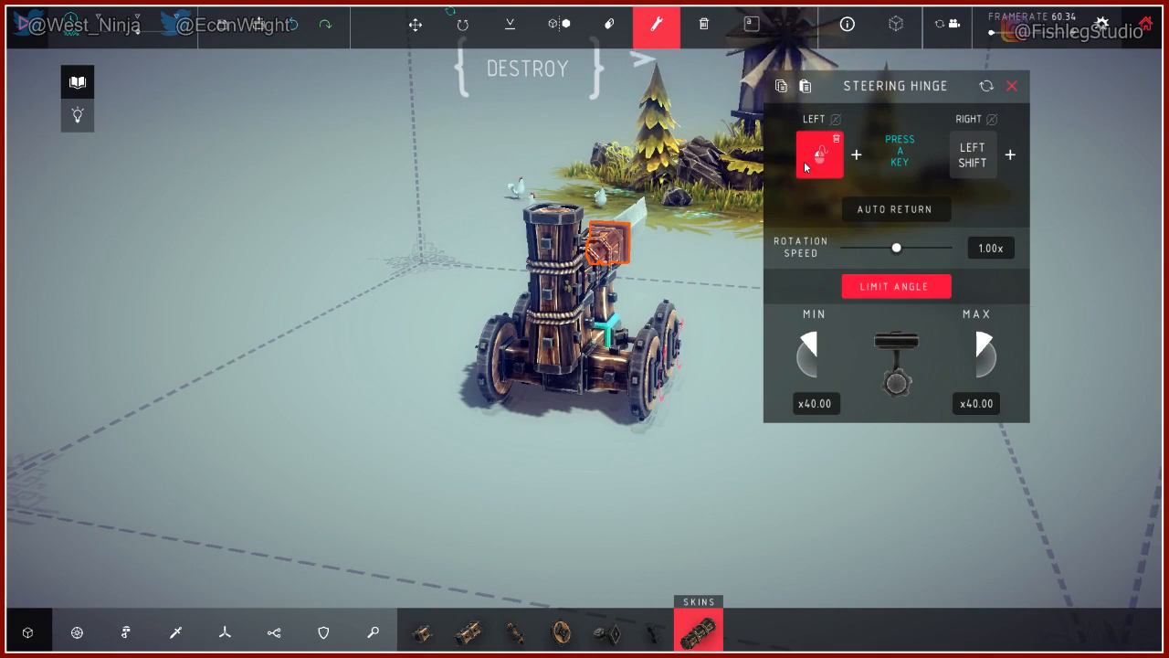
Finish the hinge key assignment and move on to the Locomotion wheel parts.
click(972, 153)
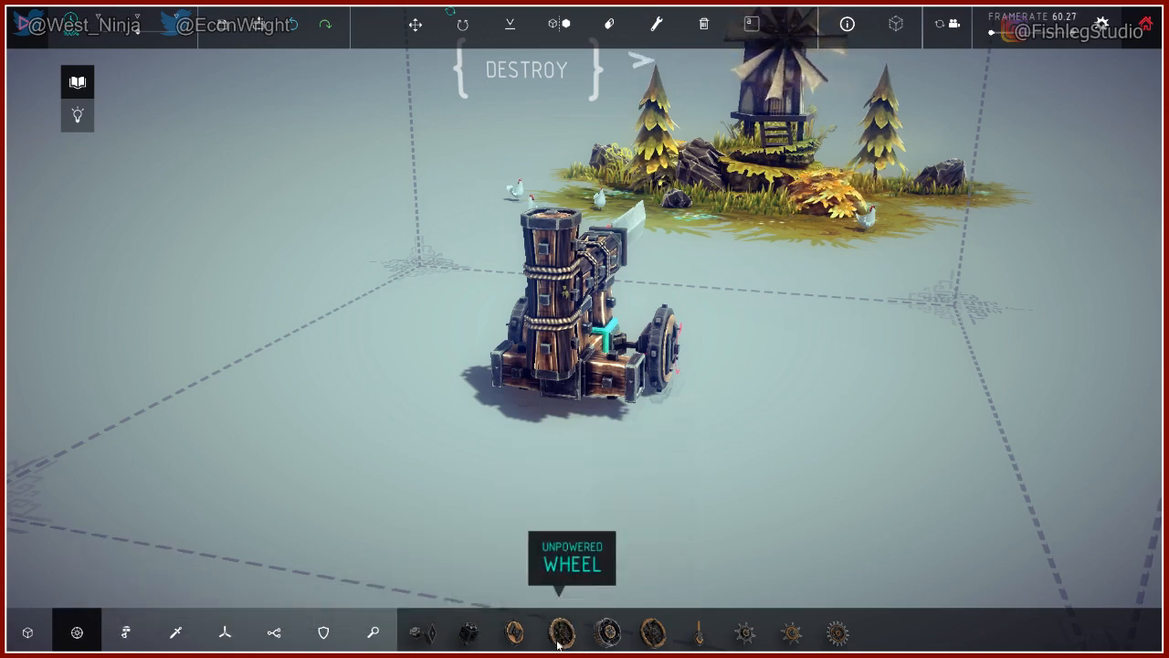
mouse_move(482, 428)
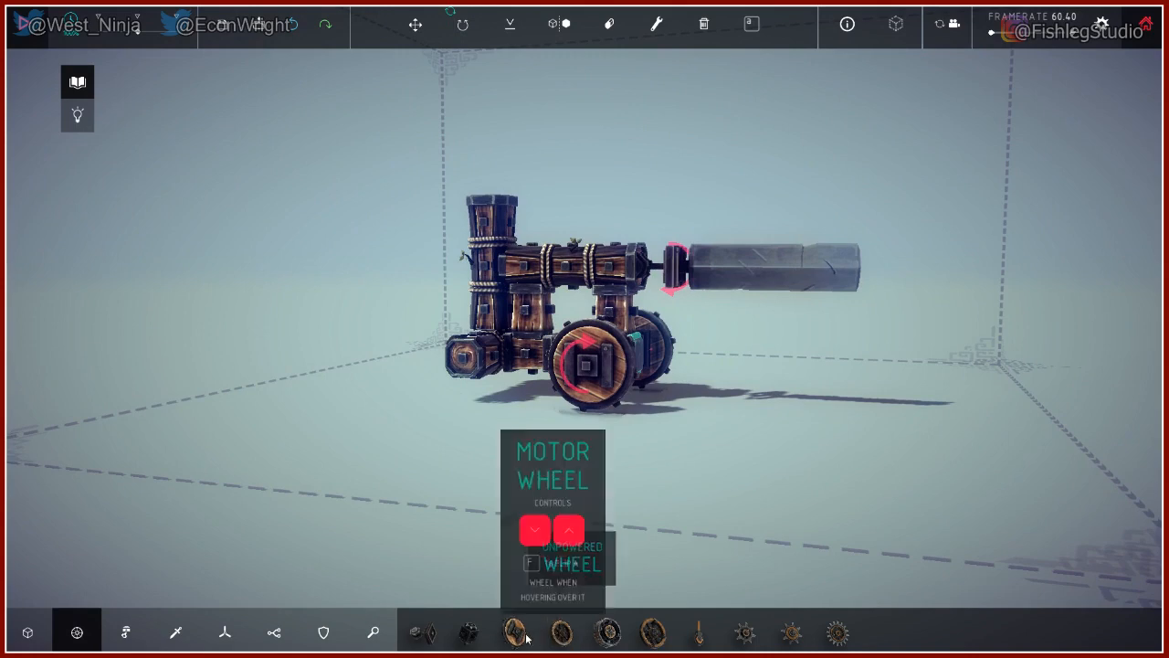
Load the finished blade car into level two with the How to Steer guide shown.
click(559, 632)
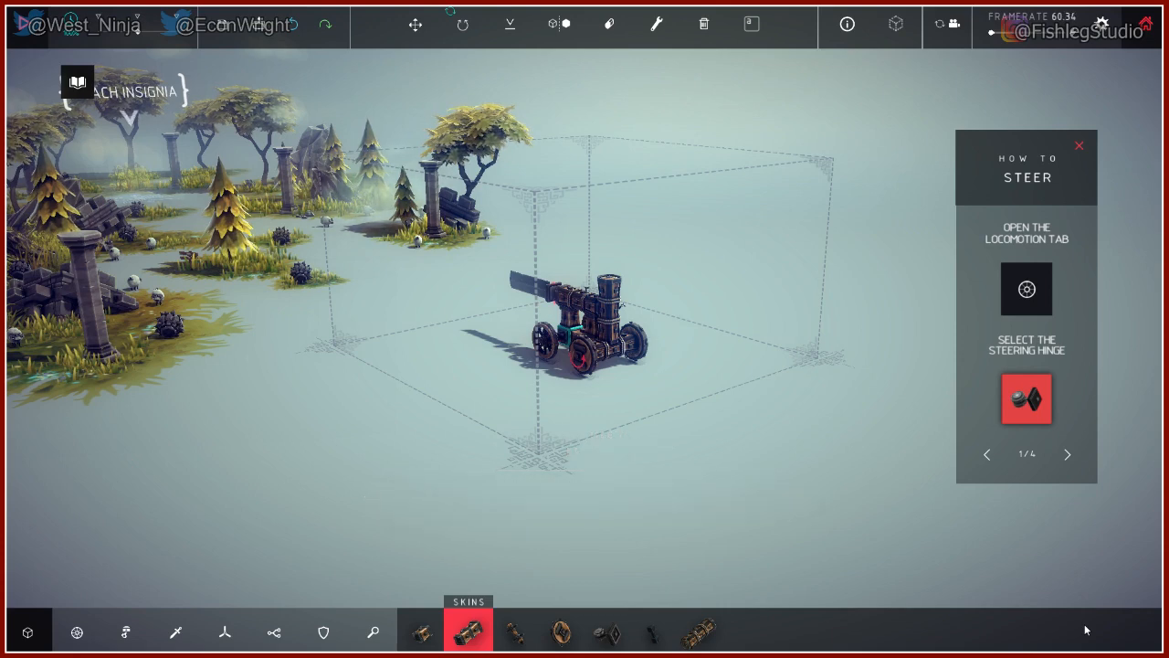
mouse_move(265, 284)
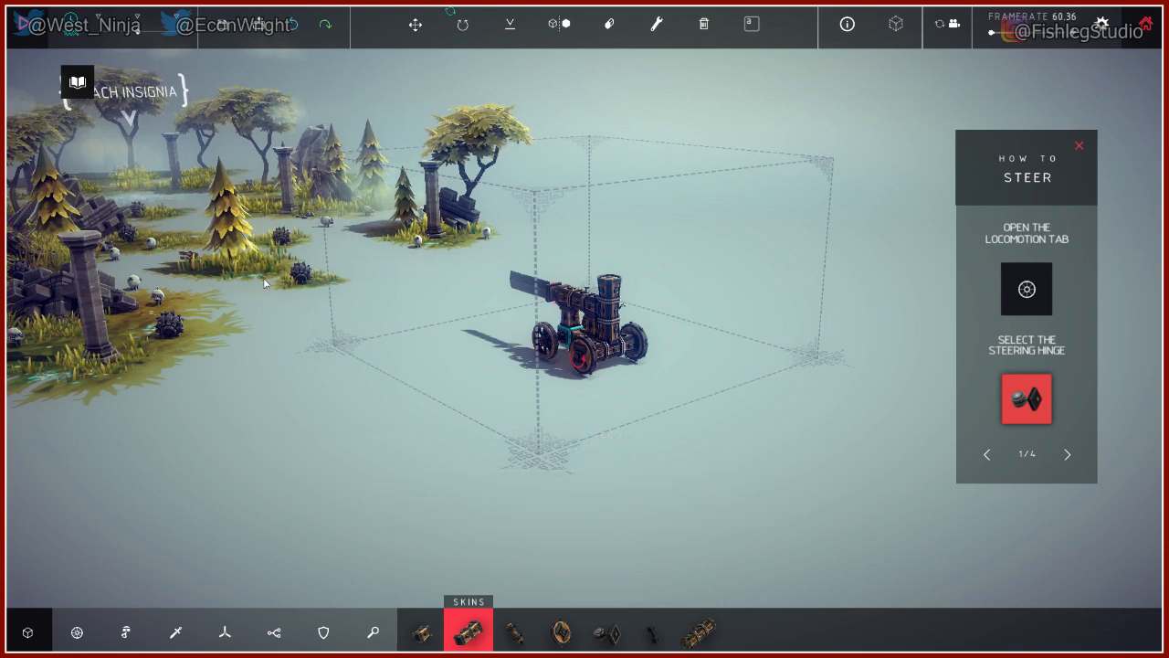